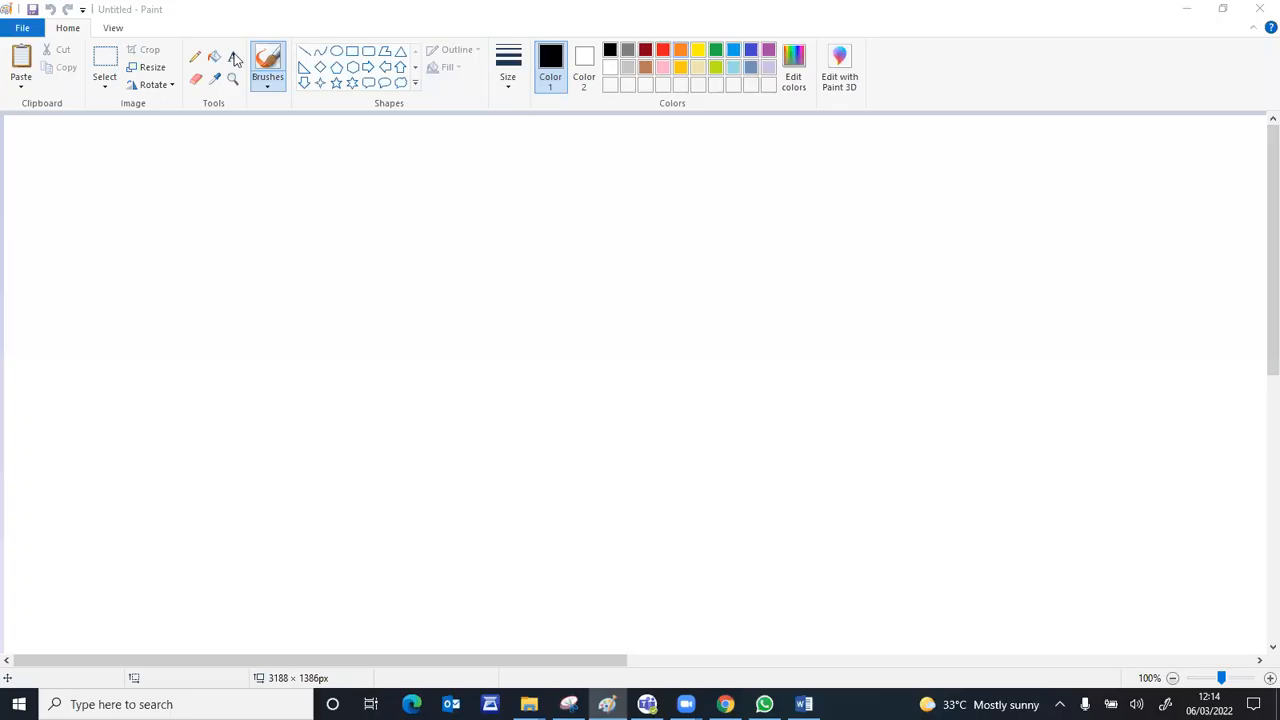
Place a text box at the top-left and write the full stretched-string vibration title in it.
{"action": "left_click", "coordinate": [232, 56]}
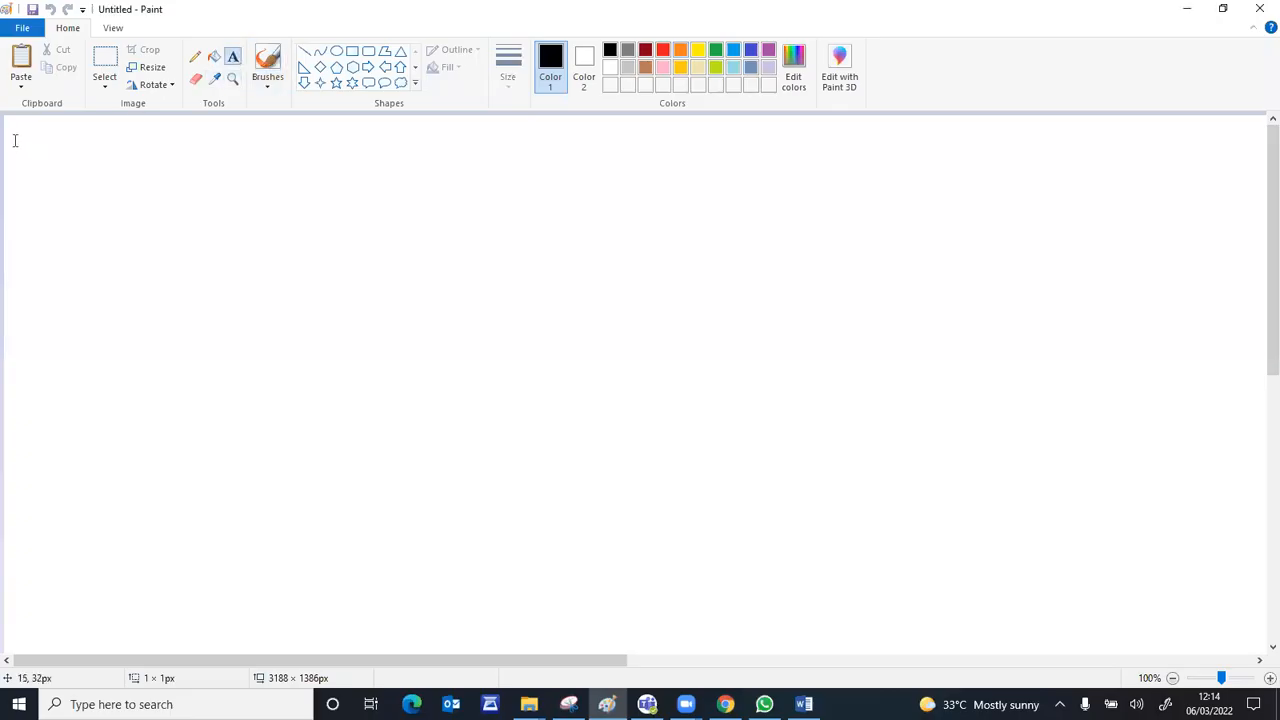
{"action": "type", "text": "Differe"}
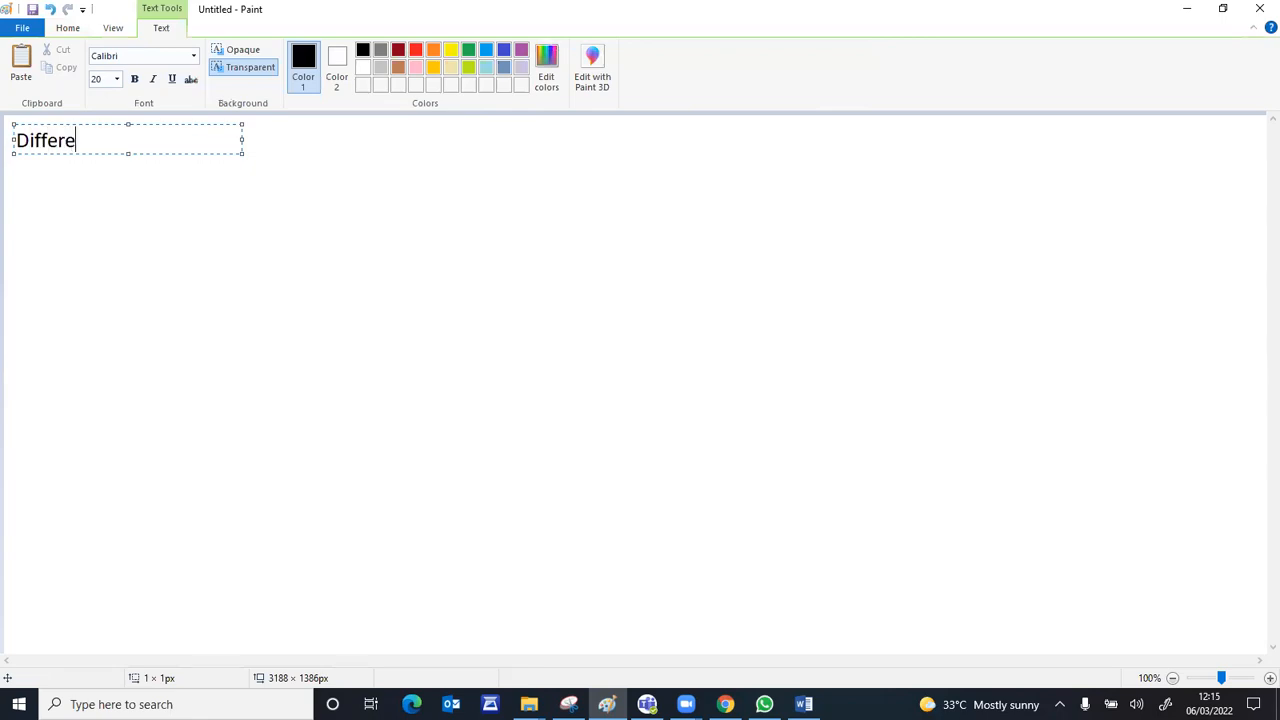
{"action": "type", "text": "nt mo"}
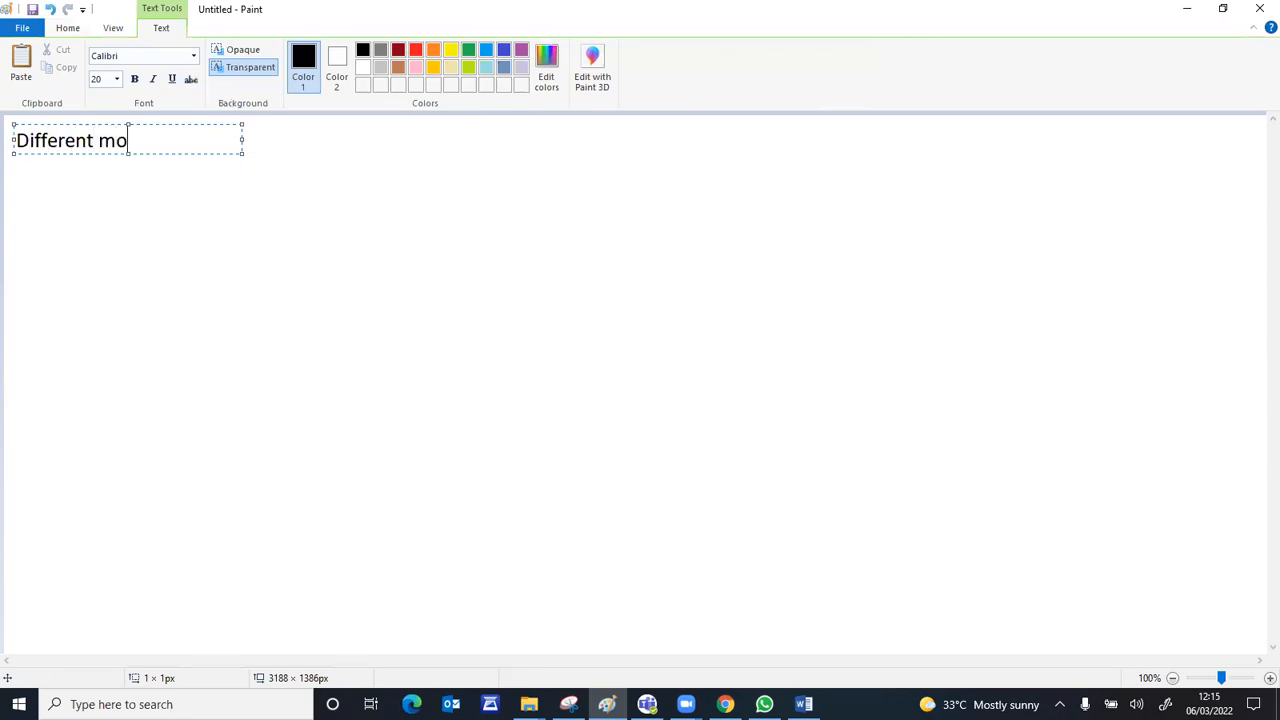
{"action": "type", "text": "des of"}
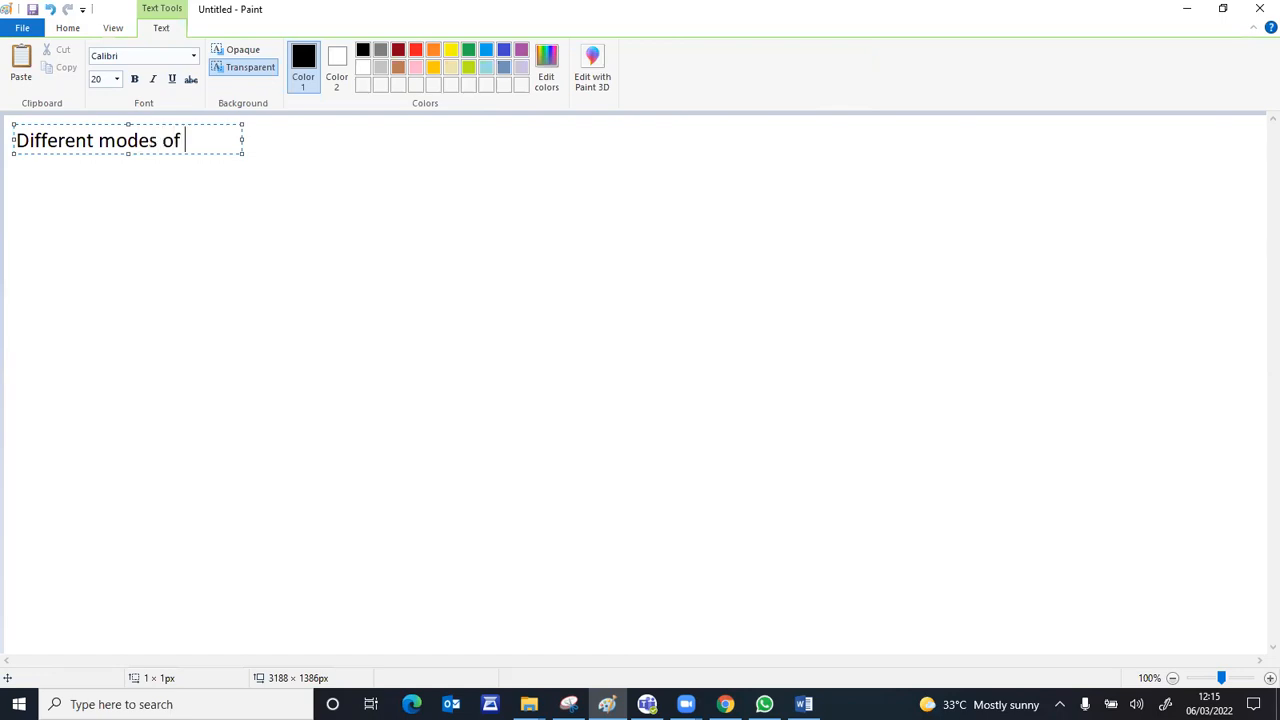
{"action": "type", "text": "vibration of a str"}
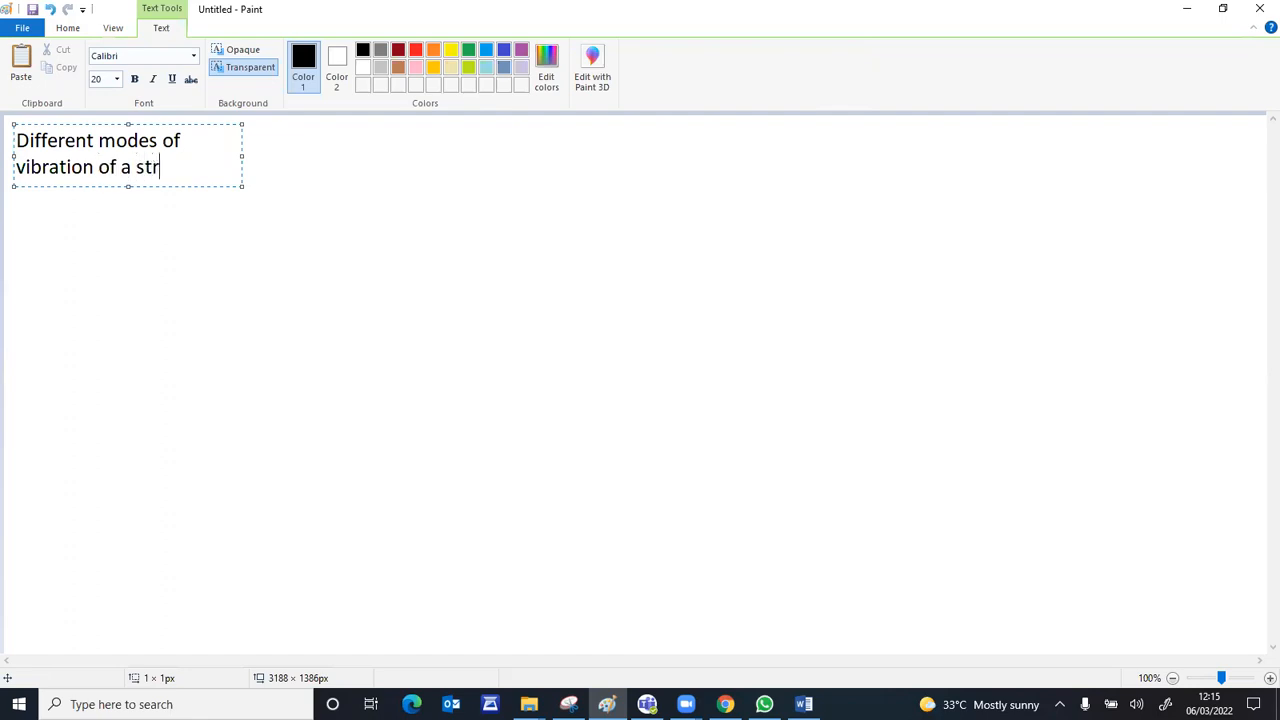
{"action": "type", "text": "etched string"}
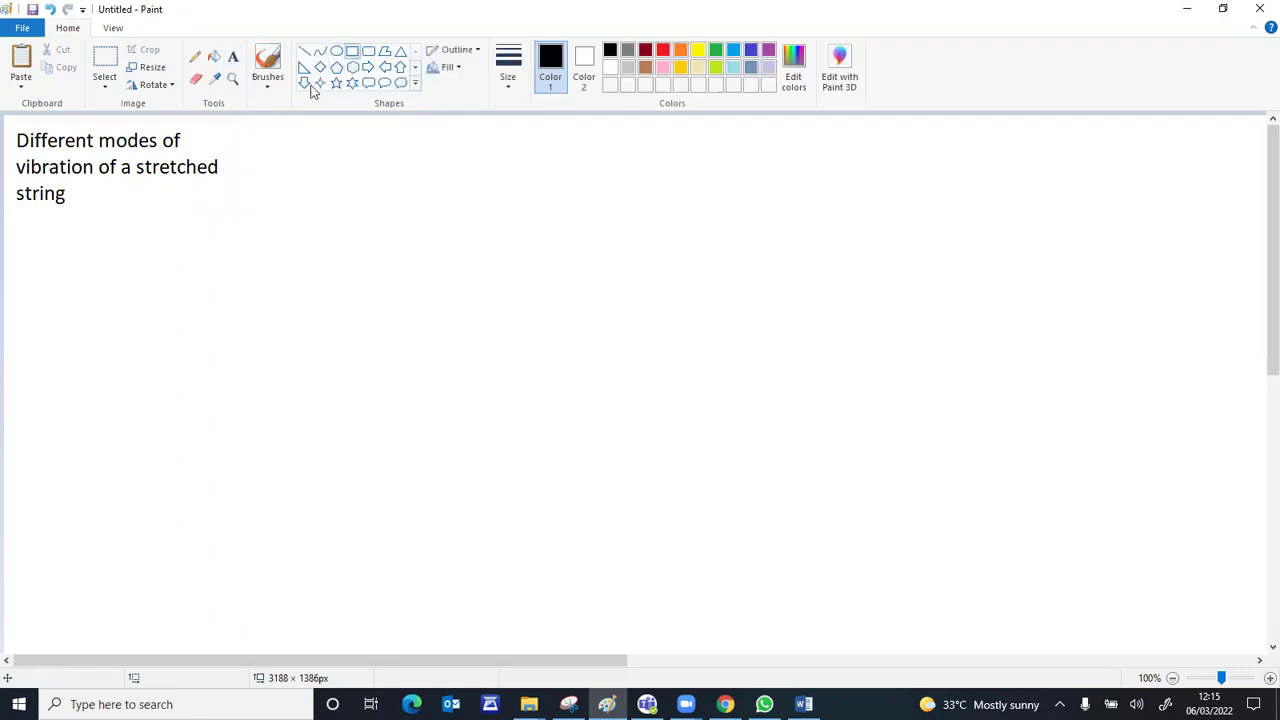
Draw a black rectangle around the whole title and commit it as a boxed heading.
{"action": "left_click_drag", "start_coordinate": [12, 124], "coordinate": [30, 200]}
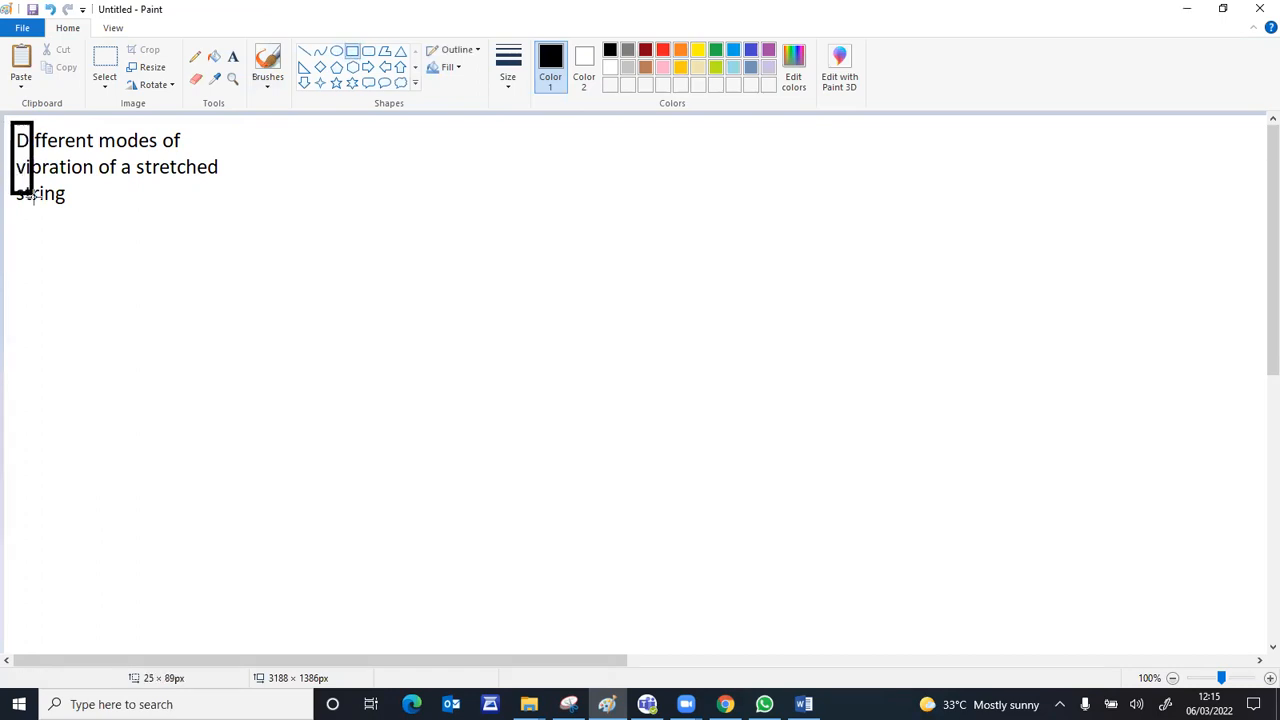
{"action": "left_click_drag", "start_coordinate": [30, 200], "coordinate": [204, 204]}
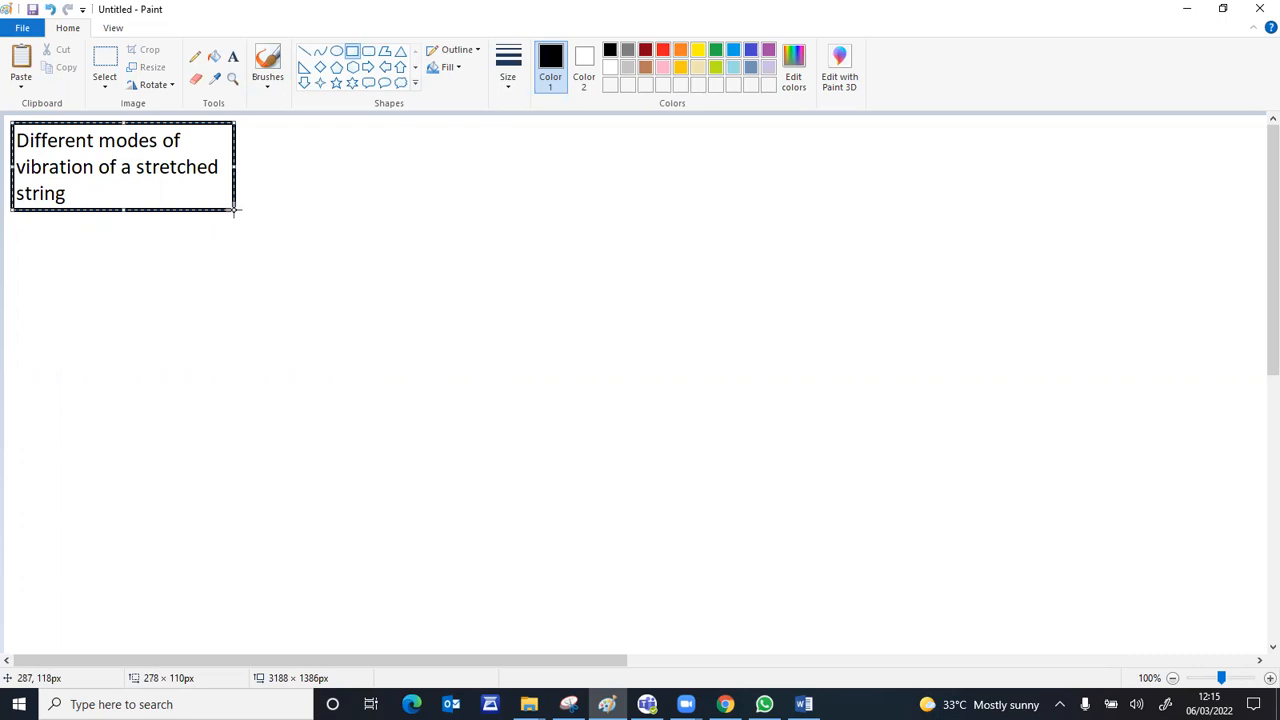
{"action": "left_click", "coordinate": [316, 158]}
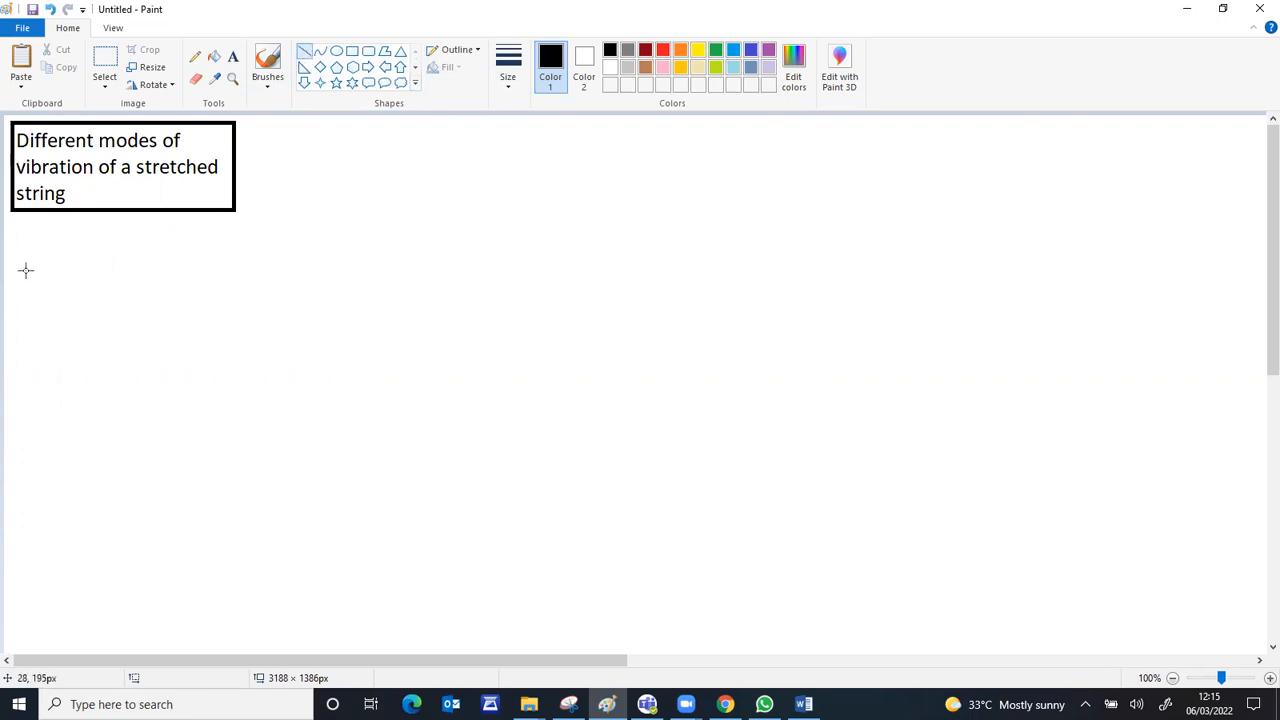
Draw a horizontal string line below the title with a short vertical support at each end.
{"action": "left_click_drag", "start_coordinate": [20, 270], "coordinate": [270, 270]}
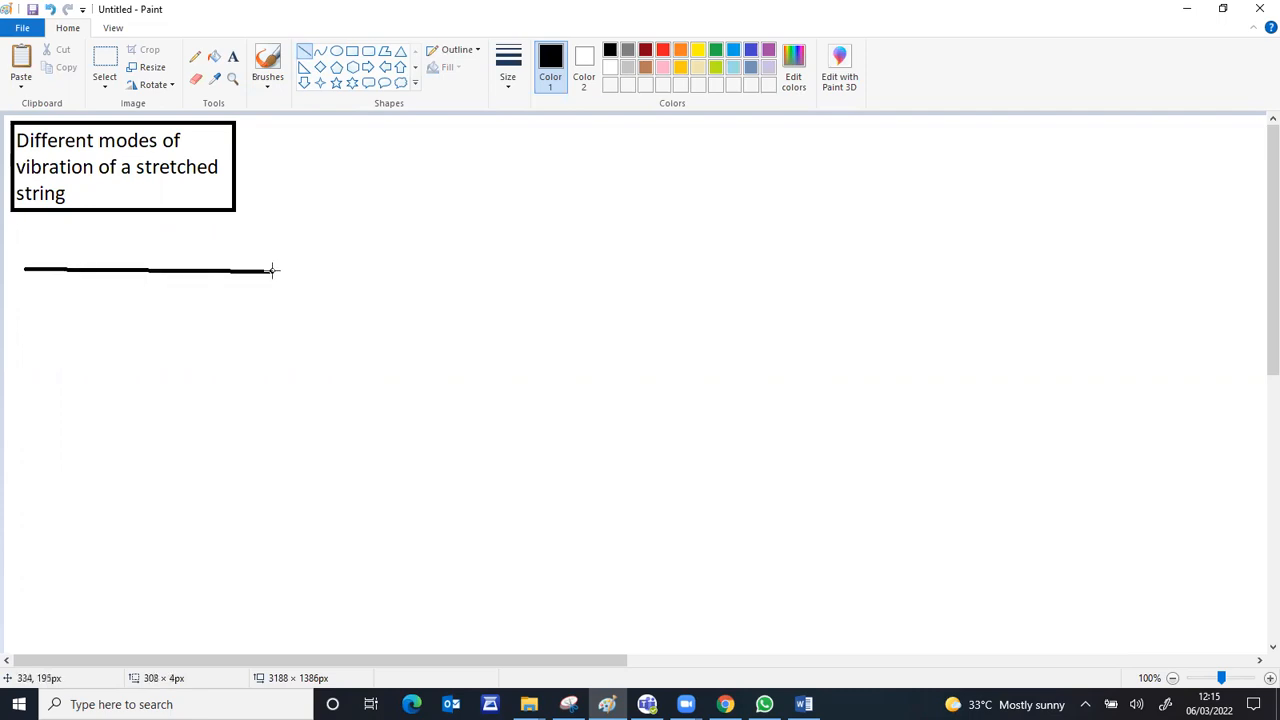
{"action": "left_click_drag", "start_coordinate": [270, 270], "coordinate": [318, 270]}
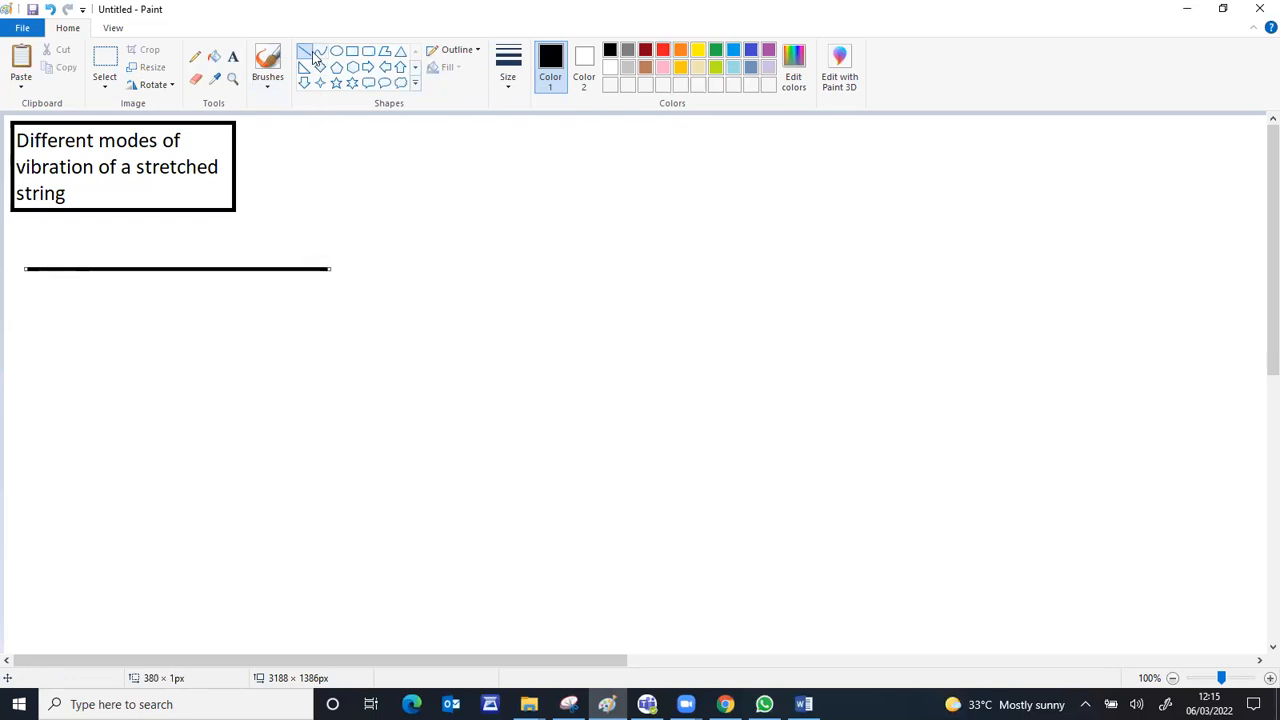
{"action": "left_click_drag", "start_coordinate": [28, 268], "coordinate": [28, 230]}
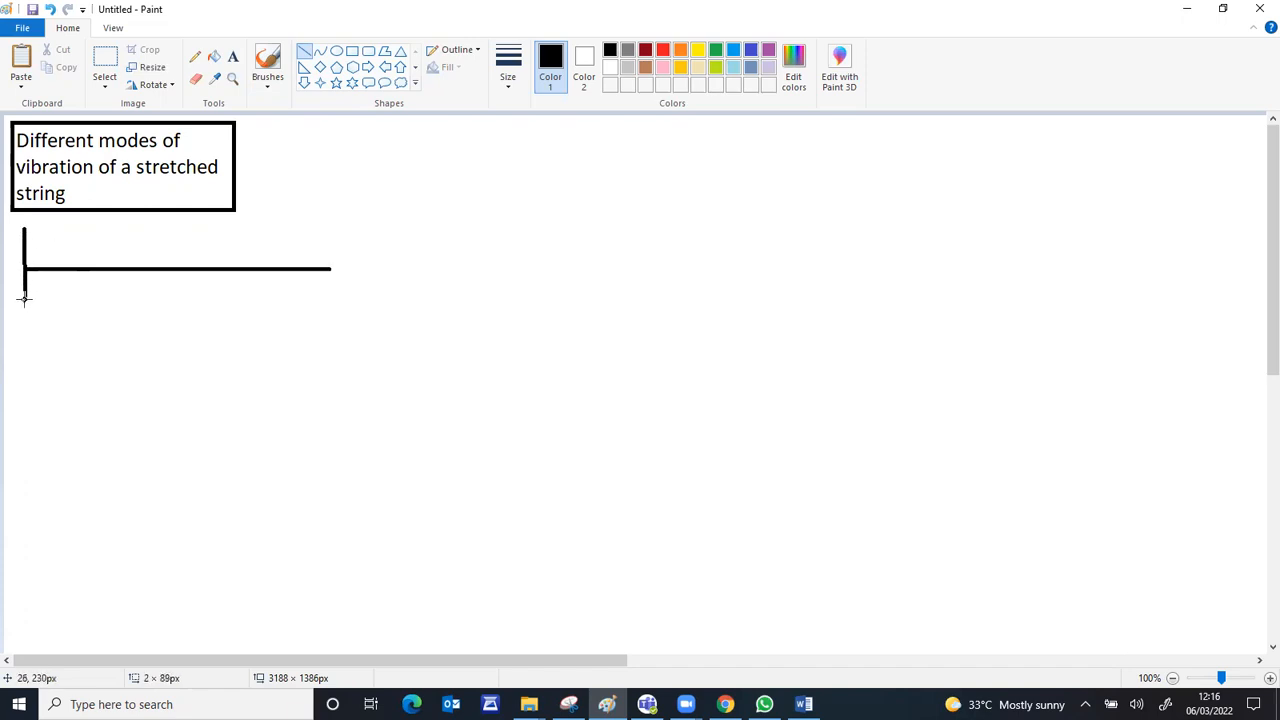
{"action": "left_click_drag", "start_coordinate": [24, 290], "coordinate": [24, 300]}
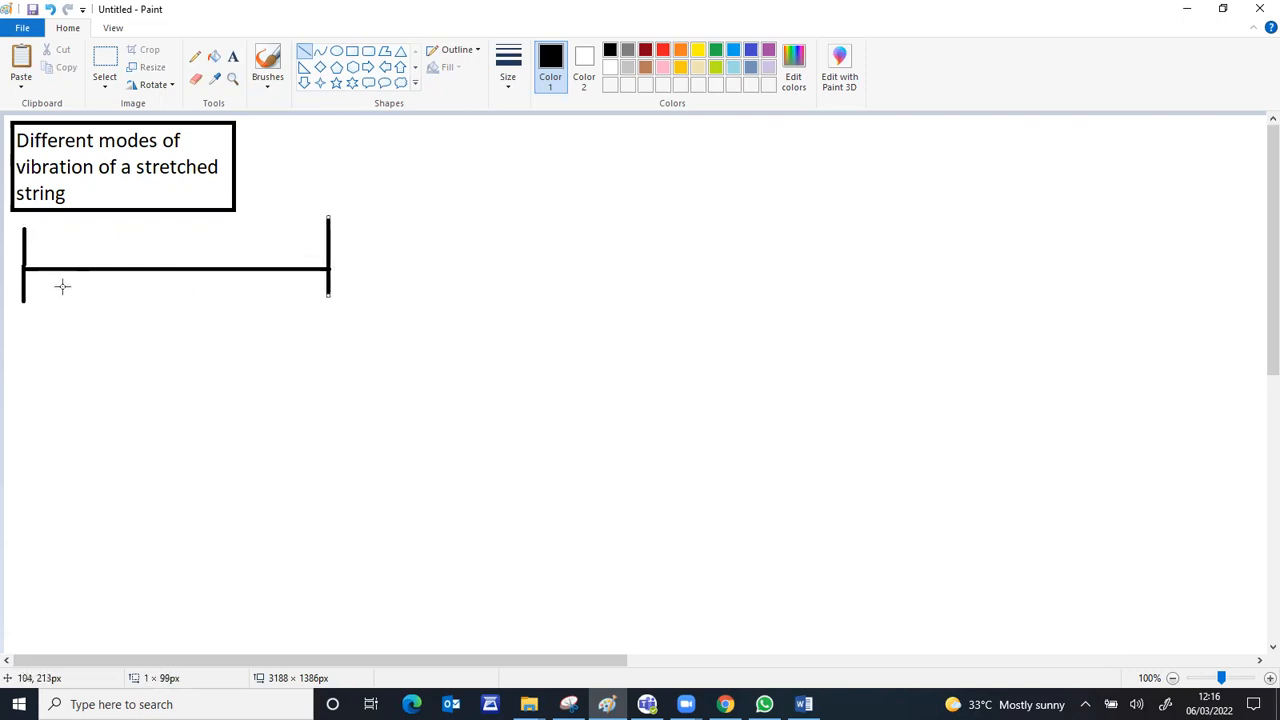
{"action": "mouse_move", "coordinate": [228, 234]}
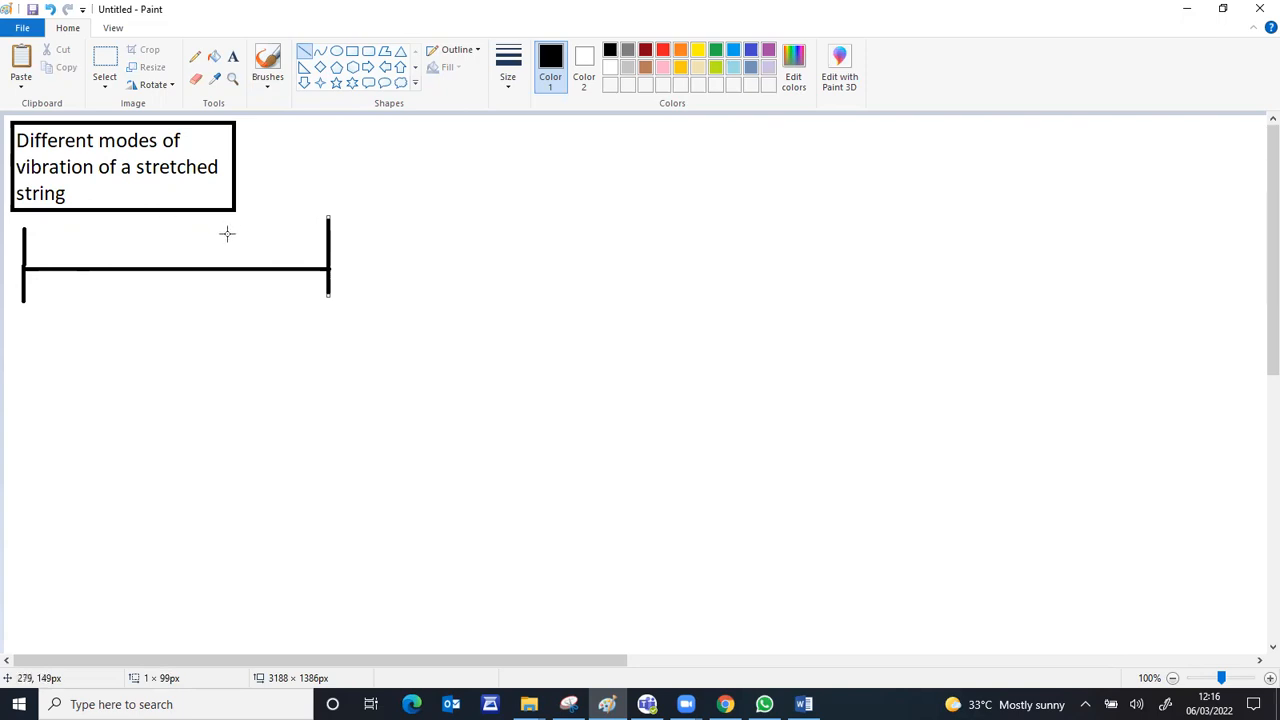
{"action": "mouse_move", "coordinate": [82, 332]}
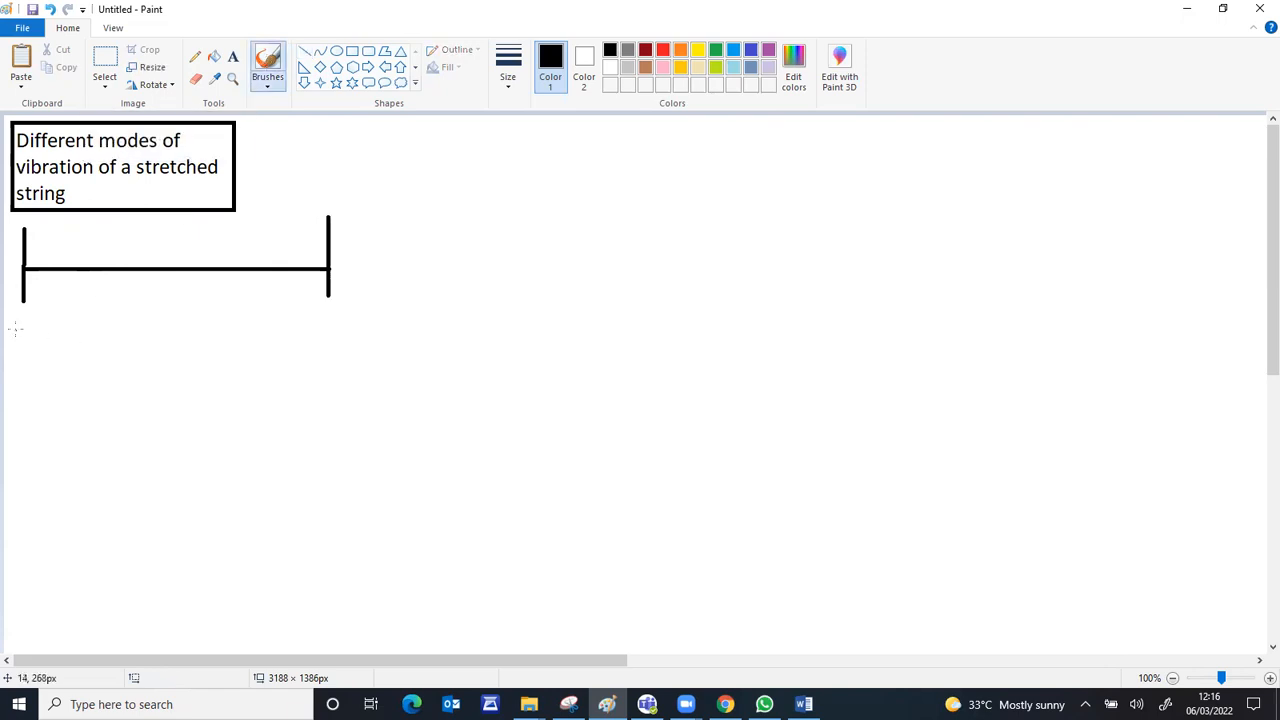
Hatch the left support as a fixed wall and mark the node N at that end.
{"action": "left_click_drag", "start_coordinate": [16, 324], "coordinate": [56, 320]}
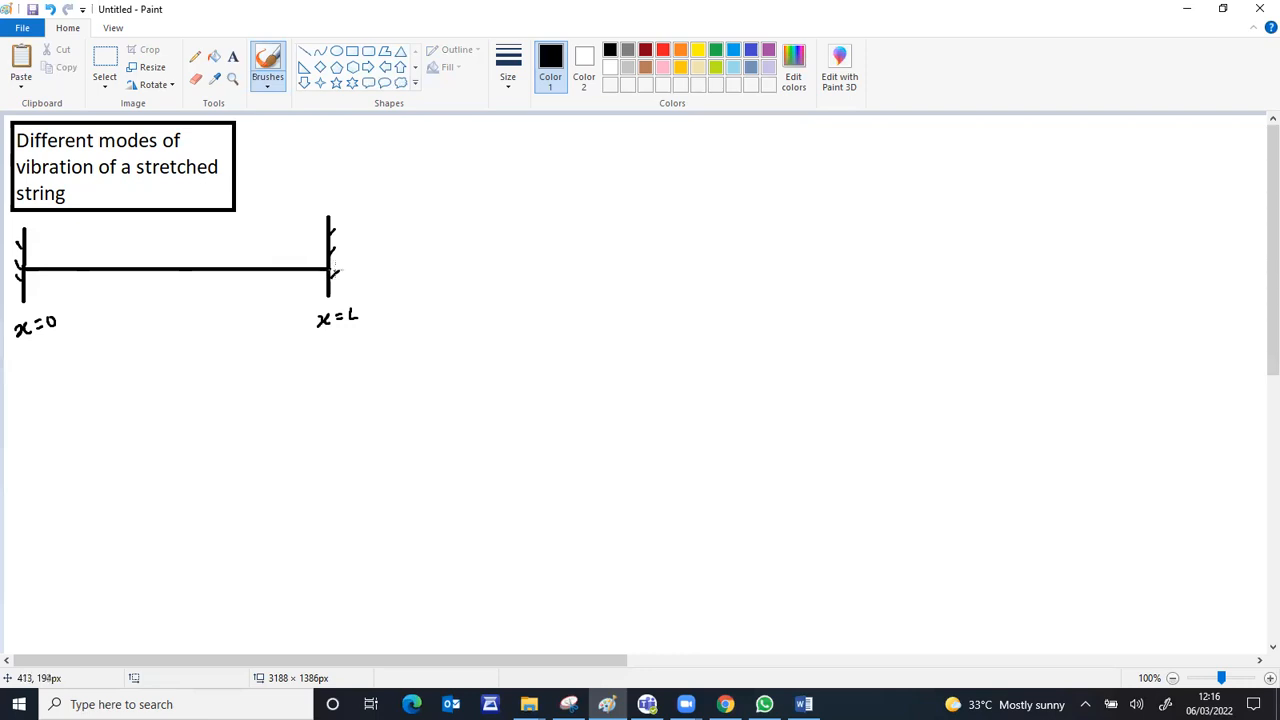
{"action": "mouse_move", "coordinate": [330, 268]}
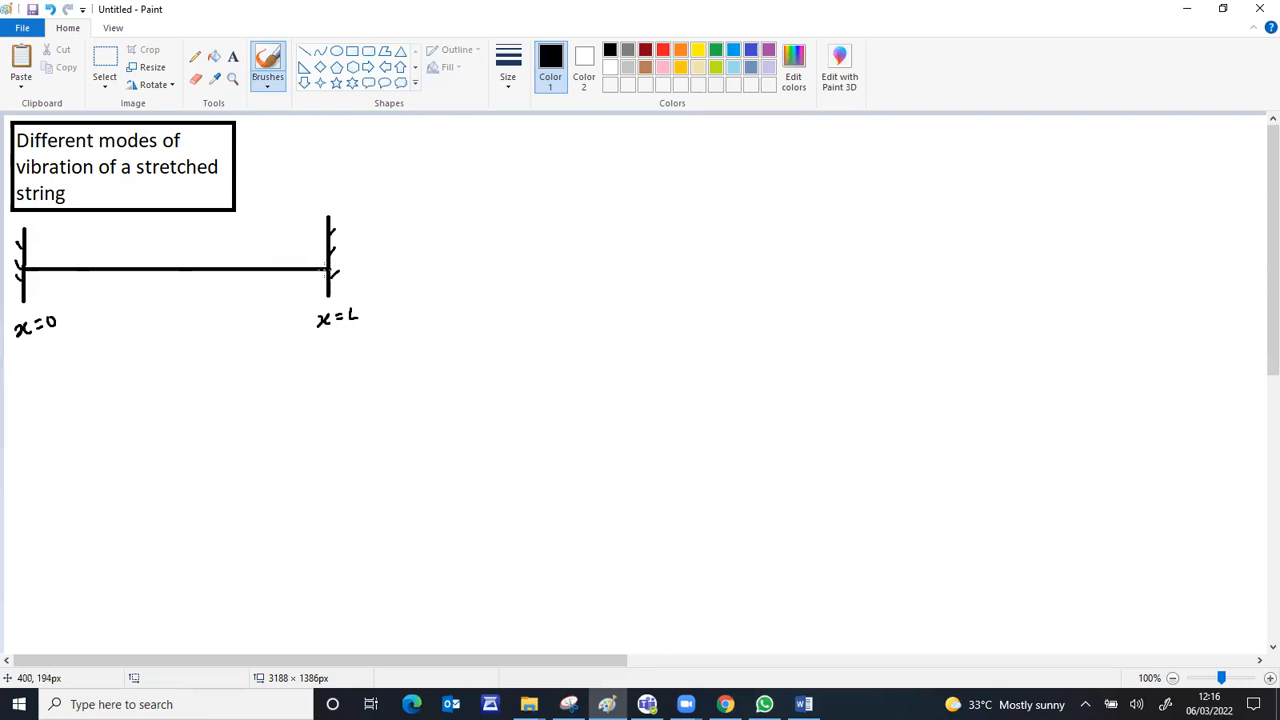
{"action": "mouse_move", "coordinate": [344, 264]}
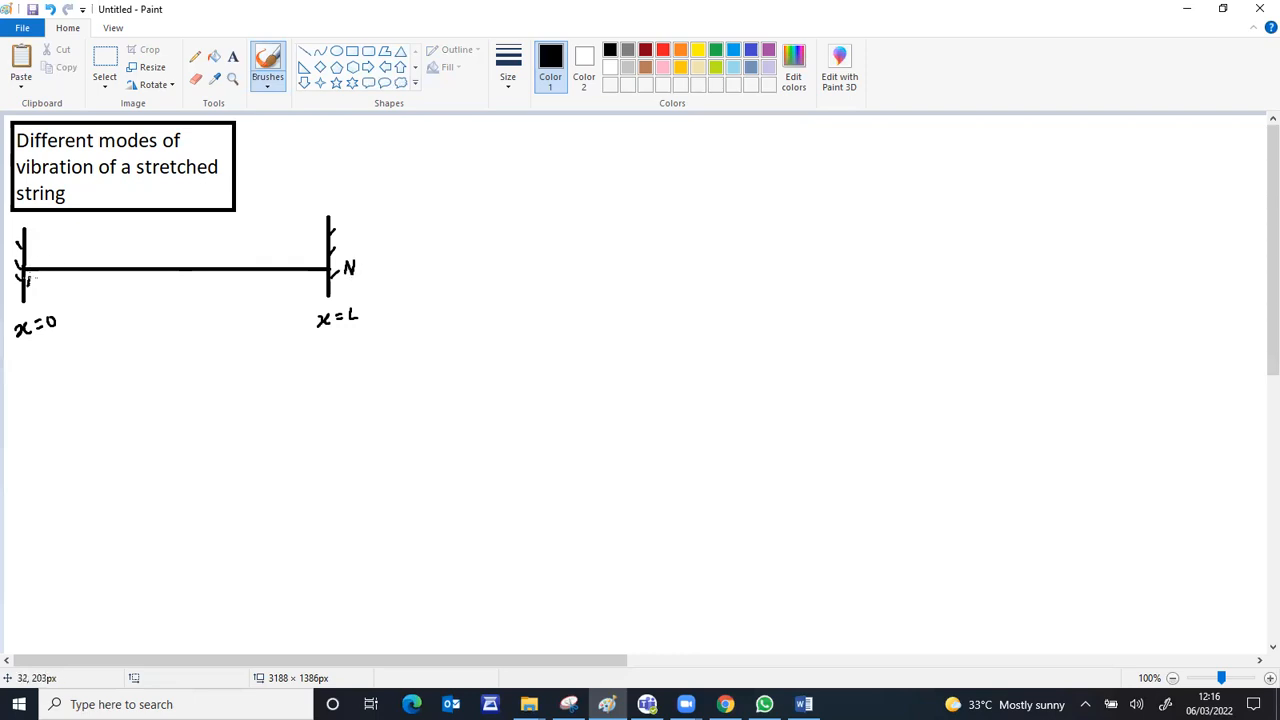
{"action": "left_click", "coordinate": [32, 280]}
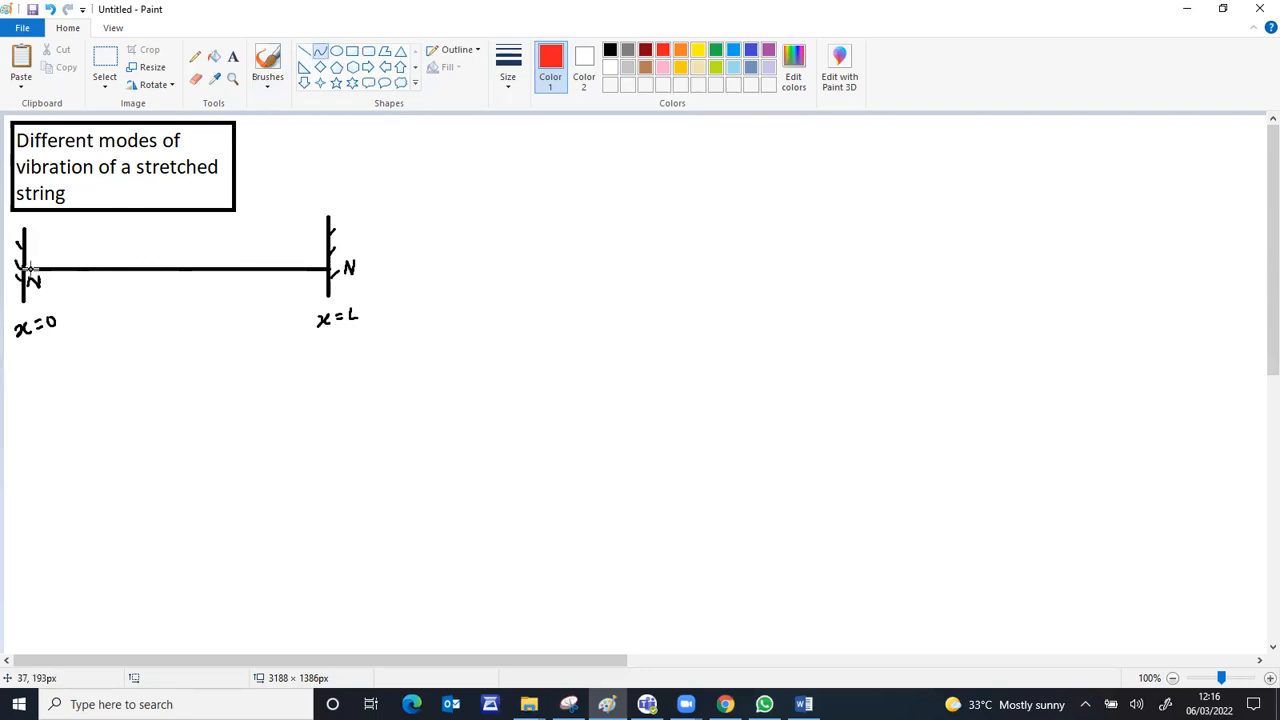
{"action": "mouse_move", "coordinate": [28, 268]}
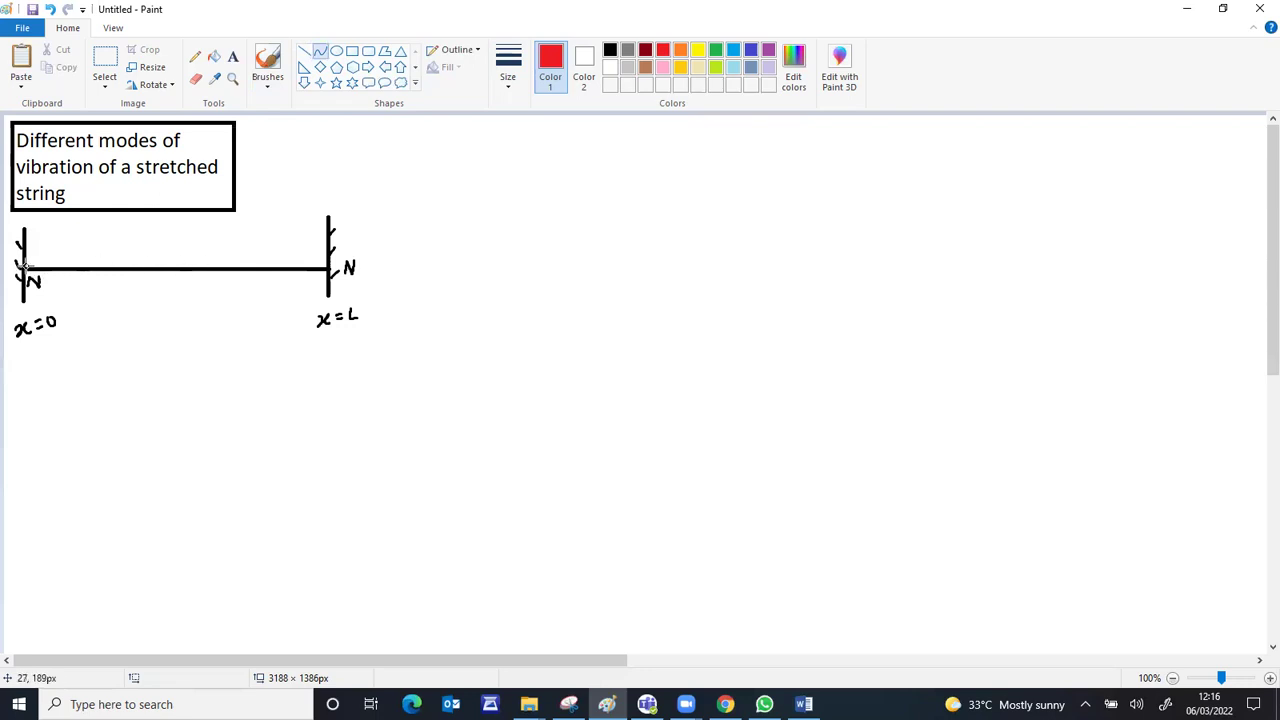
Draw the red mode-1 arcs between the ends and erase gaps so the lower arc is dashed.
{"action": "left_click_drag", "start_coordinate": [22, 270], "coordinate": [324, 270]}
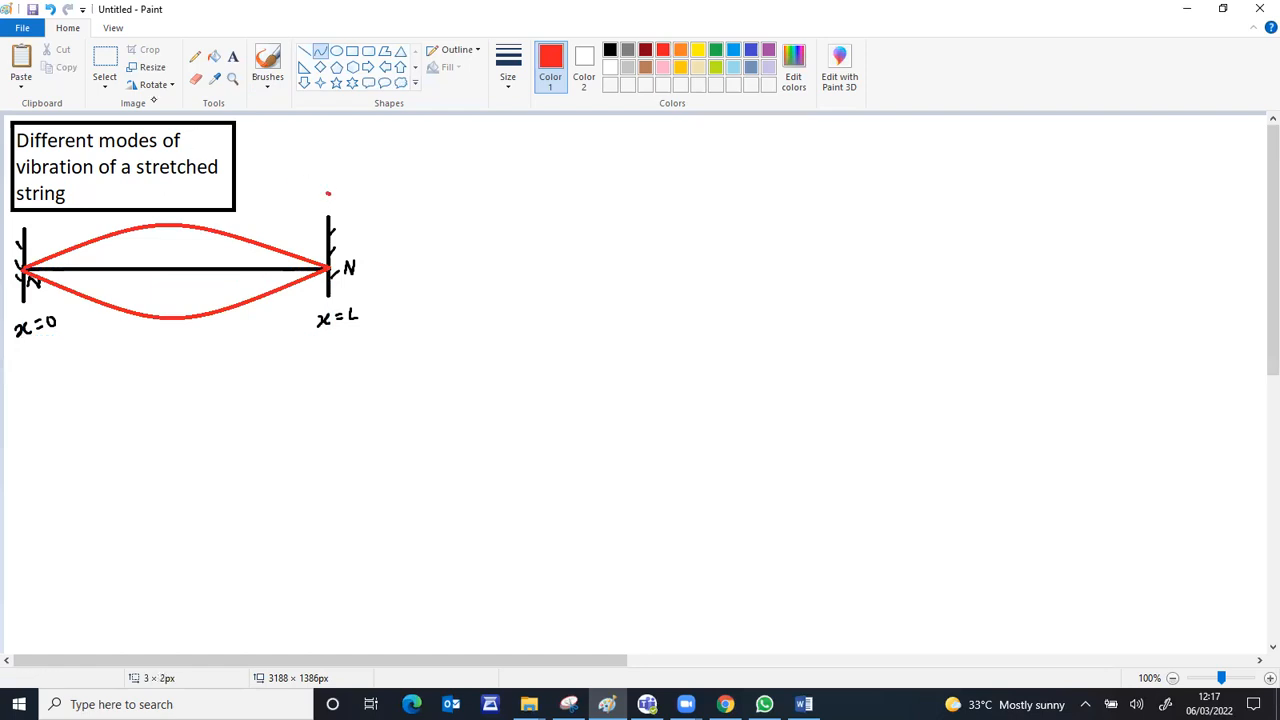
{"action": "mouse_move", "coordinate": [50, 280]}
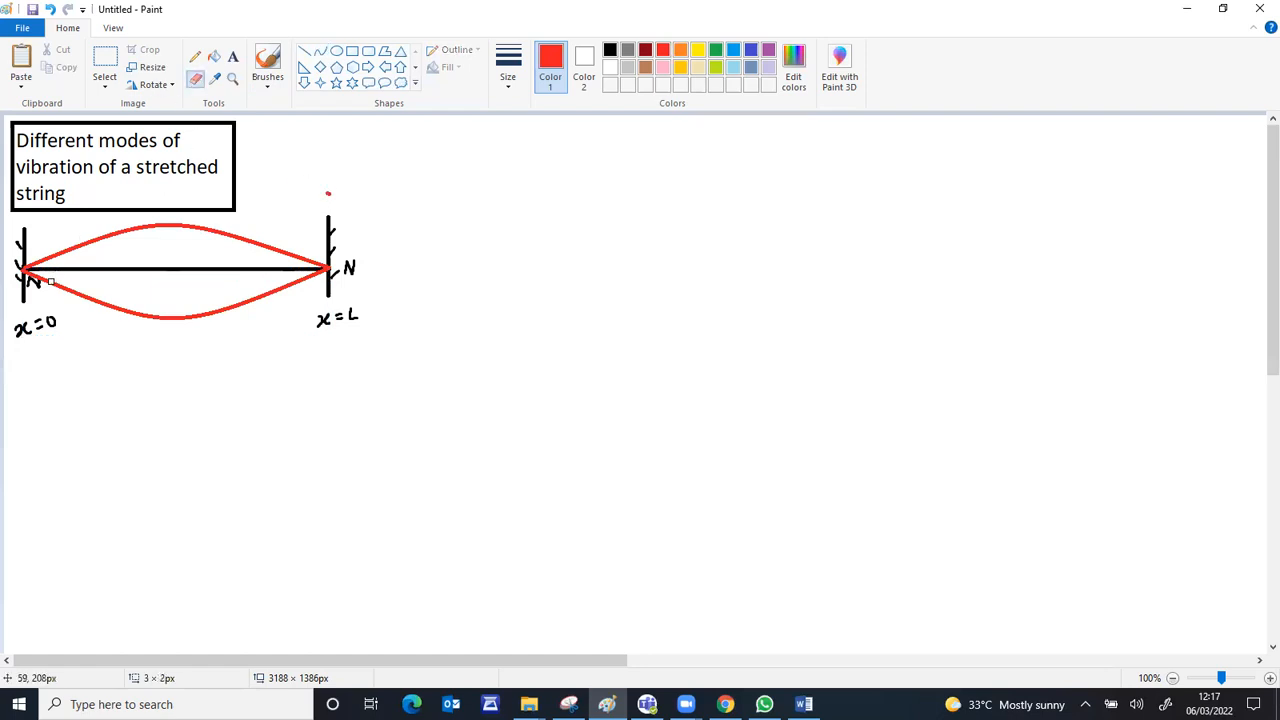
{"action": "left_click_drag", "start_coordinate": [50, 280], "coordinate": [104, 304]}
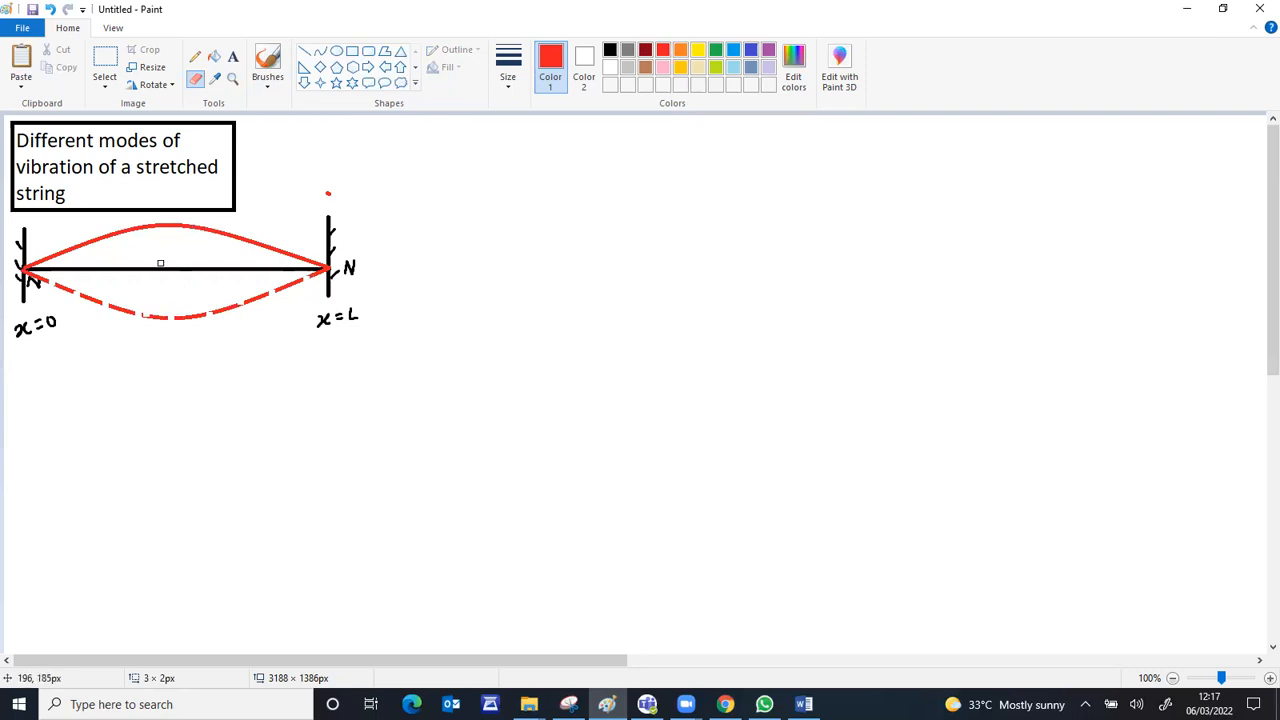
{"action": "left_click", "coordinate": [268, 62]}
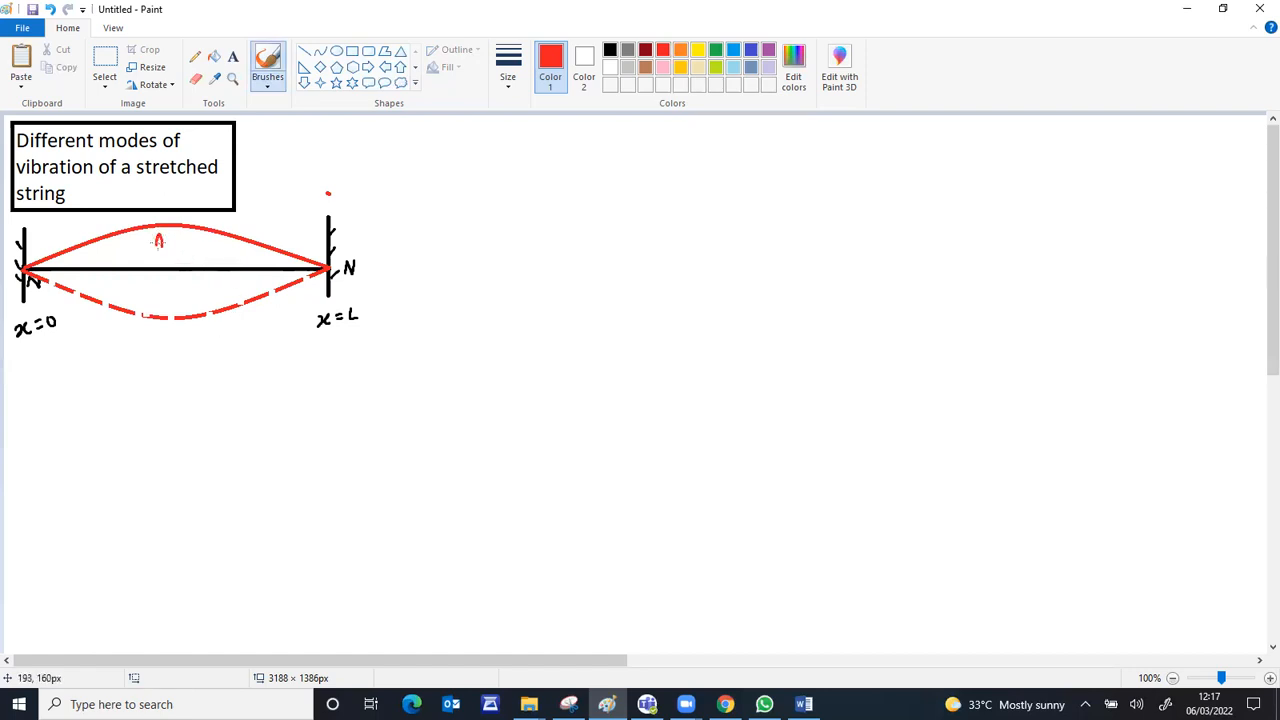
Label the crest AN and handwrite the red relation L = λ₁/2 beneath the diagram.
{"action": "type", "text": "AN"}
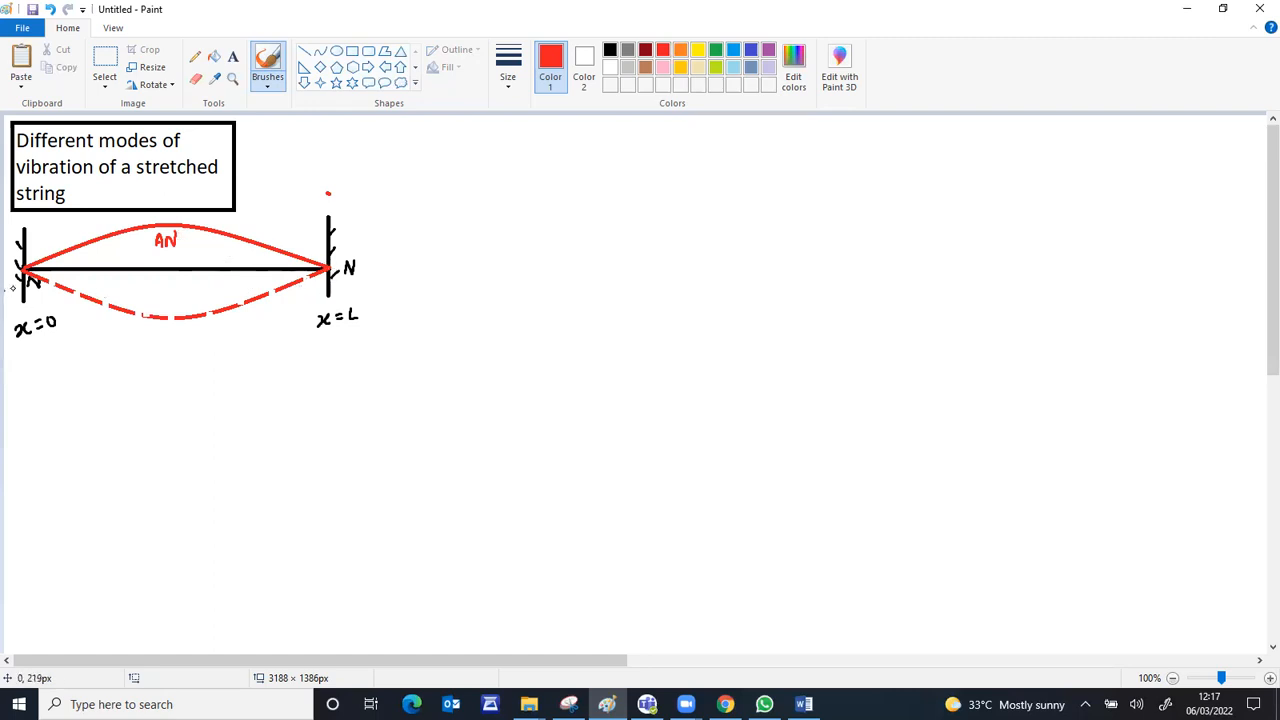
{"action": "mouse_move", "coordinate": [168, 338]}
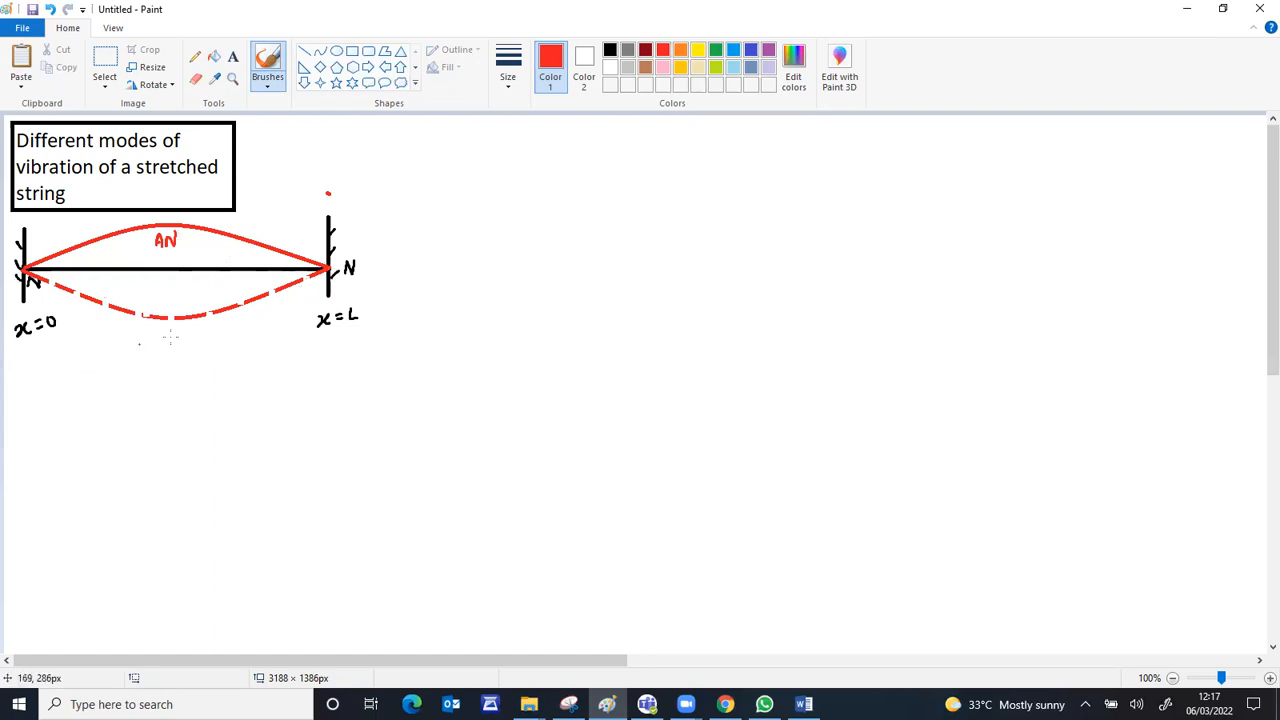
{"action": "mouse_move", "coordinate": [156, 344]}
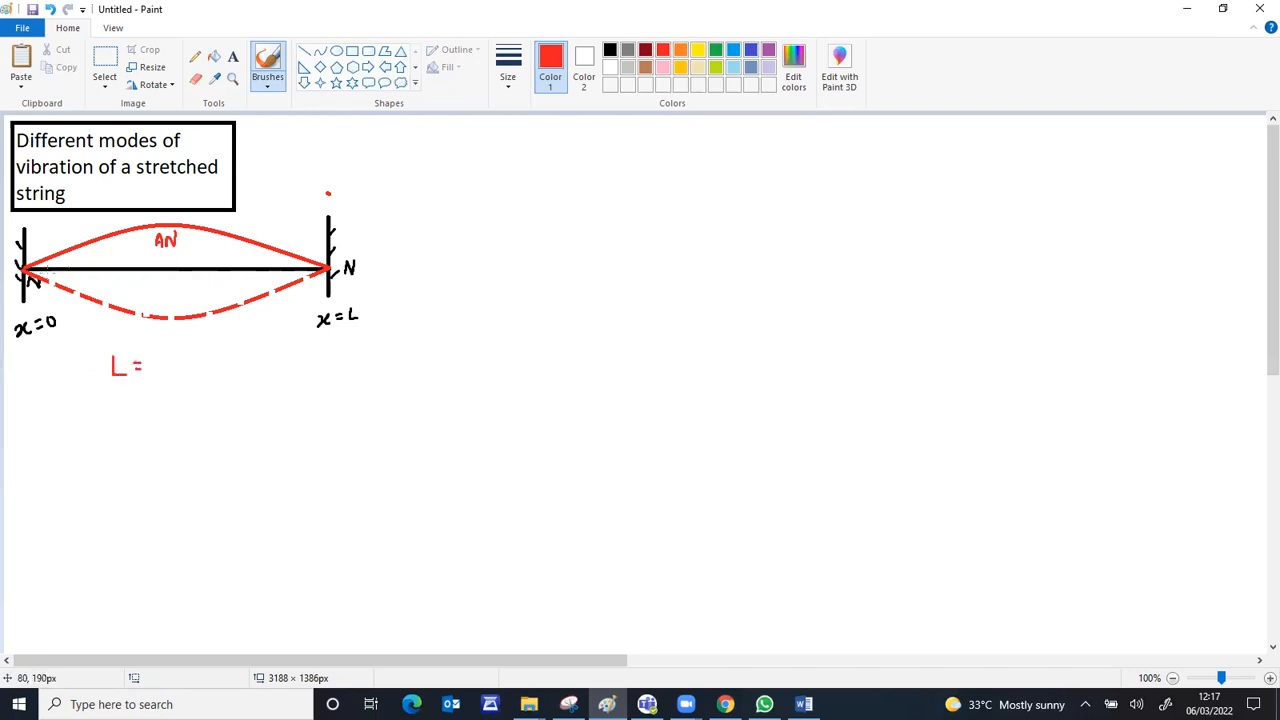
{"action": "mouse_move", "coordinate": [172, 348]}
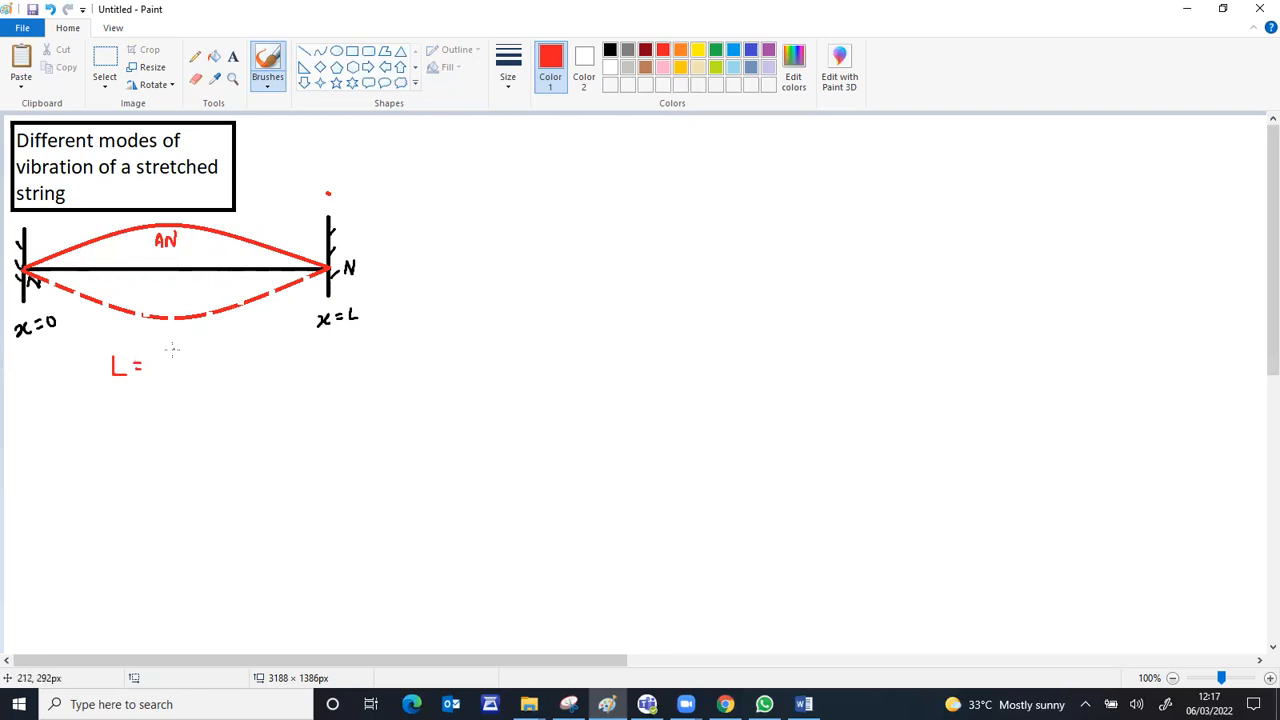
{"action": "left_click_drag", "start_coordinate": [168, 352], "coordinate": [180, 376]}
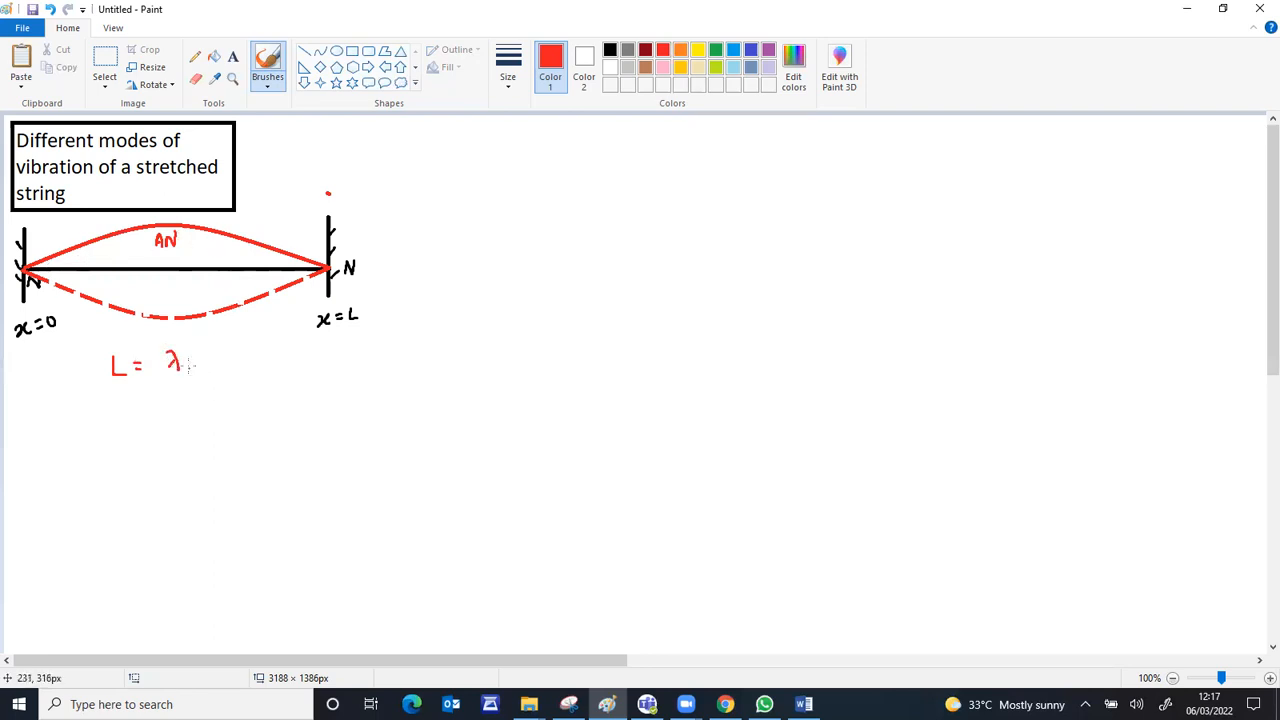
{"action": "left_click_drag", "start_coordinate": [178, 376], "coordinate": [200, 384]}
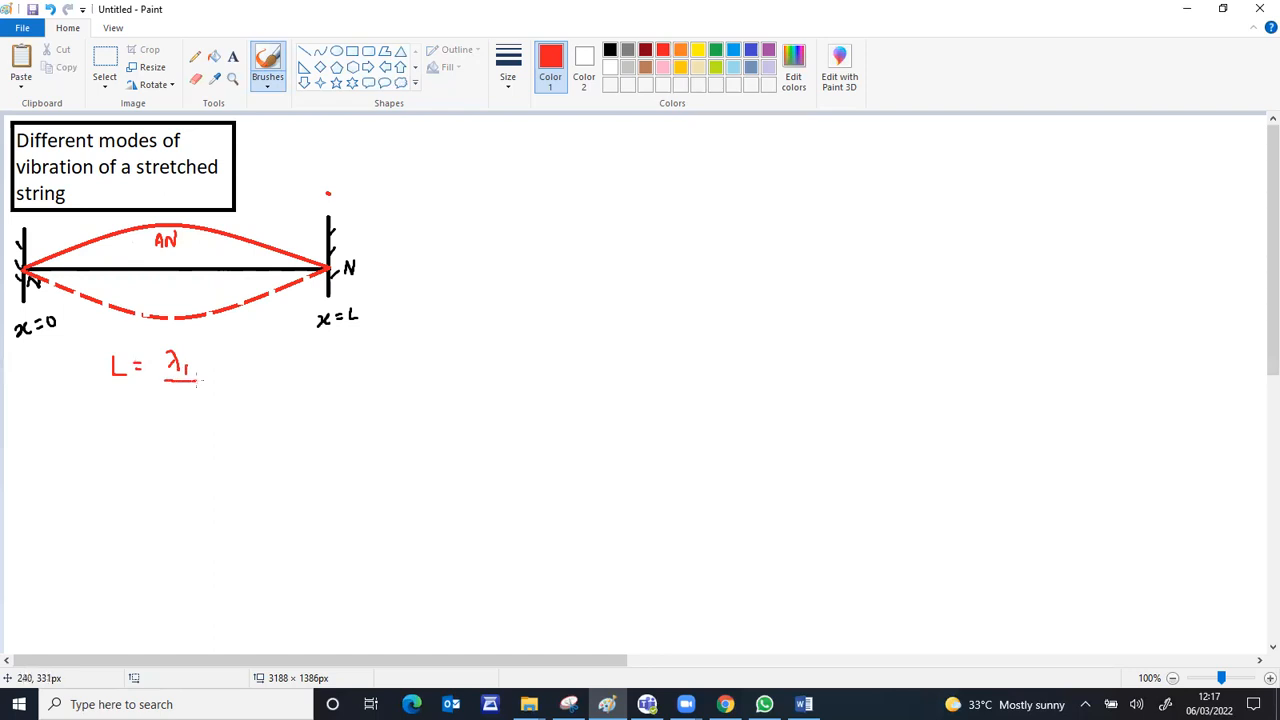
{"action": "left_click_drag", "start_coordinate": [176, 376], "coordinate": [190, 396]}
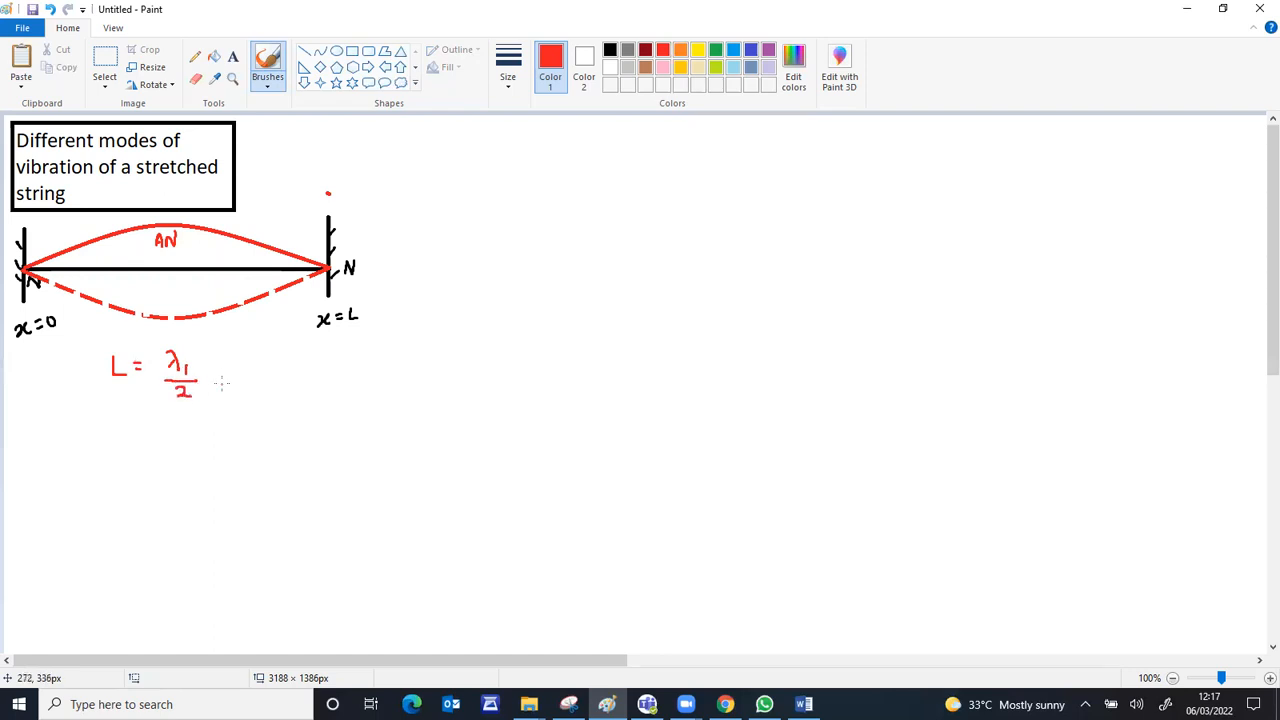
{"action": "mouse_move", "coordinate": [264, 156]}
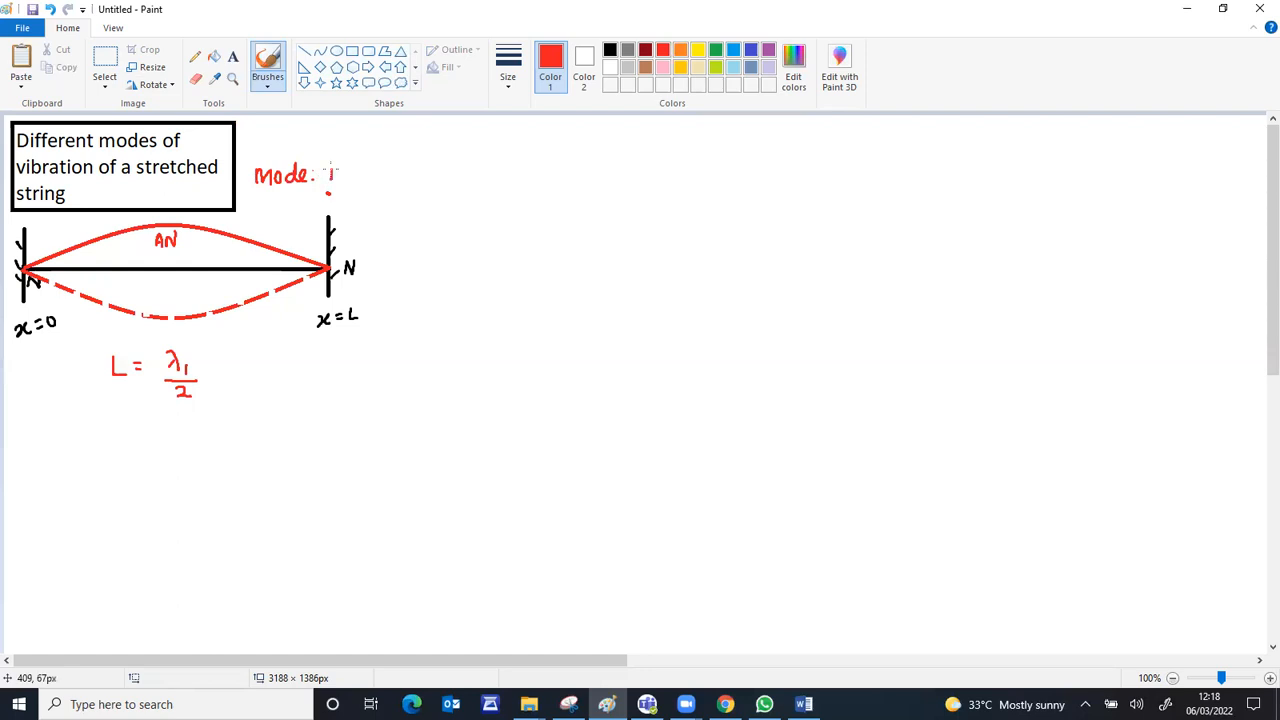
Finish and underline the Mode: 1 heading, then write λ₁ = 2L beside the length relation.
{"action": "left_click", "coordinate": [330, 176]}
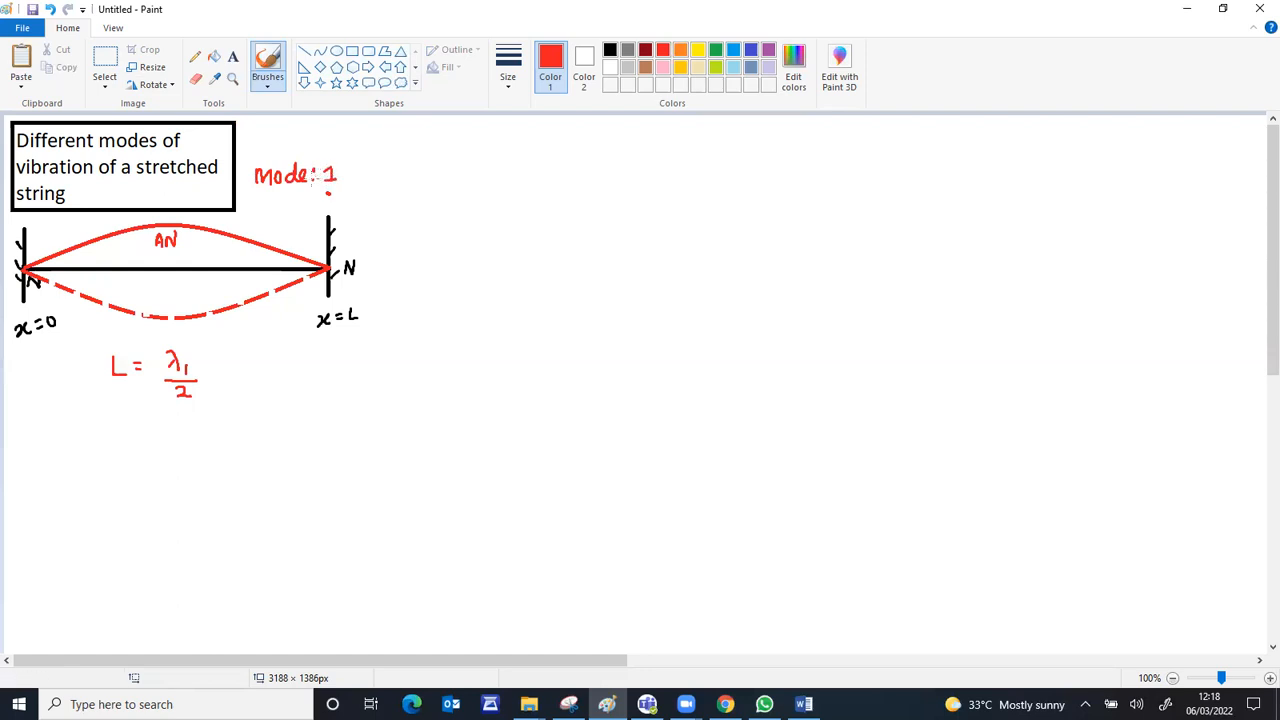
{"action": "left_click_drag", "start_coordinate": [256, 188], "coordinate": [338, 188]}
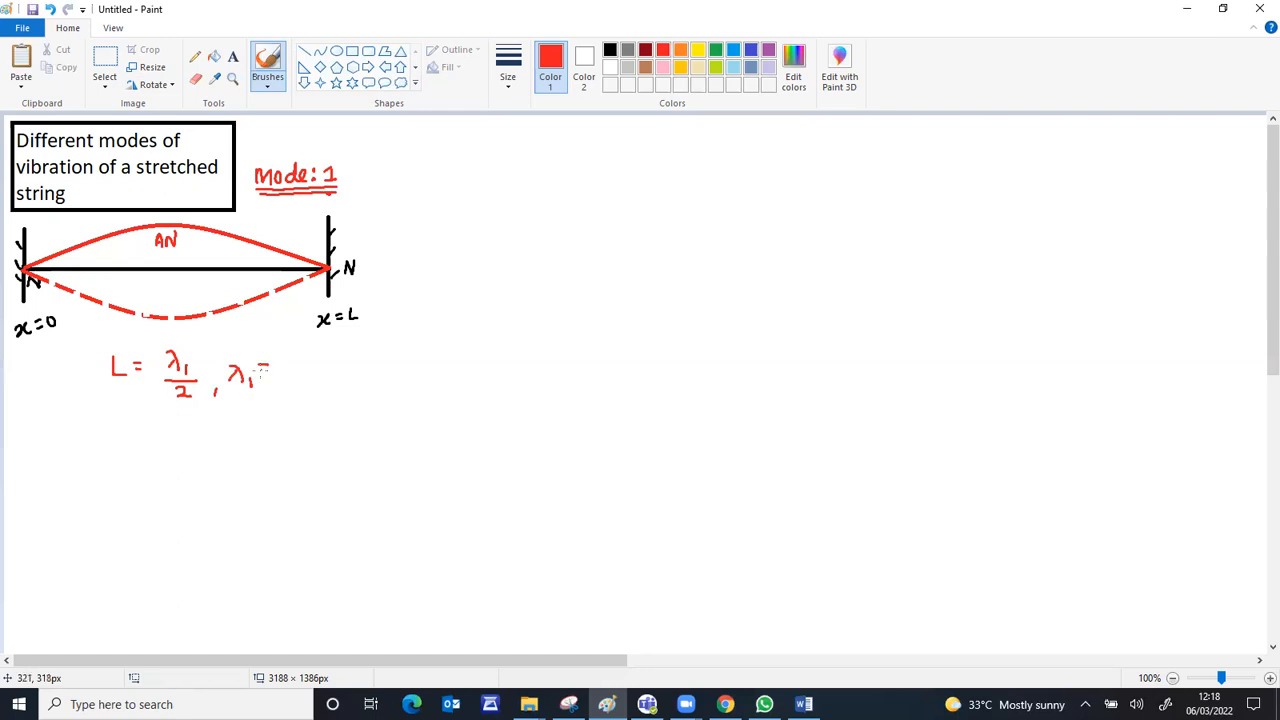
{"action": "left_click_drag", "start_coordinate": [264, 368], "coordinate": [310, 372]}
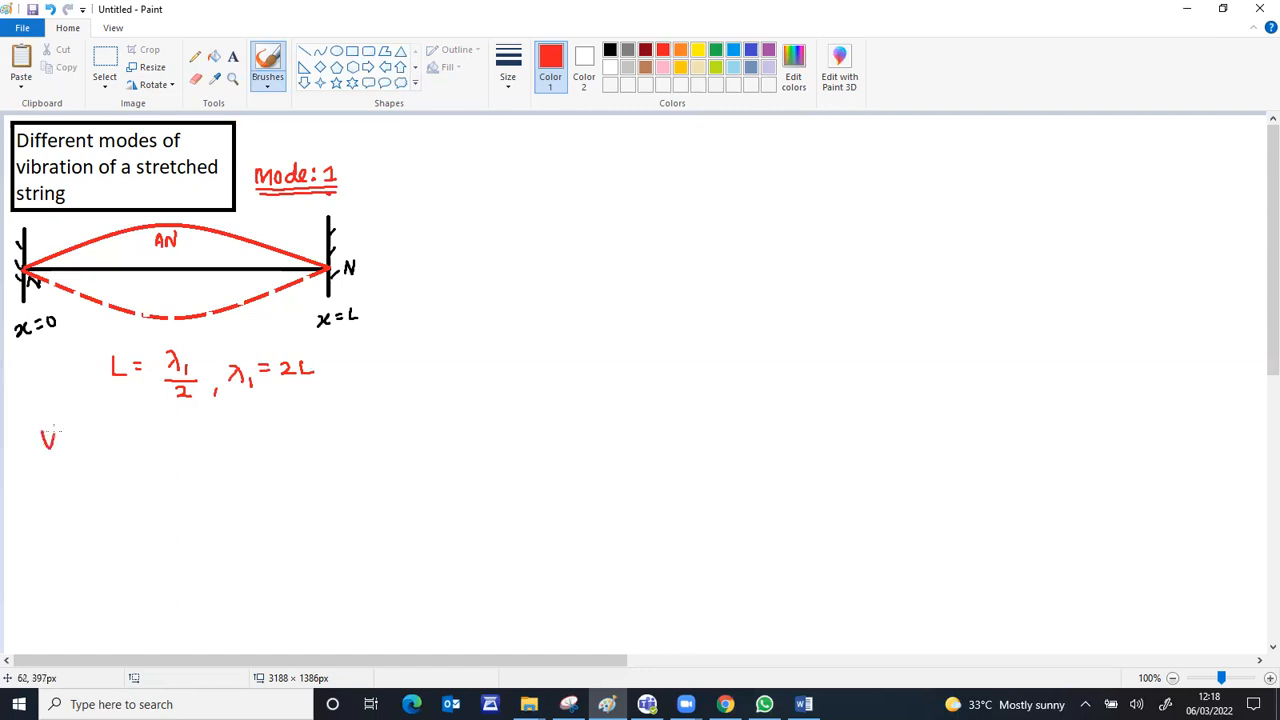
Write V = νλ, ν = V/λ and derive ν₁ = V/λ₁ = V/2L.
{"action": "left_click_drag", "start_coordinate": [60, 436], "coordinate": [90, 436]}
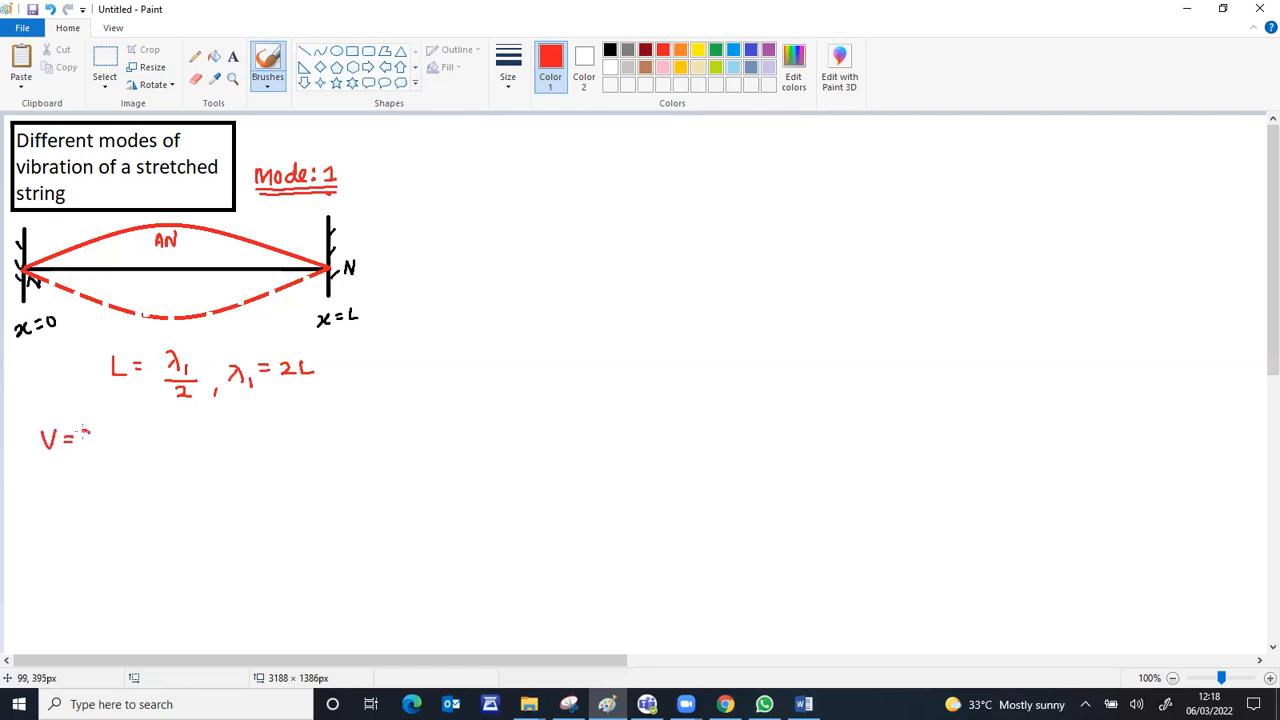
{"action": "left_click_drag", "start_coordinate": [84, 444], "coordinate": [98, 424]}
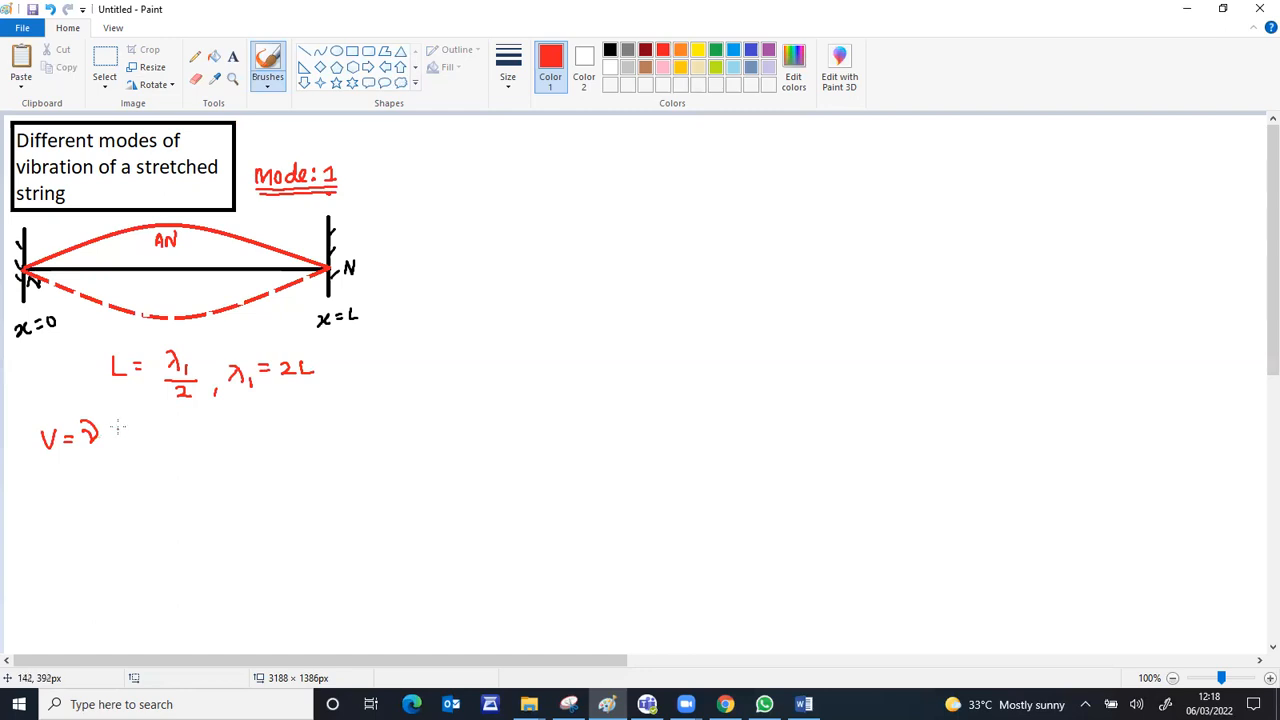
{"action": "left_click_drag", "start_coordinate": [110, 444], "coordinate": [130, 420]}
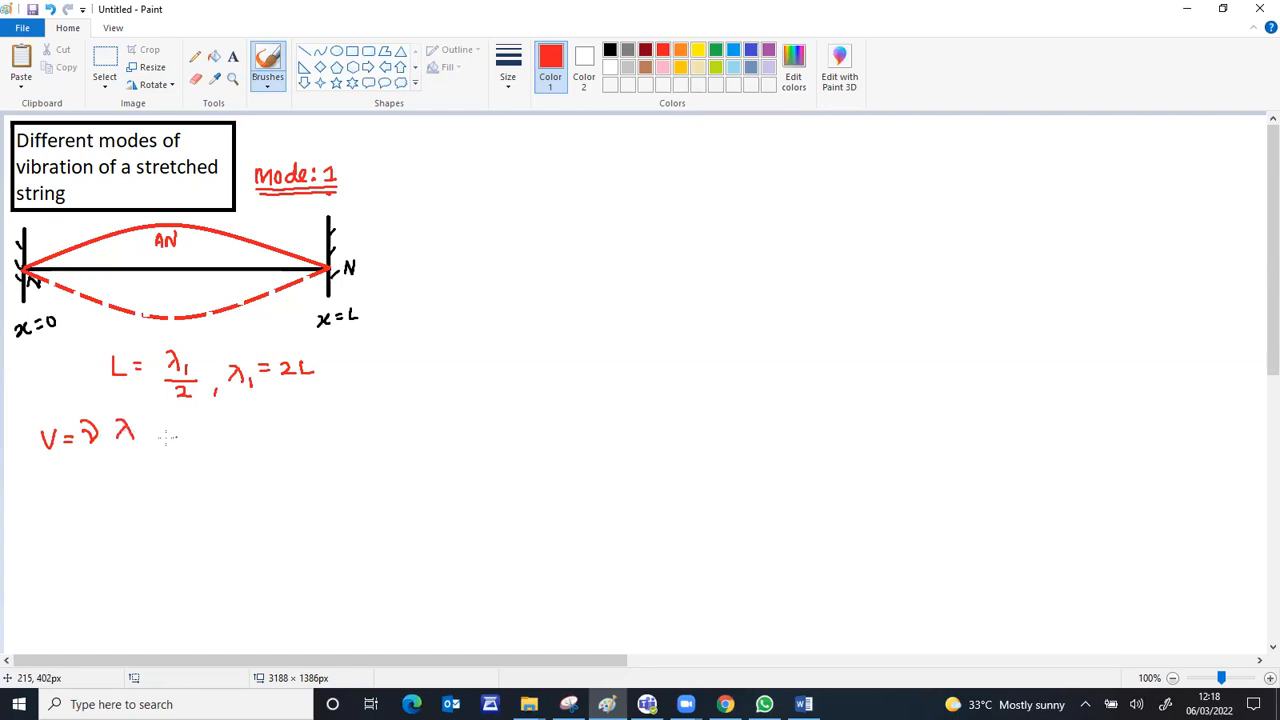
{"action": "left_click_drag", "start_coordinate": [176, 444], "coordinate": [196, 424]}
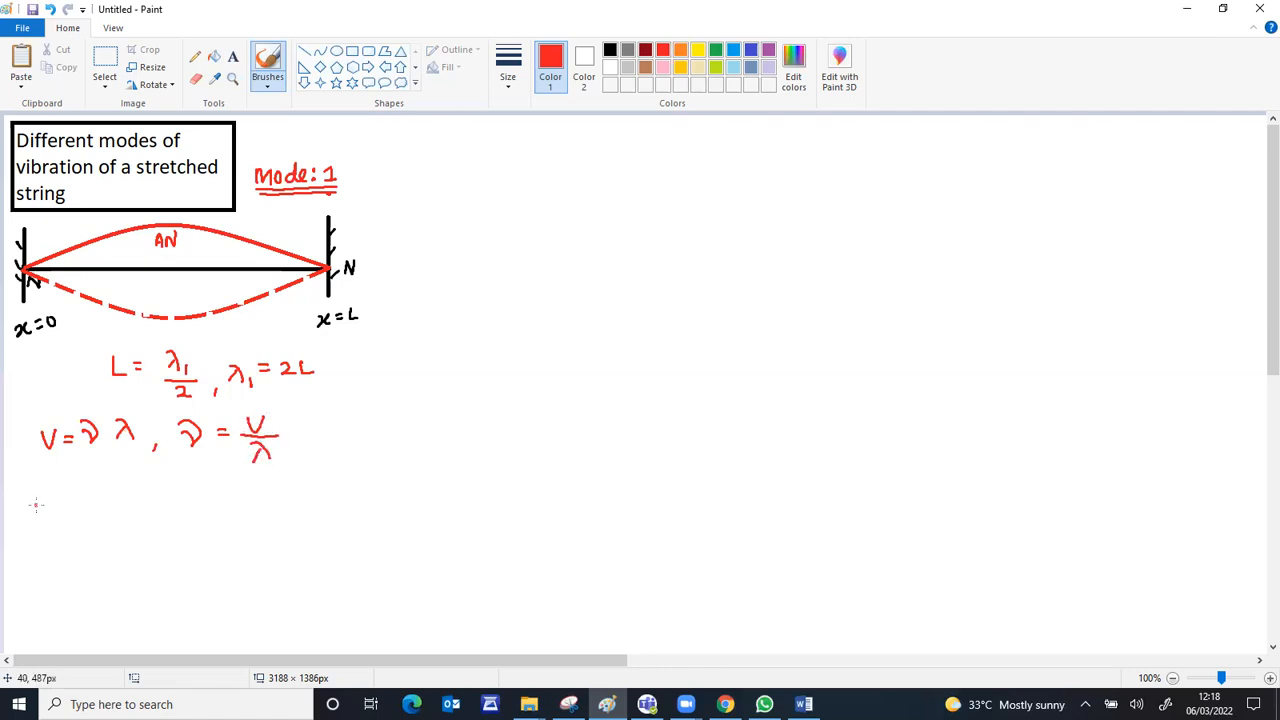
{"action": "left_click_drag", "start_coordinate": [36, 500], "coordinate": [56, 520]}
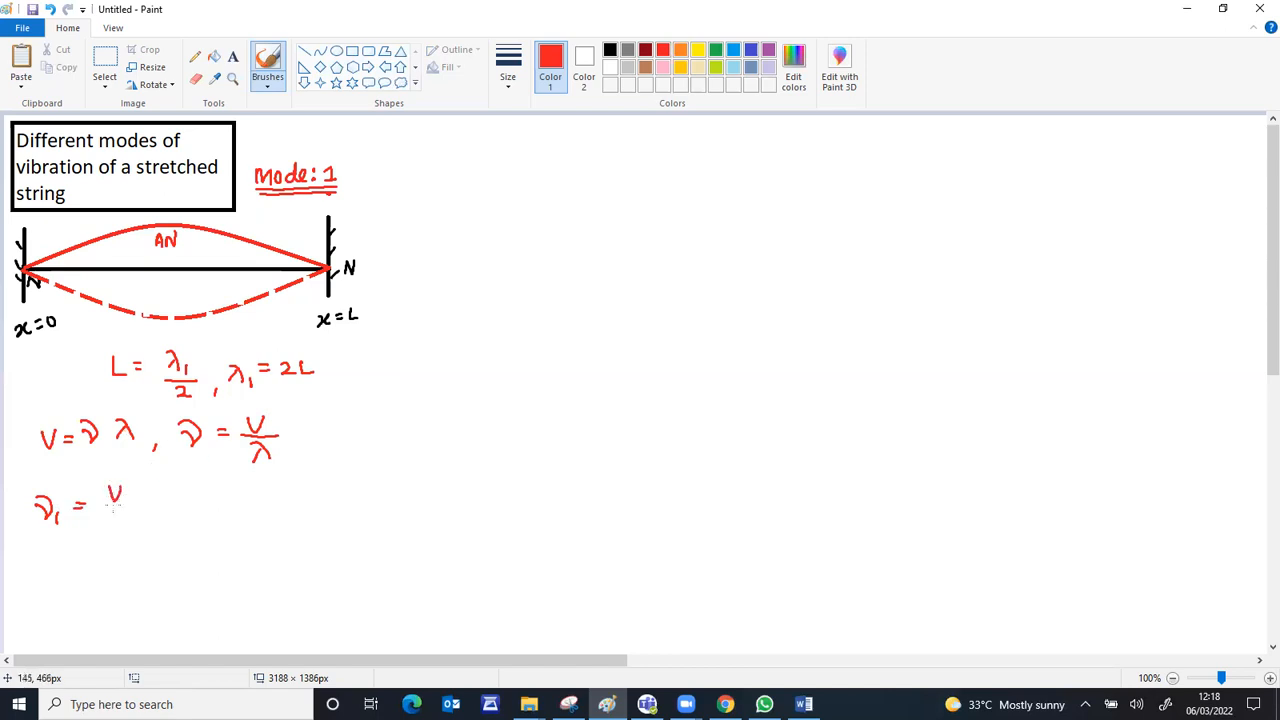
{"action": "left_click_drag", "start_coordinate": [104, 504], "coordinate": [136, 516]}
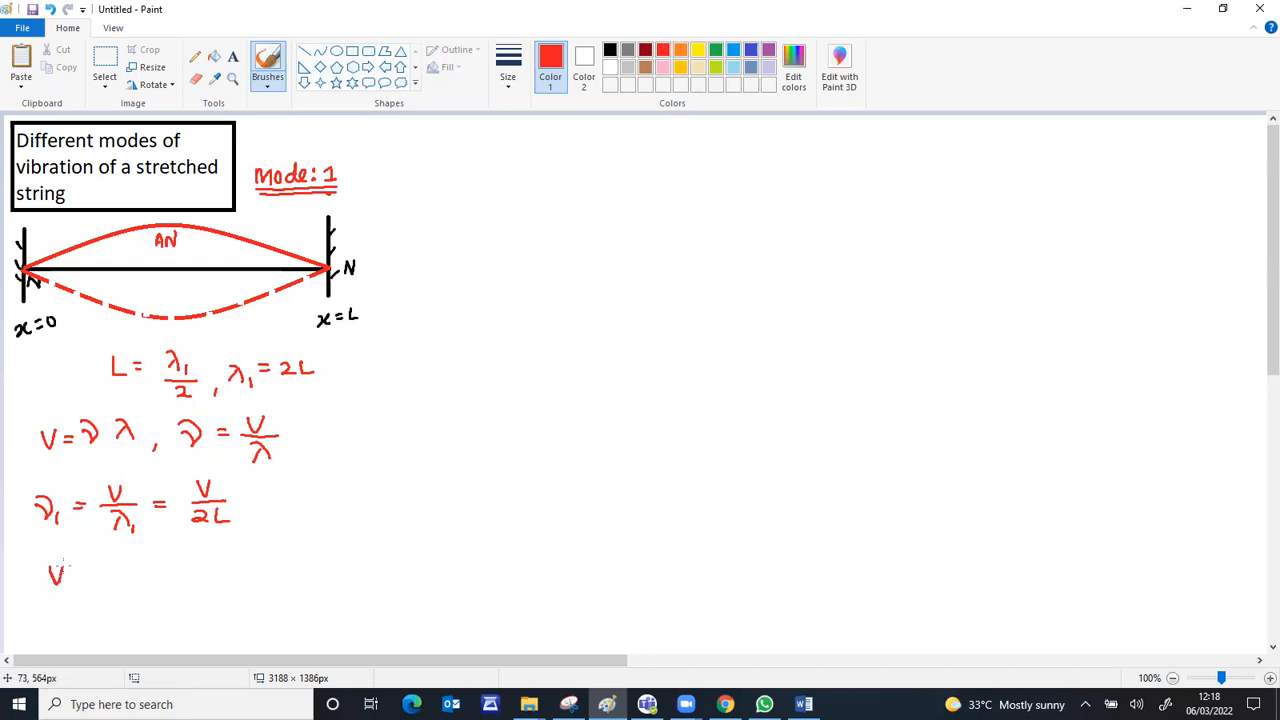
Write V = √(T/μ), complete ν₁ = (1/2L)√(T/μ) and box that final formula.
{"action": "left_click_drag", "start_coordinate": [70, 576], "coordinate": [84, 576]}
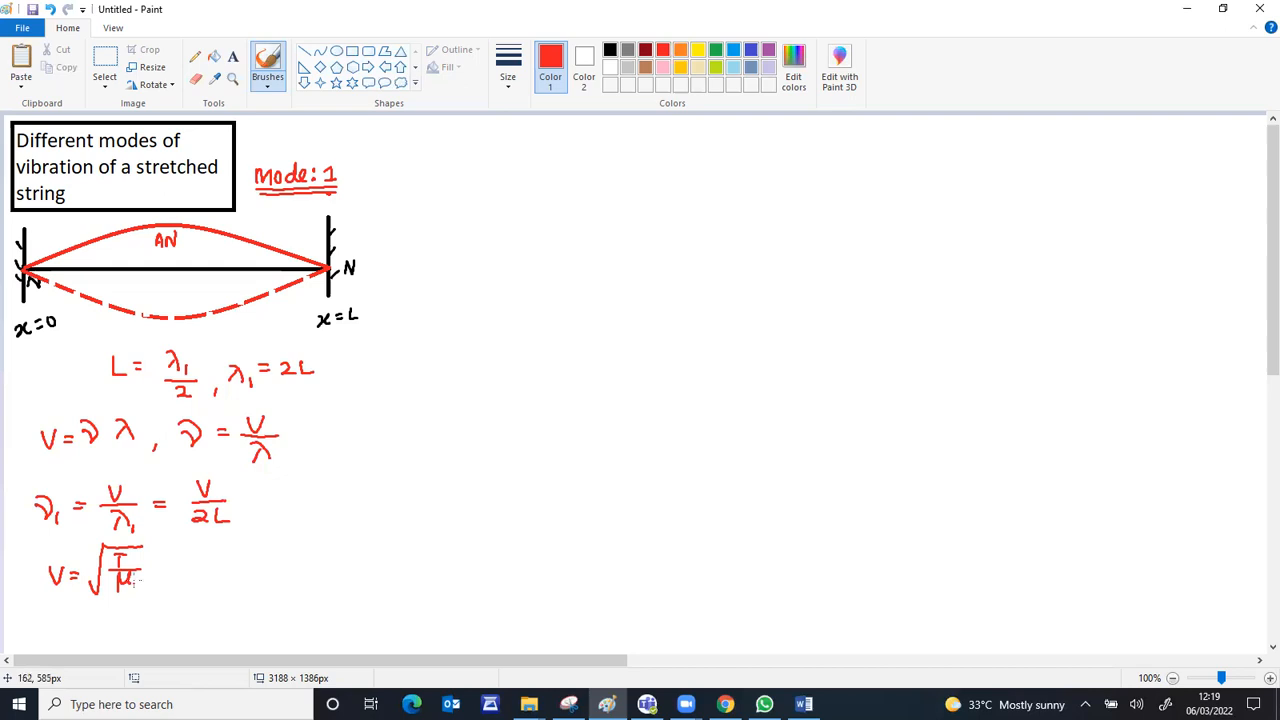
{"action": "mouse_move", "coordinate": [250, 556]}
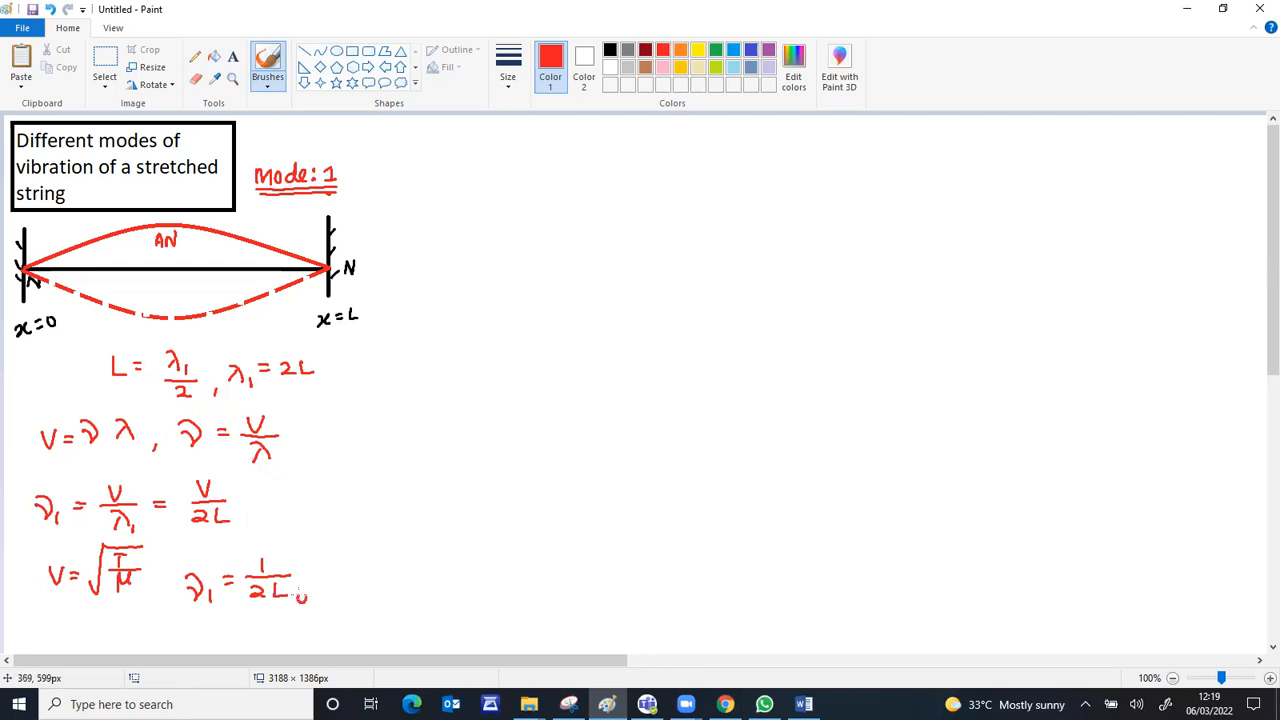
{"action": "left_click_drag", "start_coordinate": [304, 596], "coordinate": [350, 536]}
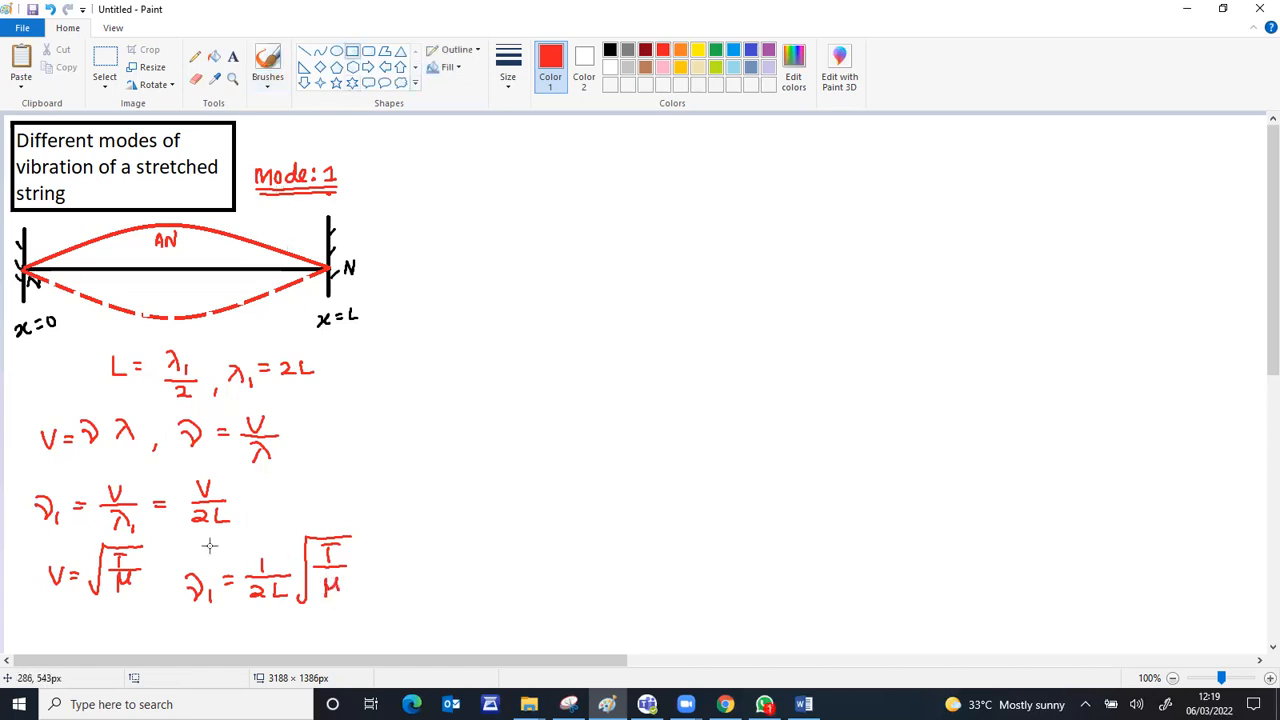
{"action": "left_click_drag", "start_coordinate": [180, 524], "coordinate": [310, 616]}
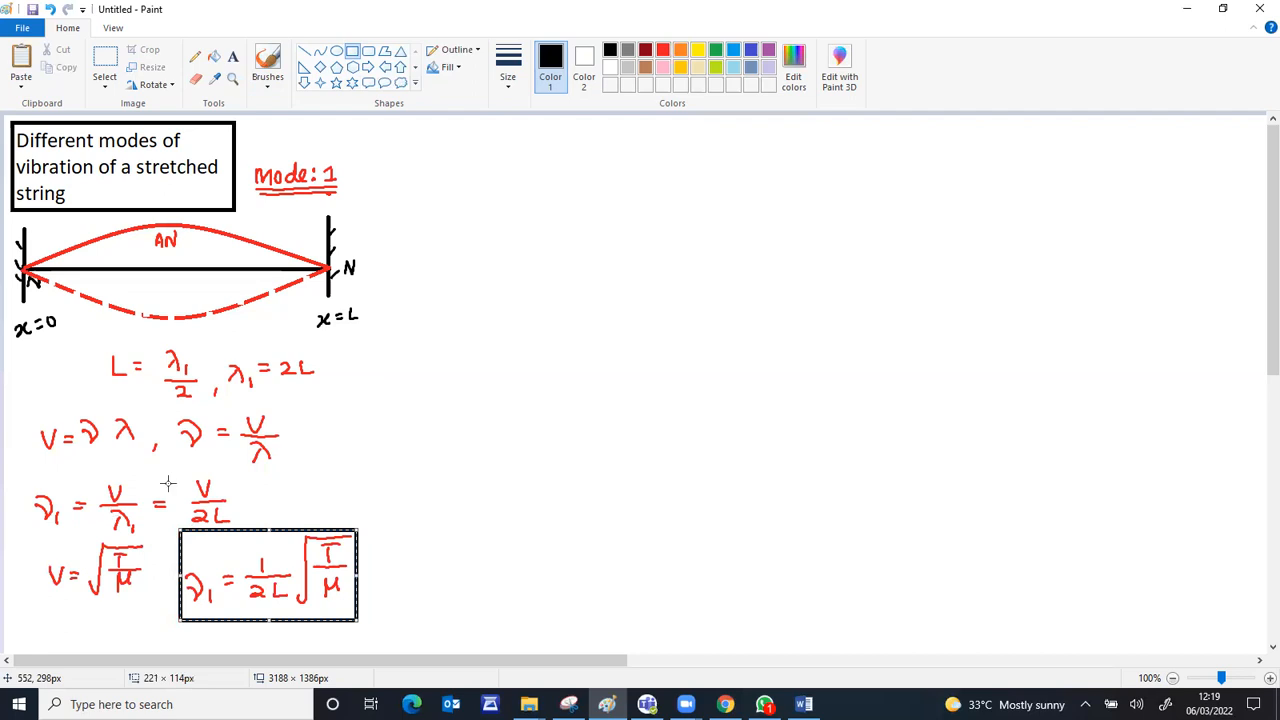
{"action": "mouse_move", "coordinate": [150, 504]}
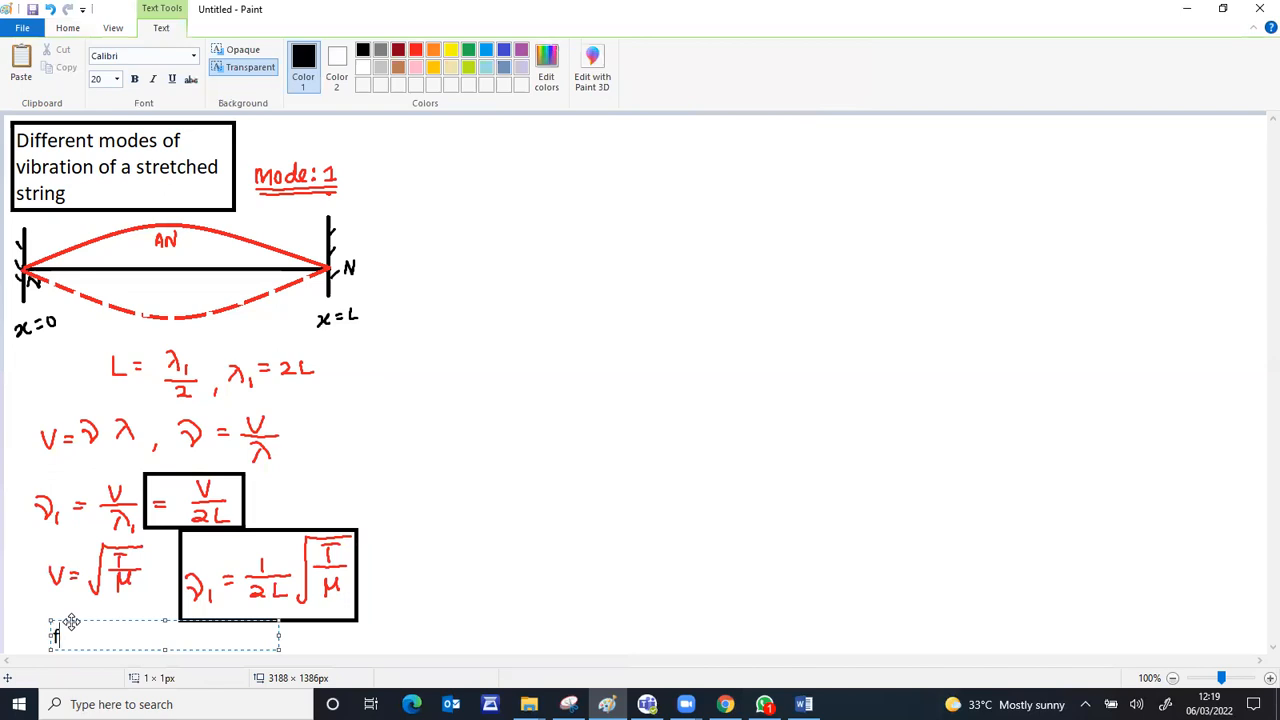
Type the 'fundamental frequency' label below the boxed formulas and commit it.
{"action": "type", "text": "unda"}
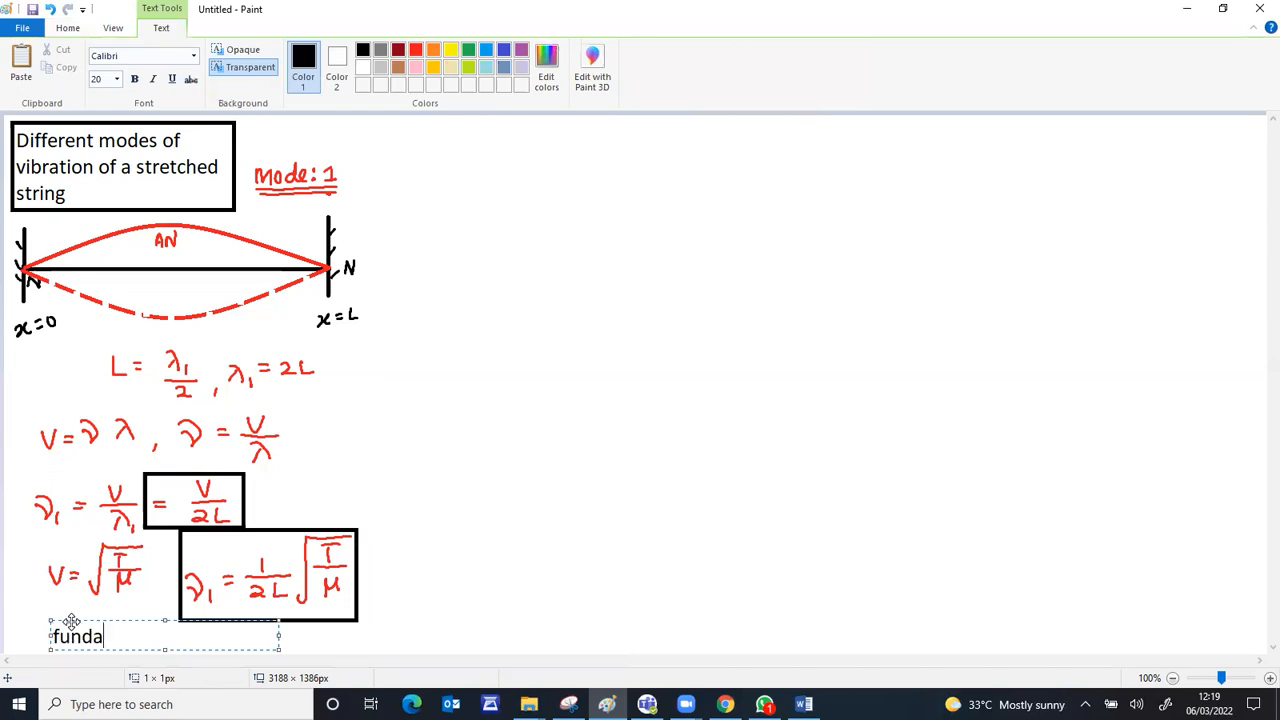
{"action": "type", "text": "menr"}
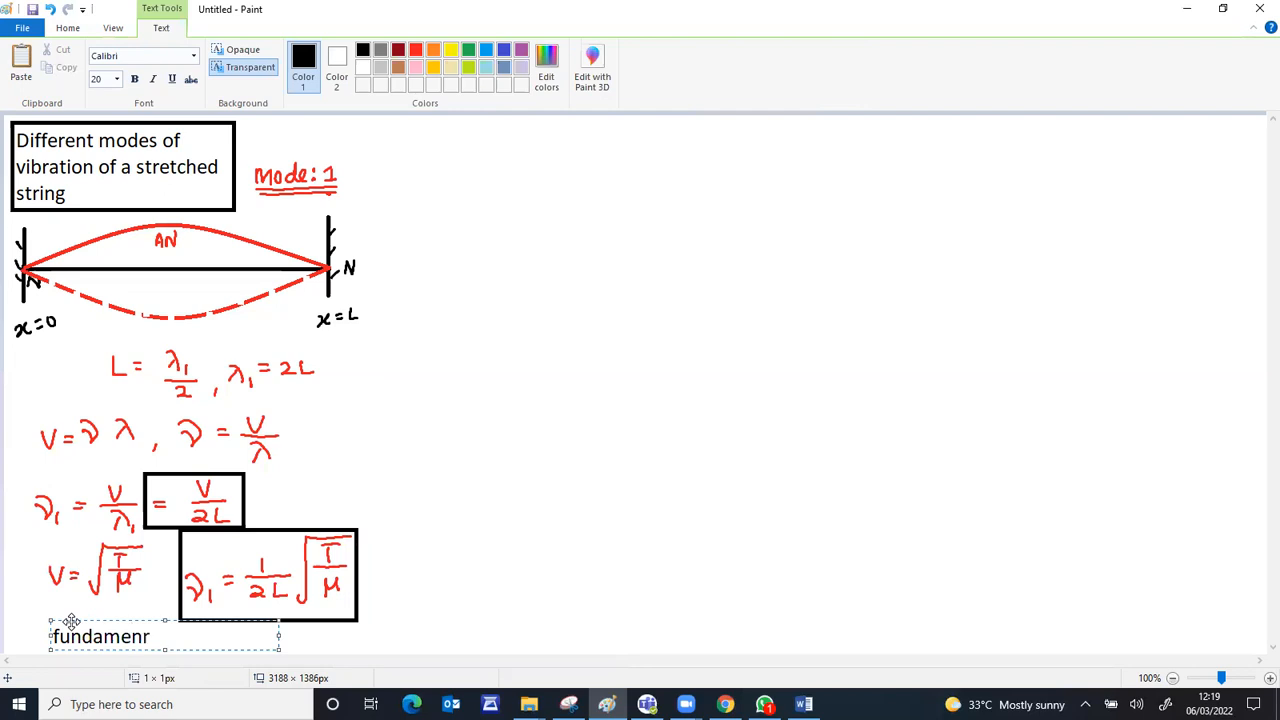
{"action": "type", "text": "tal"}
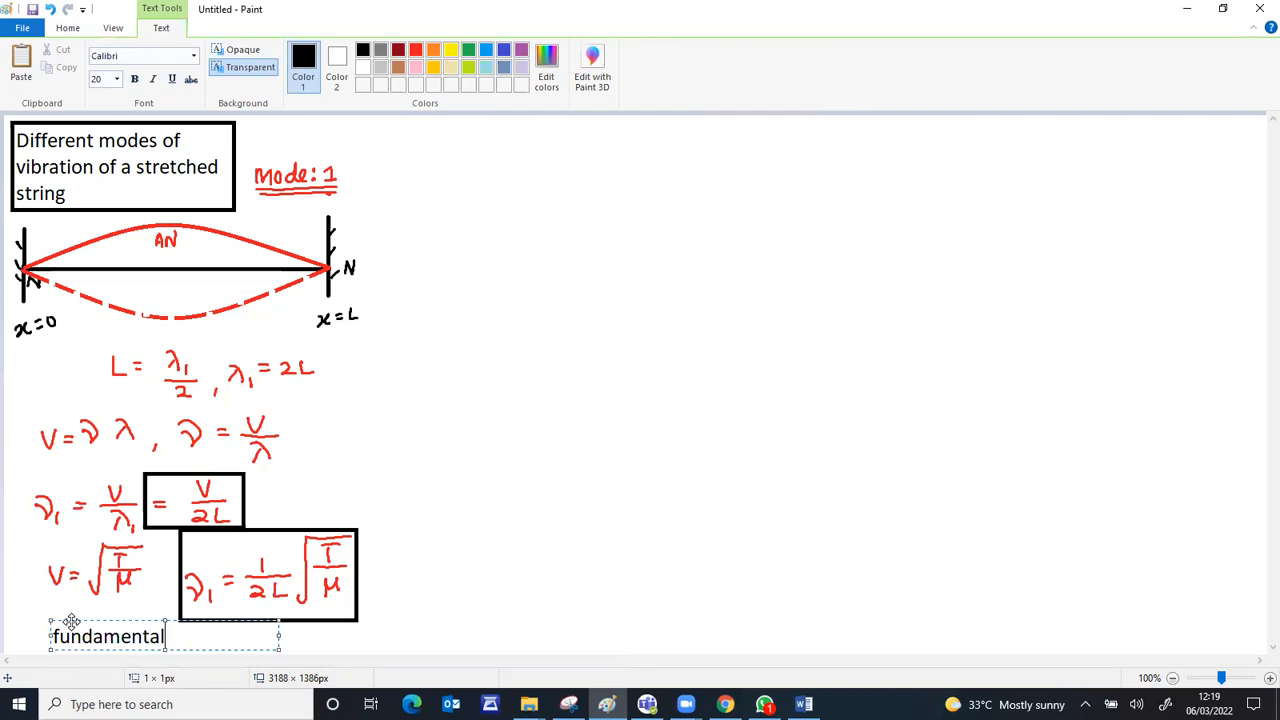
{"action": "type", "text": "frequencu"}
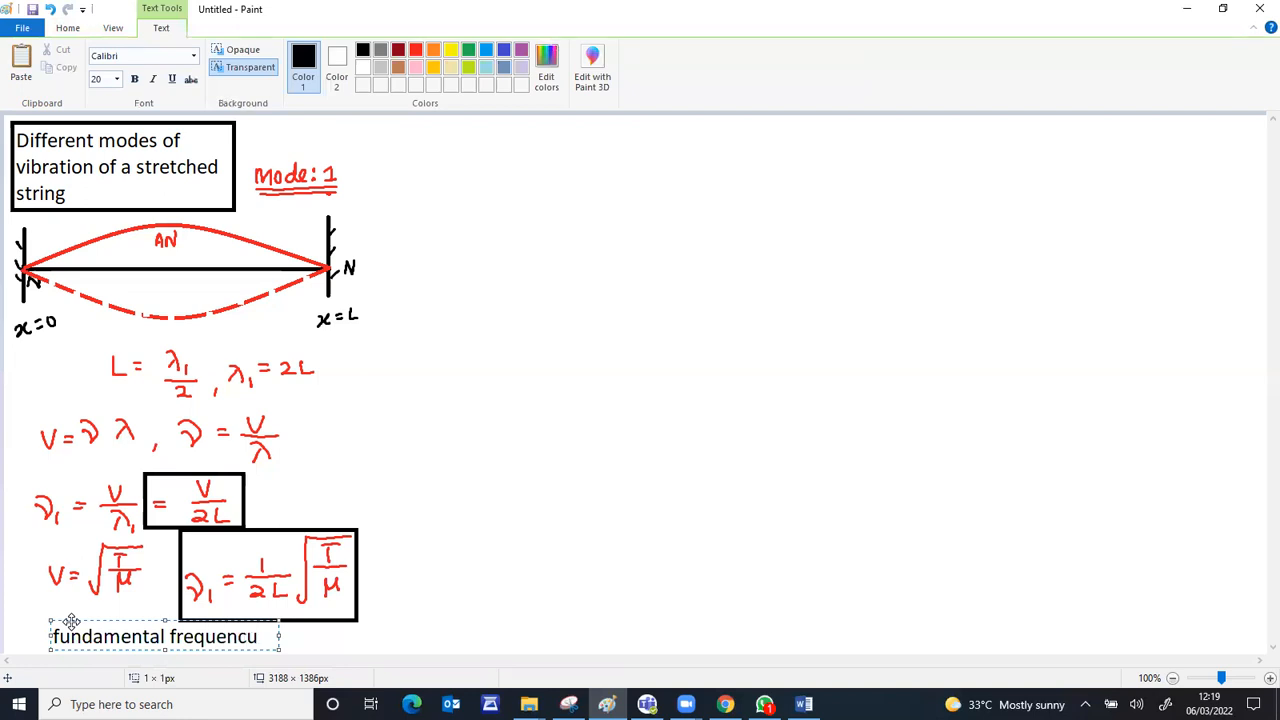
{"action": "type", "text": "y"}
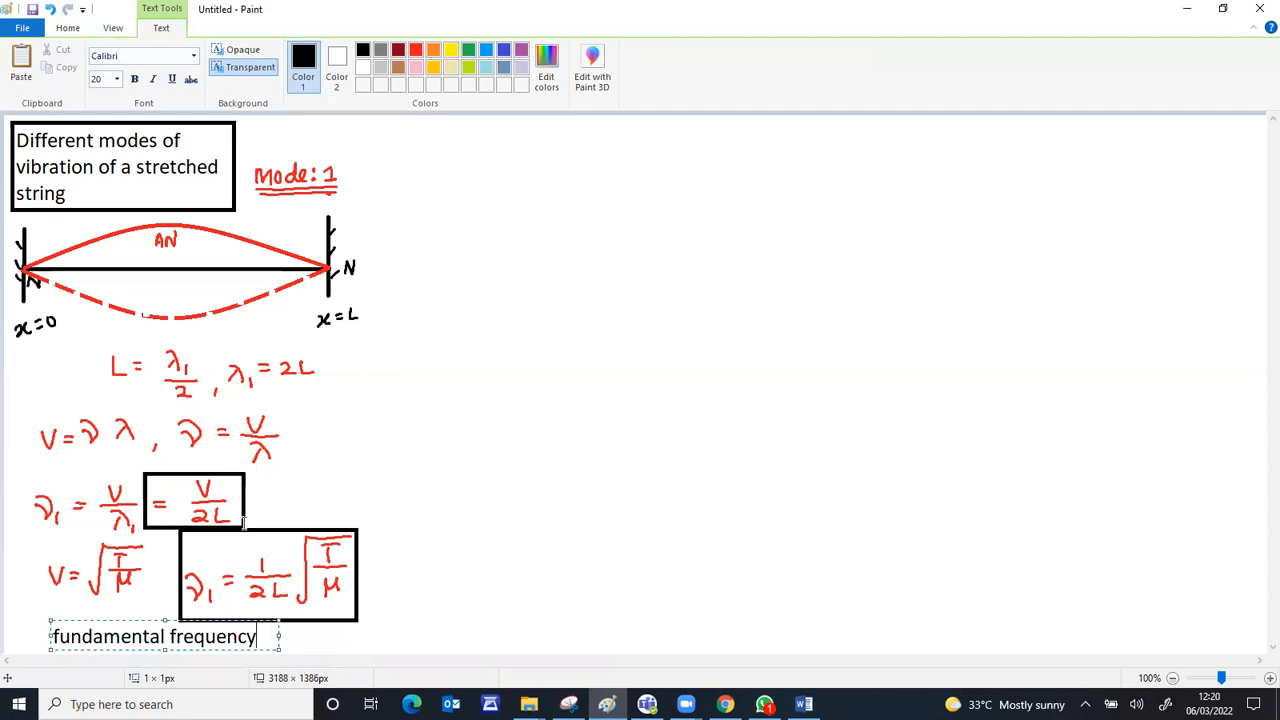
{"action": "left_click", "coordinate": [290, 300]}
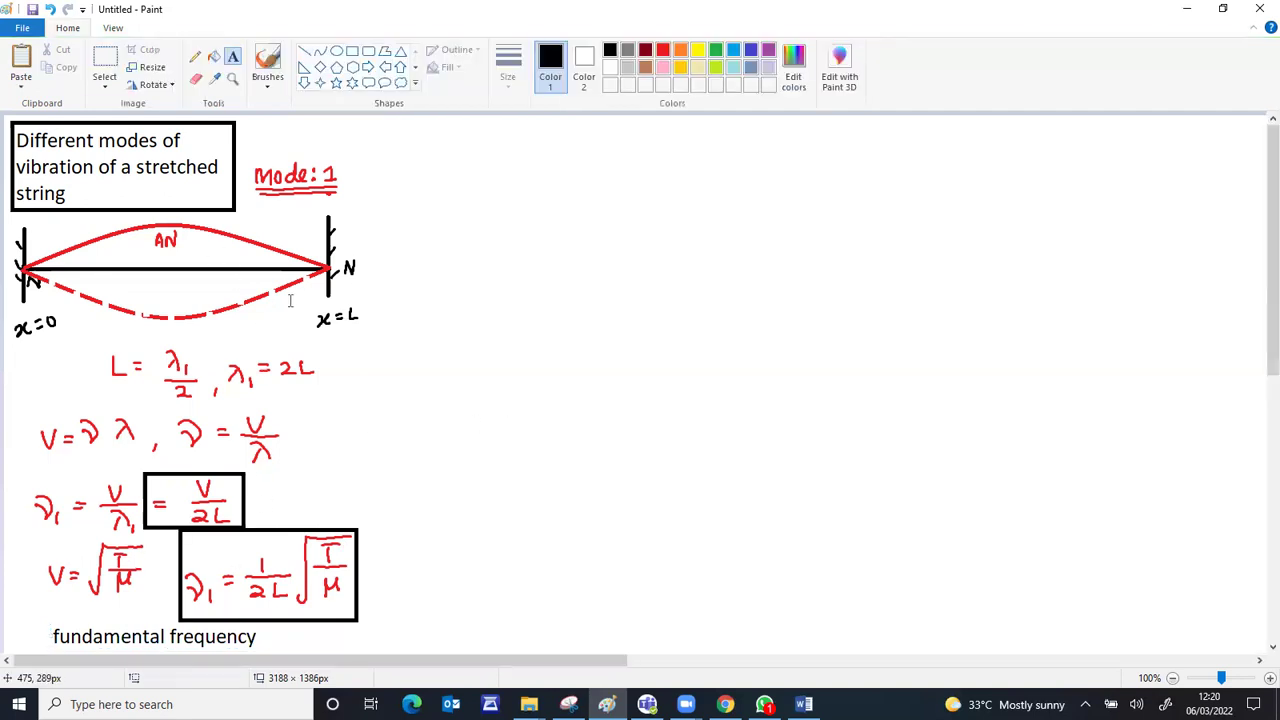
{"action": "mouse_move", "coordinate": [336, 264]}
{"action": "type", "text": "m"}
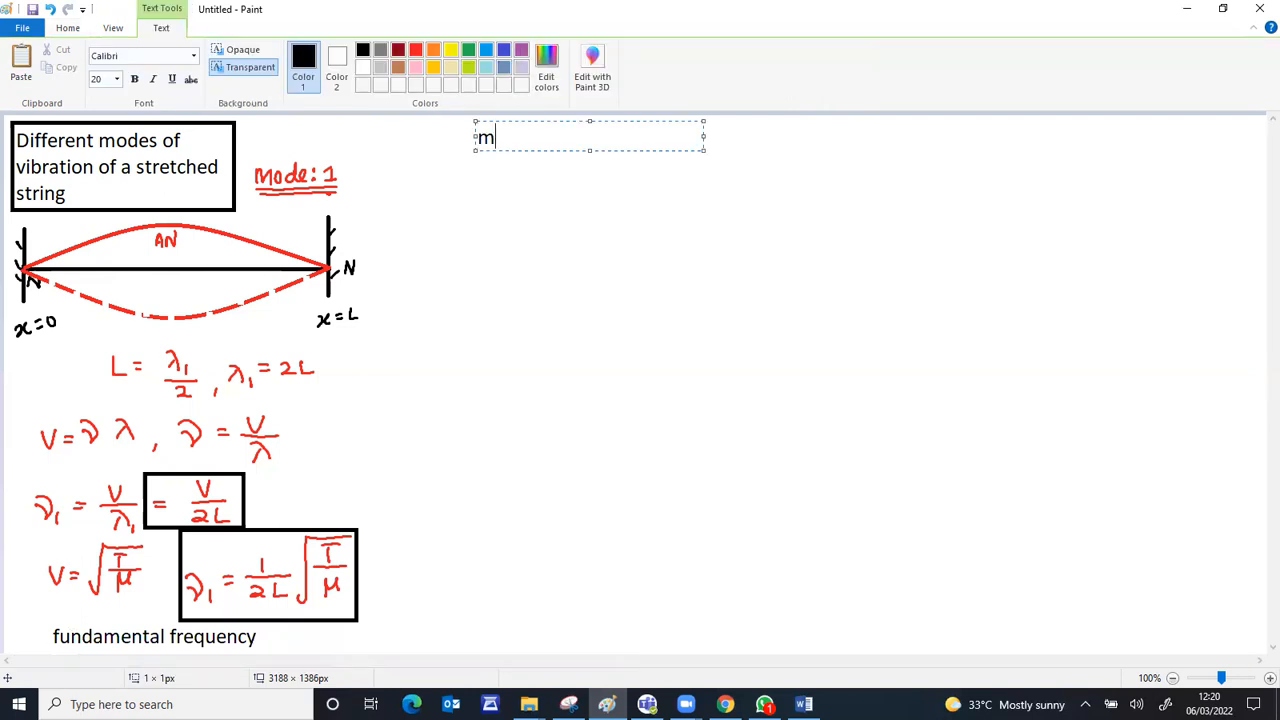
Type the 'Mode :2' heading near the top centre of the canvas.
{"action": "type", "text": "ode"}
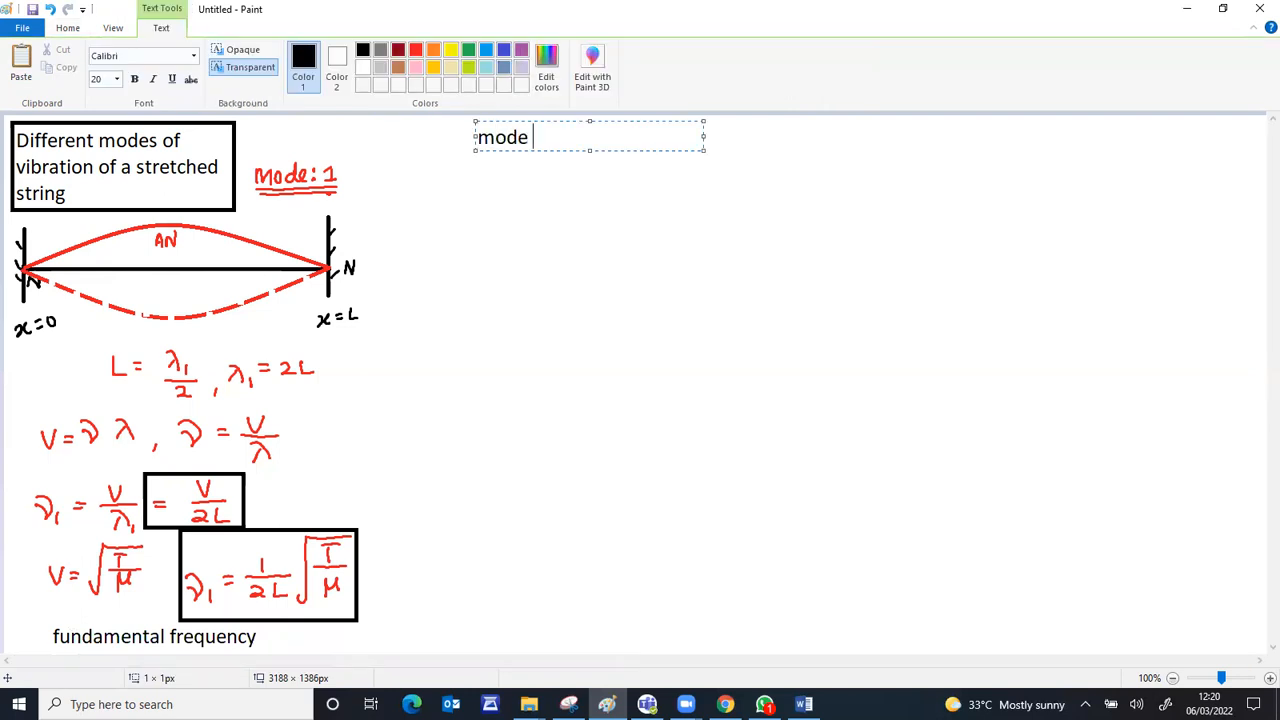
{"action": "type", "text": ":2"}
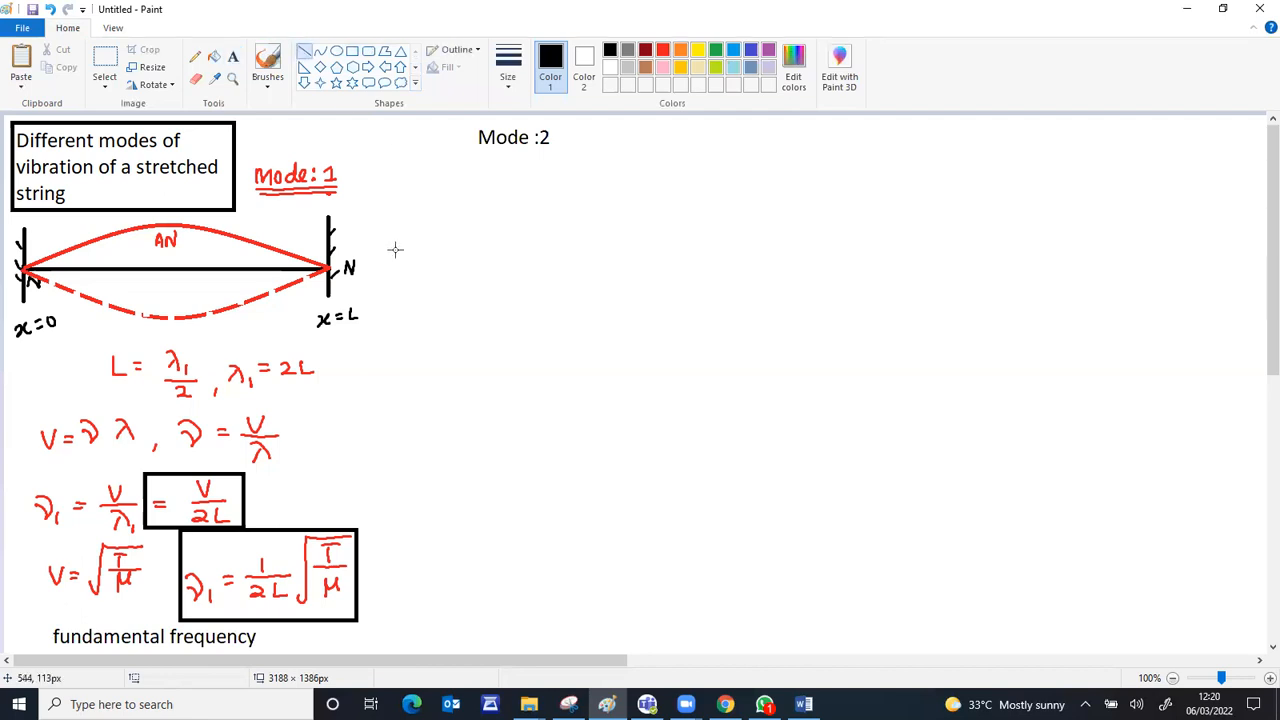
{"action": "mouse_move", "coordinate": [20, 270]}
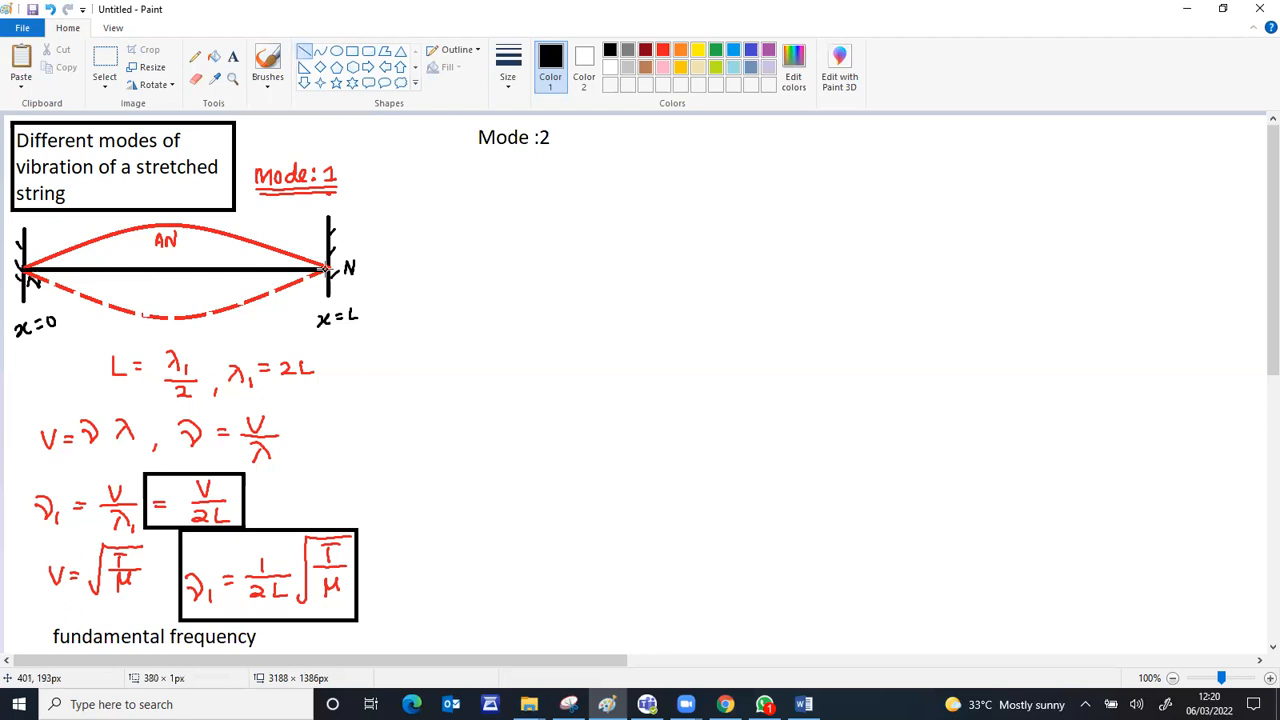
Draw the mode-2 string with vertical fixed ends at left and right, keeping the end line black.
{"action": "left_click_drag", "start_coordinate": [432, 252], "coordinate": [740, 252]}
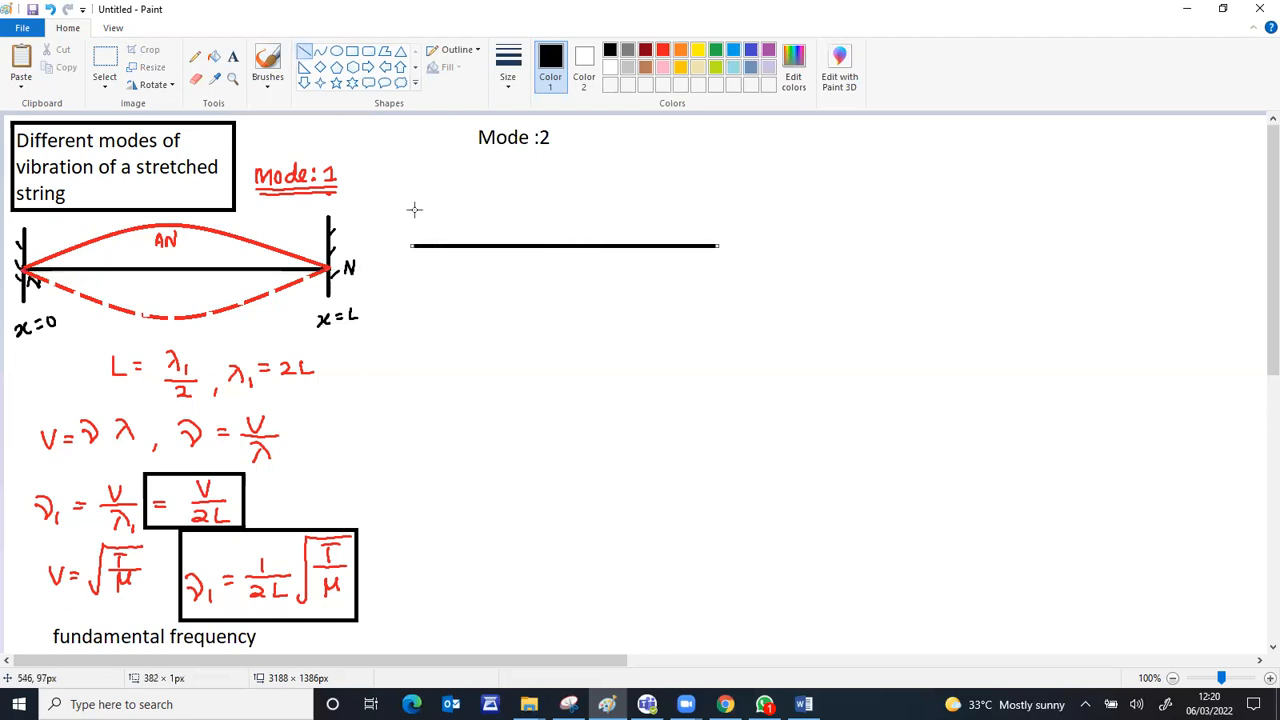
{"action": "left_click_drag", "start_coordinate": [410, 190], "coordinate": [410, 290]}
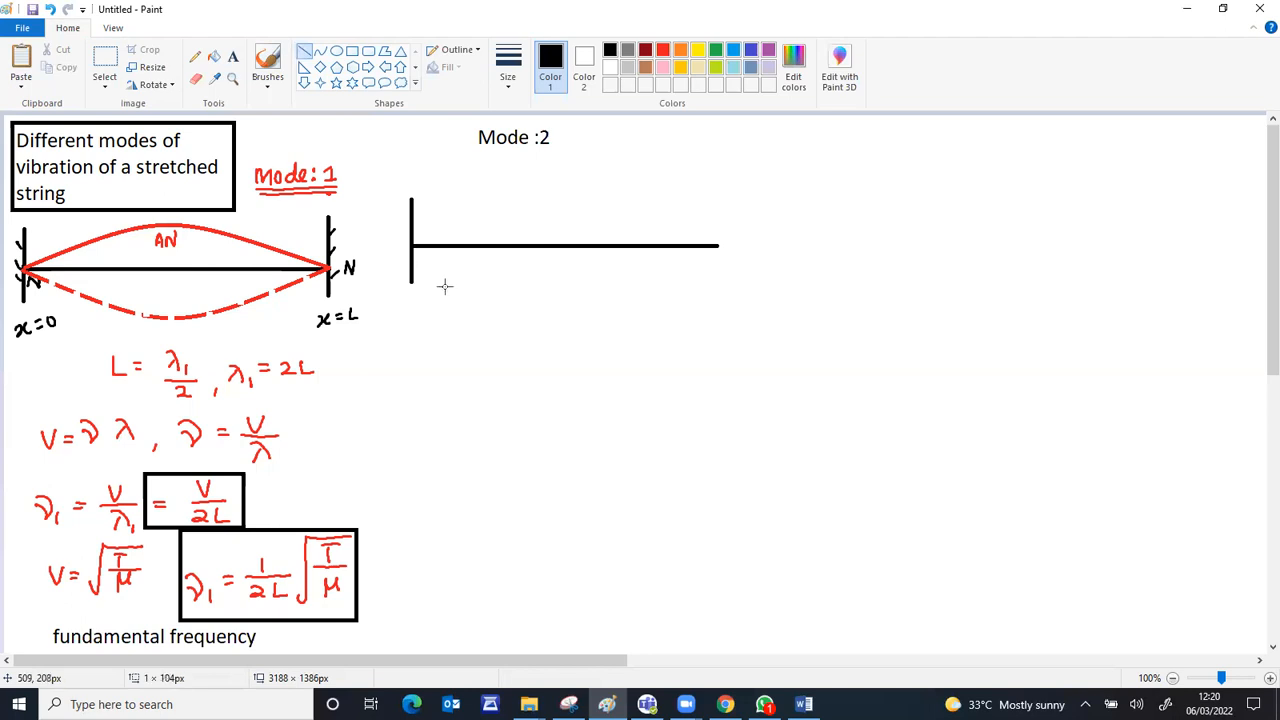
{"action": "left_click_drag", "start_coordinate": [716, 190], "coordinate": [716, 280]}
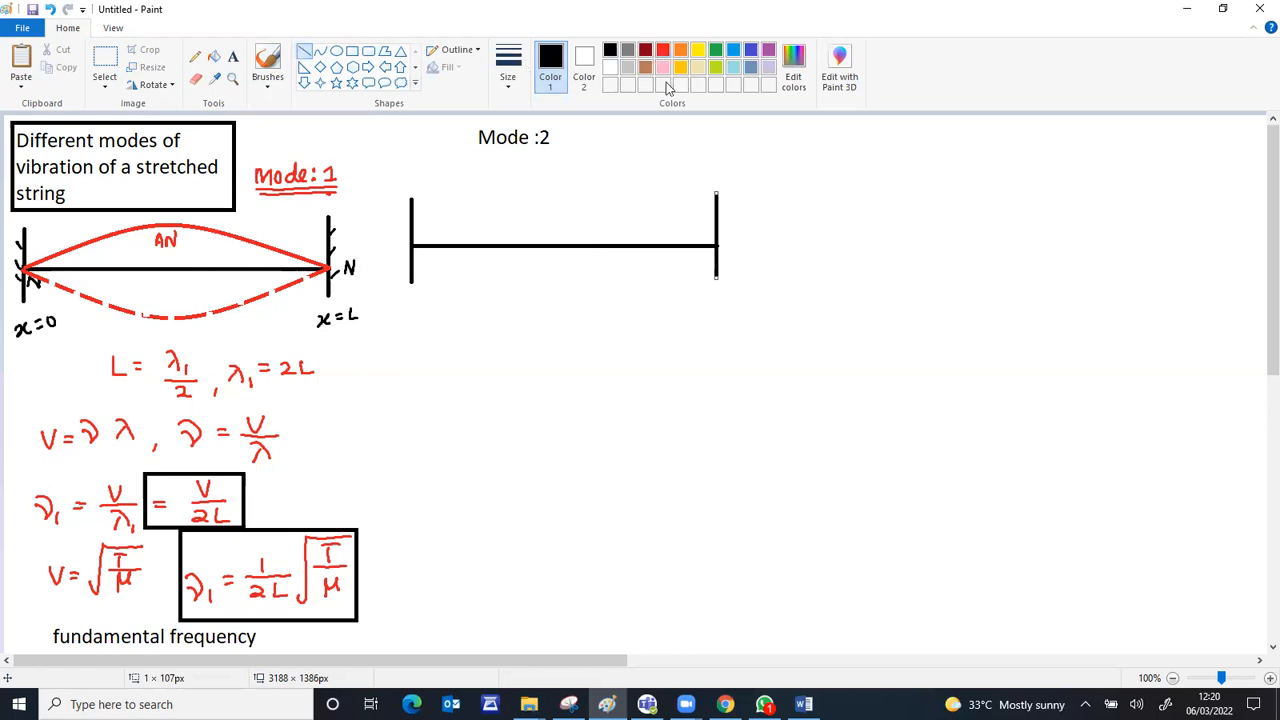
{"action": "left_click", "coordinate": [644, 50]}
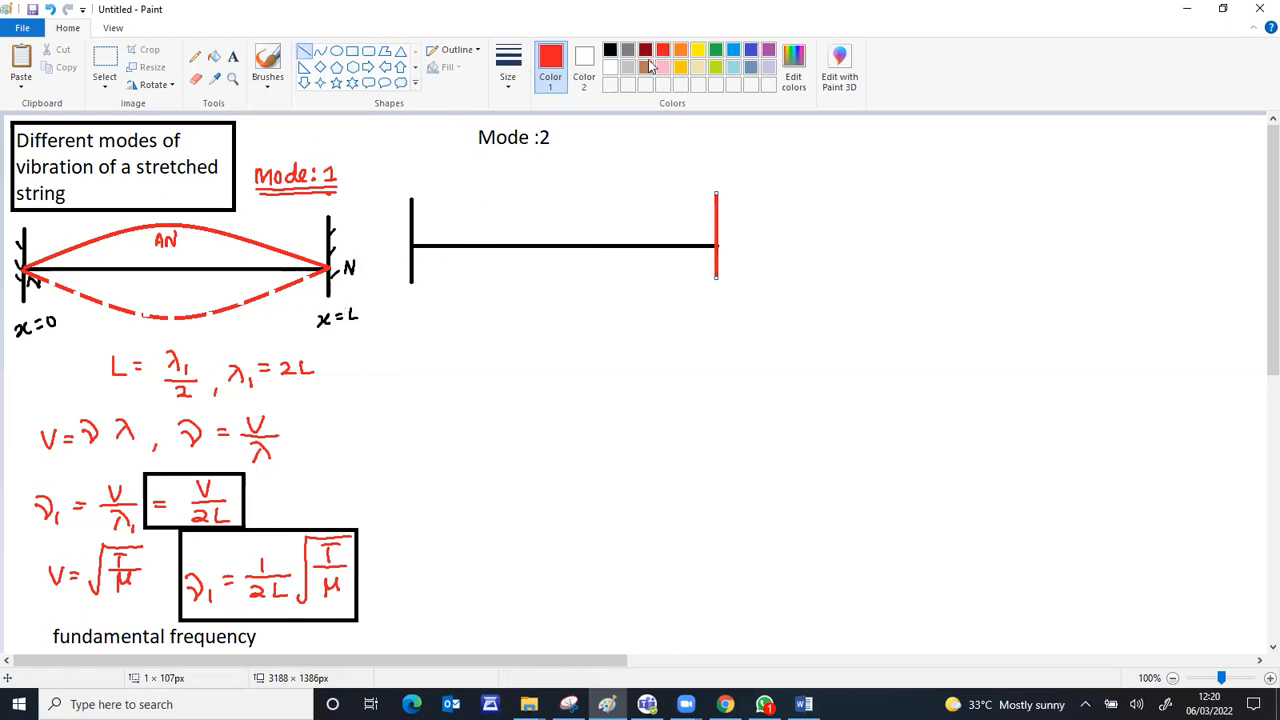
{"action": "left_click", "coordinate": [608, 48]}
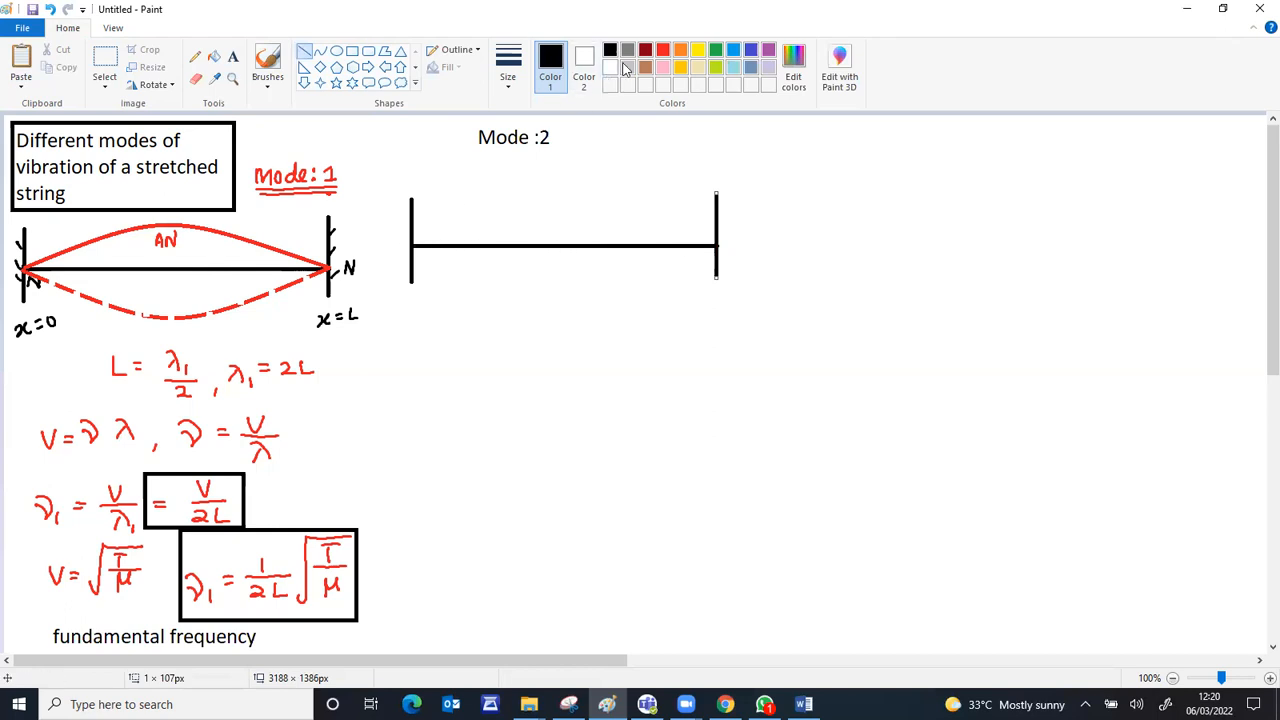
{"action": "mouse_move", "coordinate": [616, 106]}
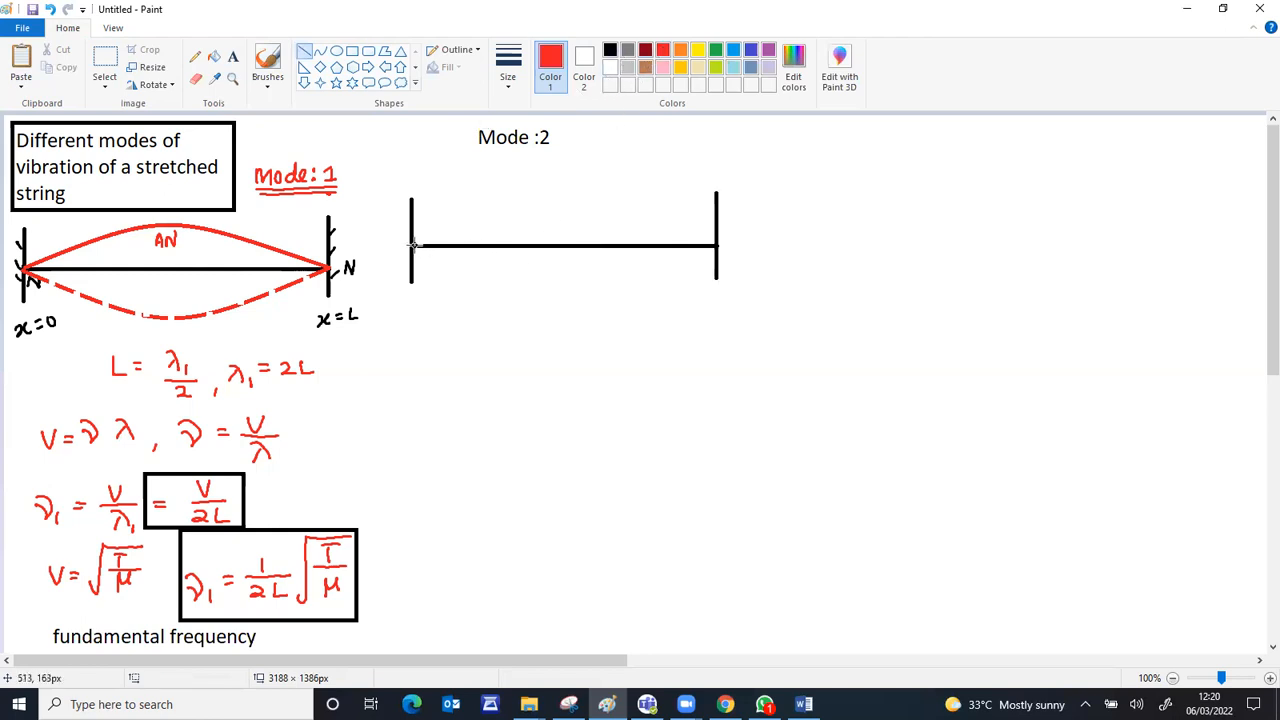
{"action": "left_click_drag", "start_coordinate": [412, 246], "coordinate": [584, 246]}
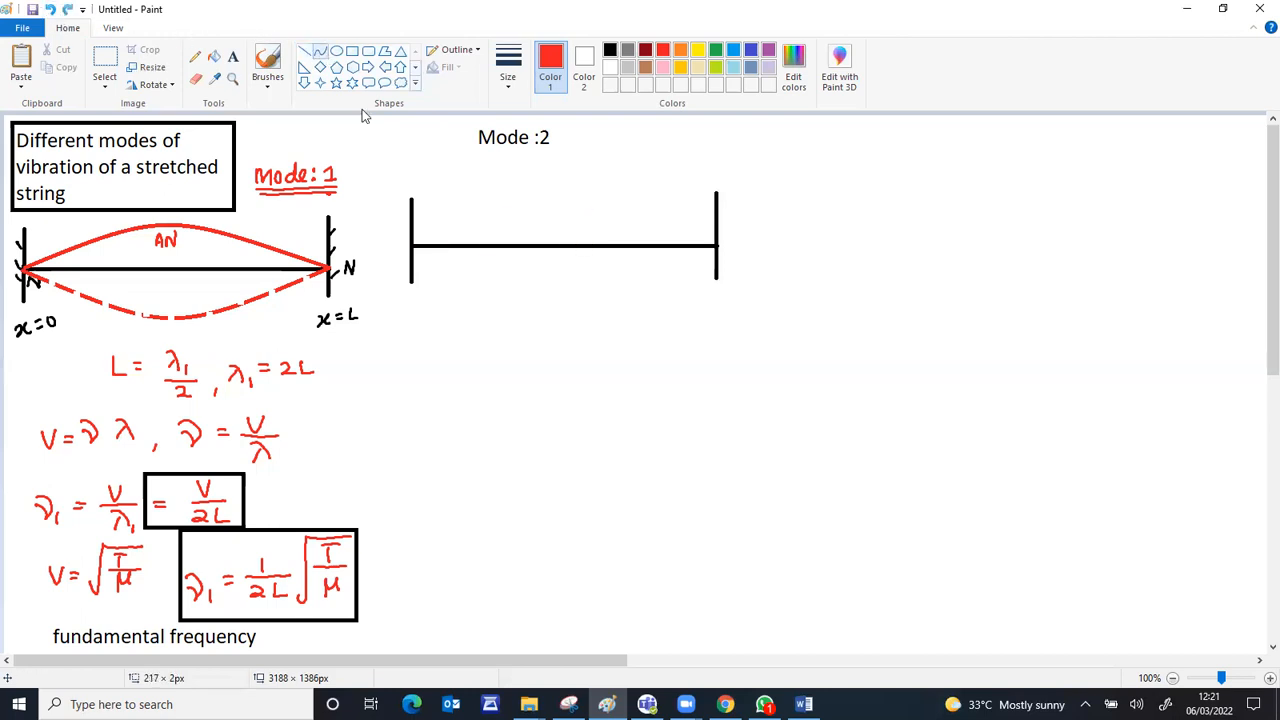
Trace the red two-loop mode 2 shape along the string and add the AN antinode labels above the loops.
{"action": "left_click_drag", "start_coordinate": [410, 244], "coordinate": [576, 244]}
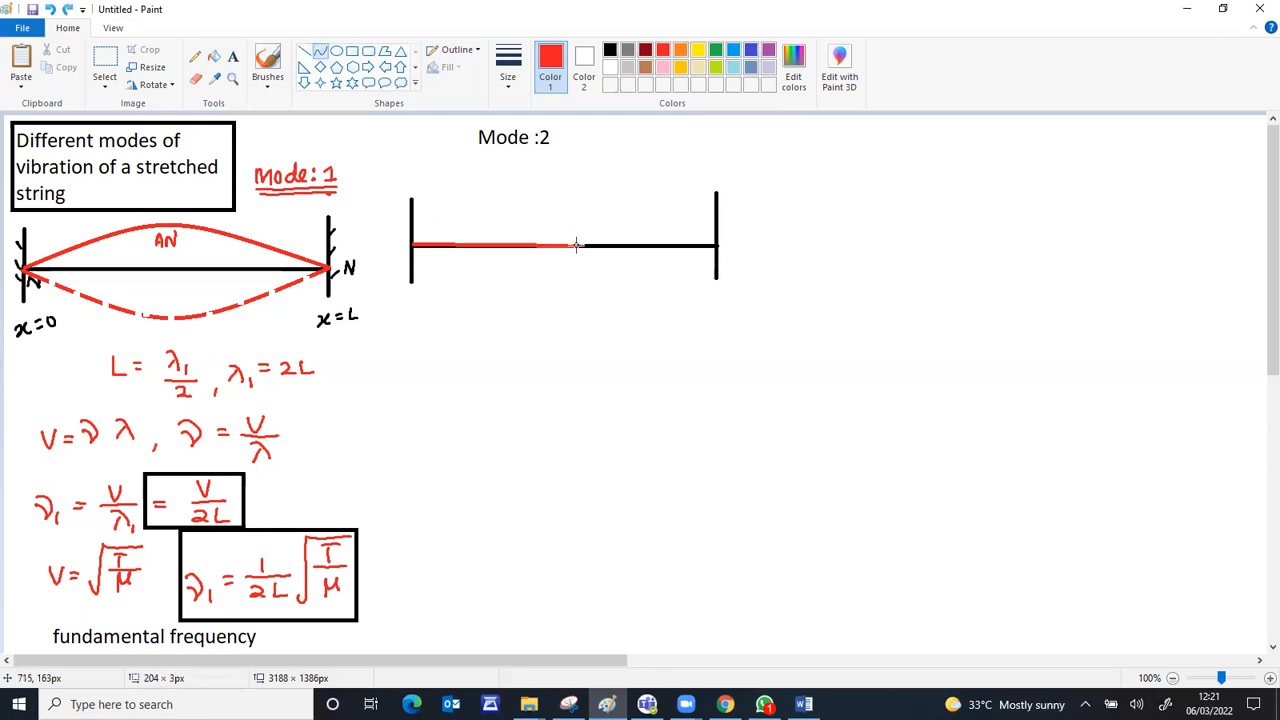
{"action": "left_click_drag", "start_coordinate": [412, 244], "coordinate": [576, 244]}
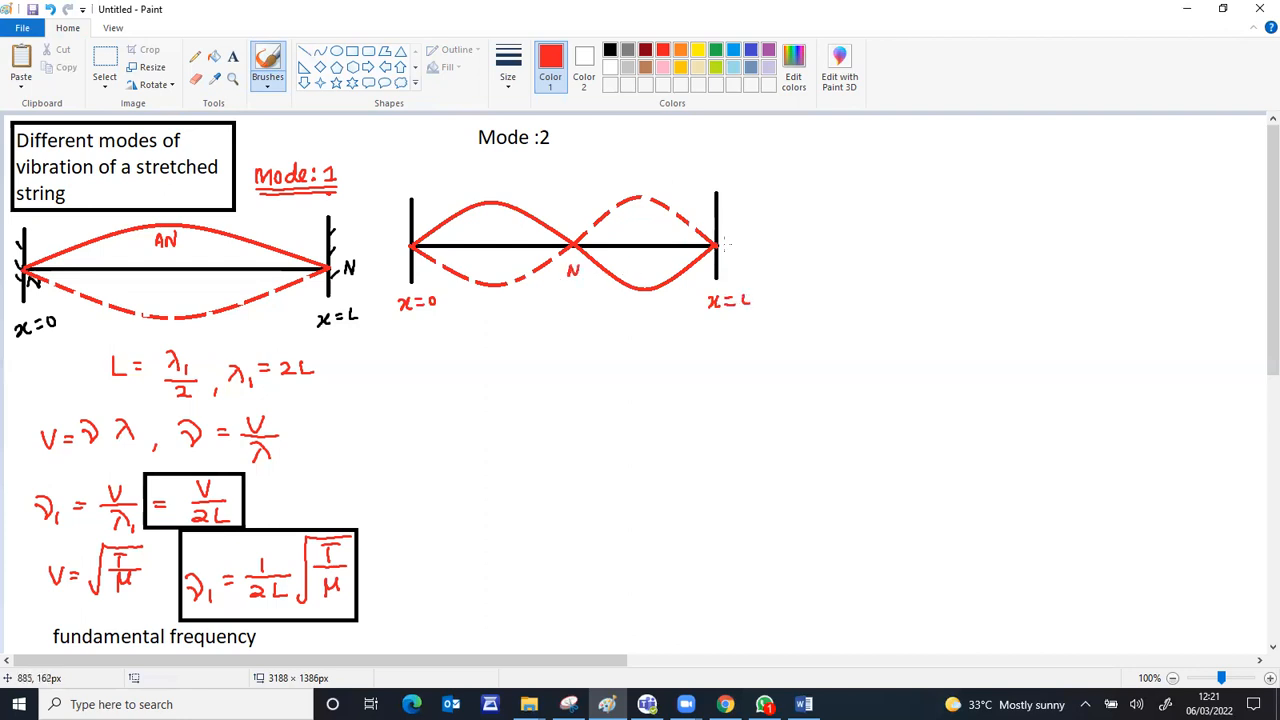
{"action": "left_click", "coordinate": [728, 246]}
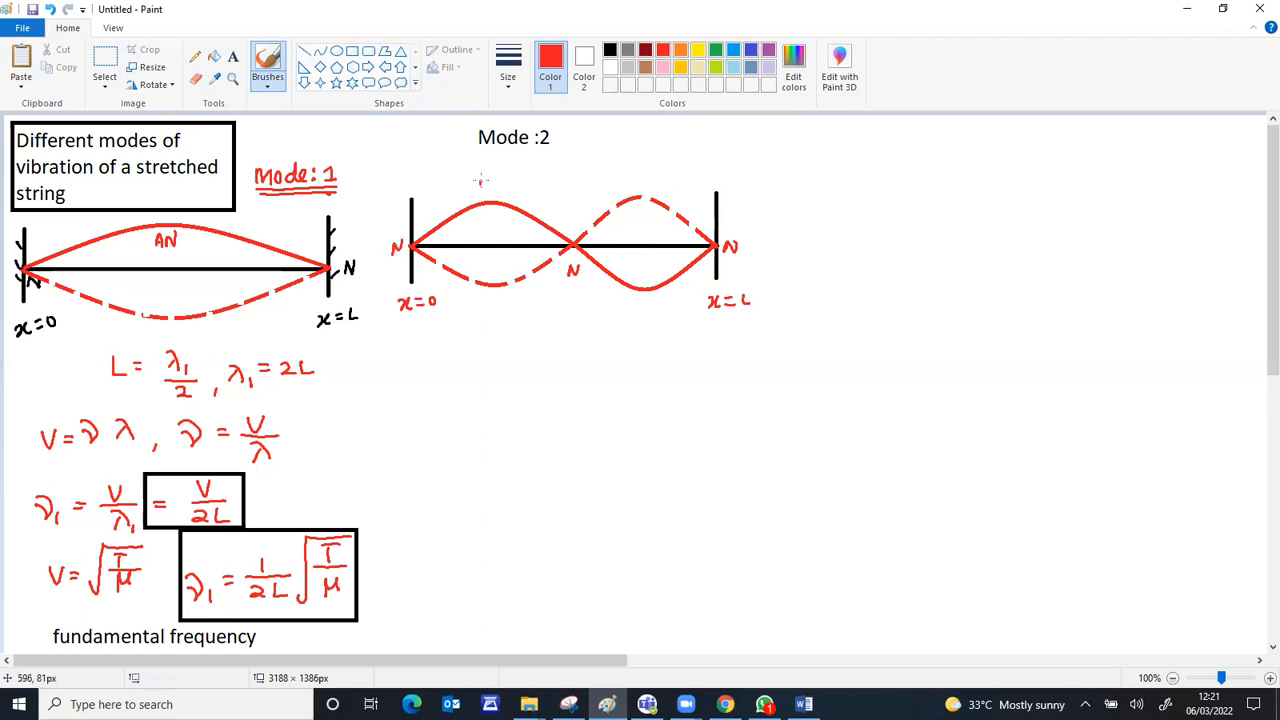
{"action": "left_click_drag", "start_coordinate": [480, 184], "coordinate": [498, 180]}
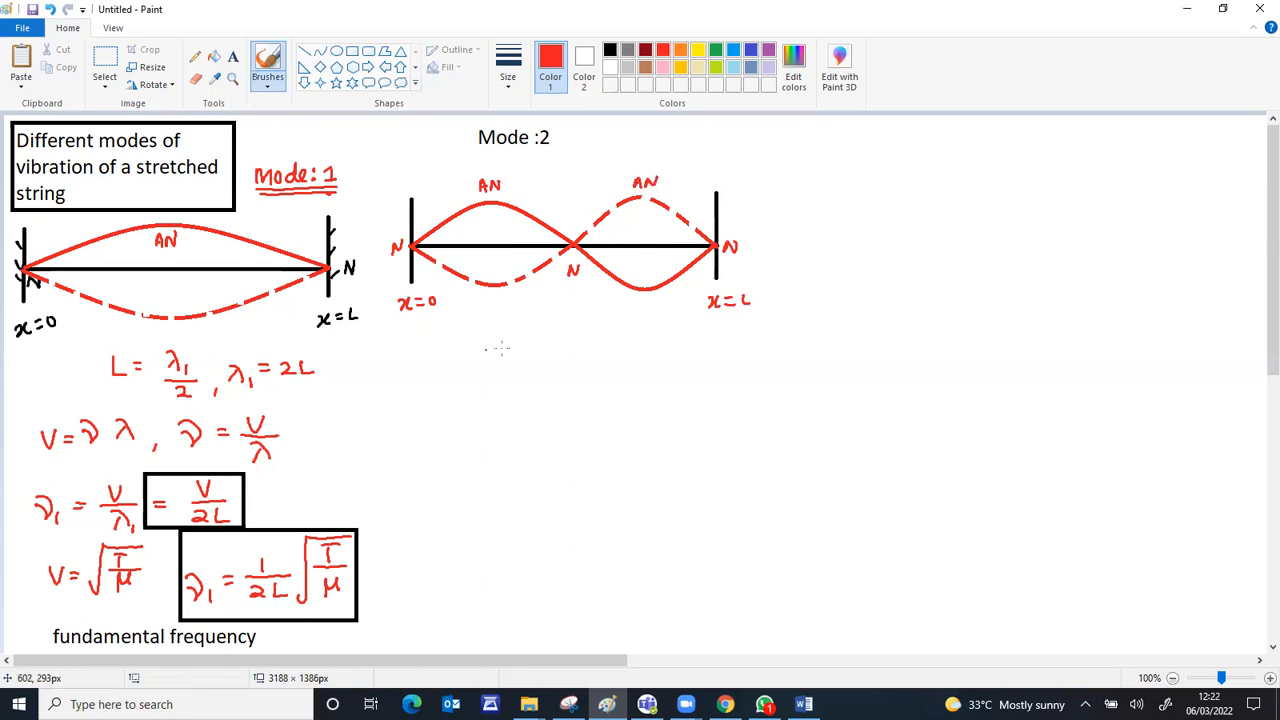
{"action": "mouse_move", "coordinate": [500, 356]}
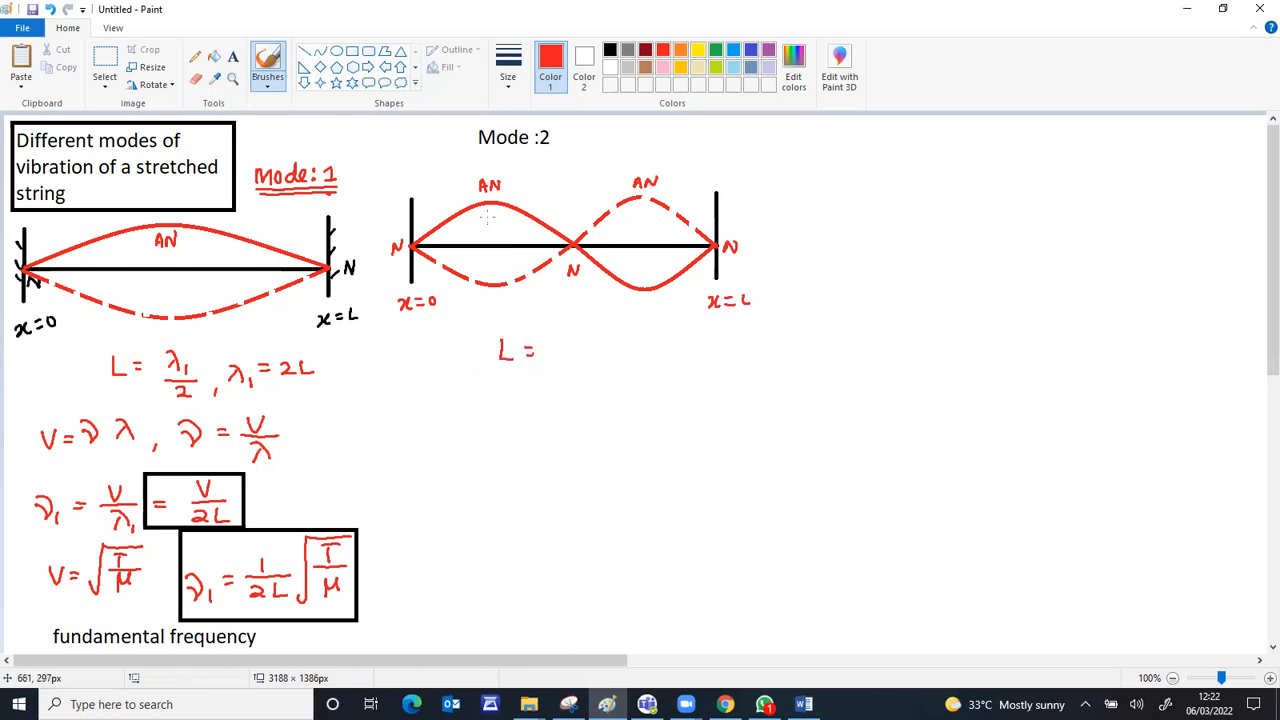
{"action": "mouse_move", "coordinate": [564, 344]}
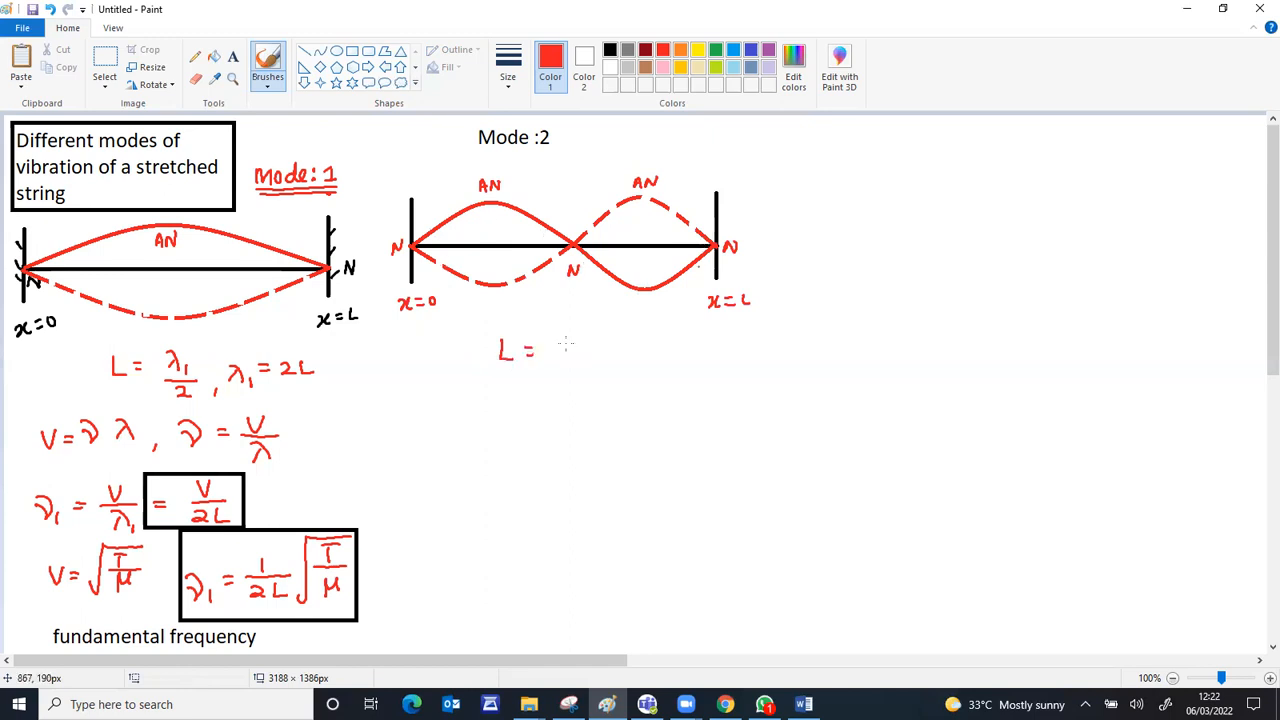
Handwrite L = λ₂ and ν₂ = v/λ₂ = v/L in red under the mode 2 diagram.
{"action": "left_click_drag", "start_coordinate": [556, 360], "coordinate": [570, 344]}
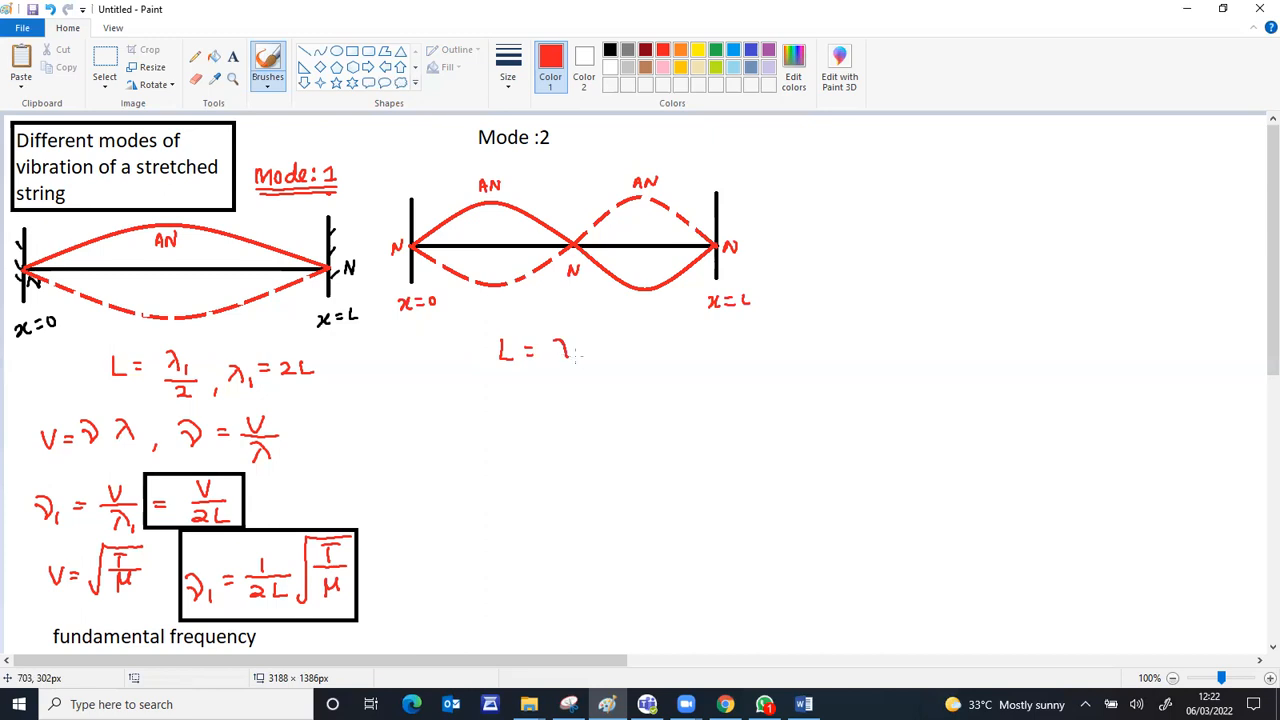
{"action": "left_click_drag", "start_coordinate": [560, 344], "coordinate": [584, 360]}
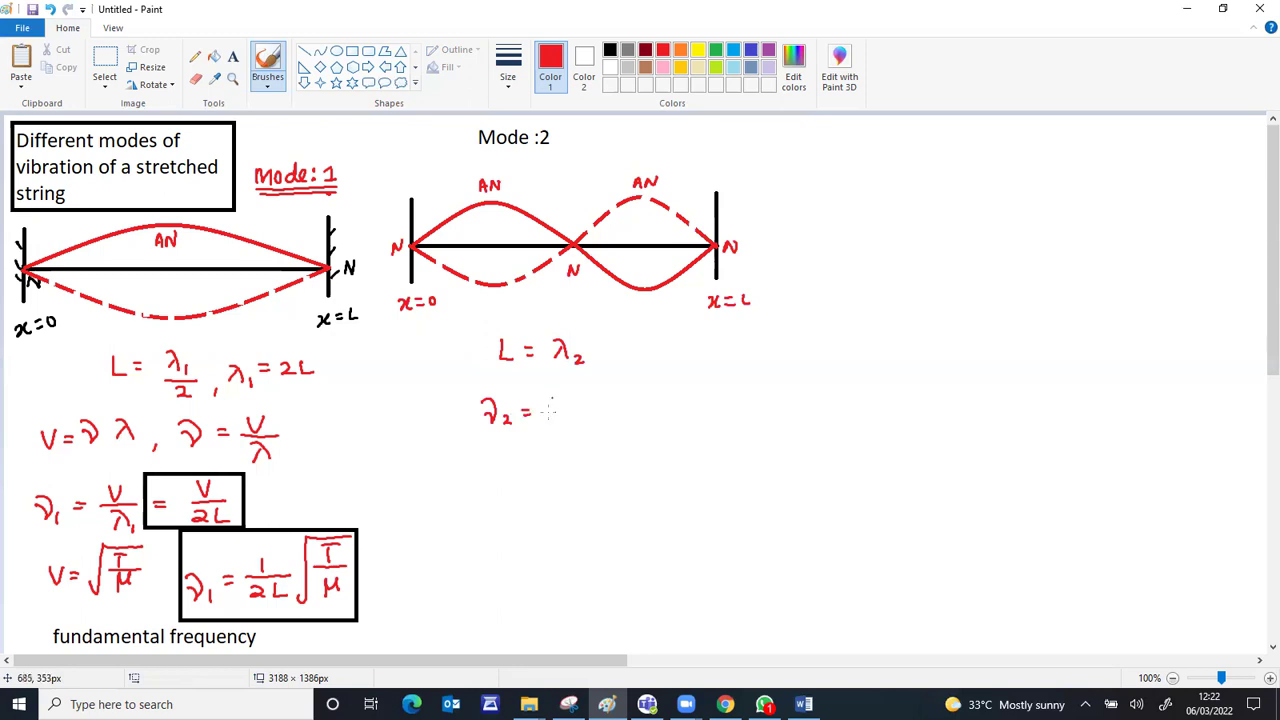
{"action": "left_click_drag", "start_coordinate": [556, 390], "coordinate": [570, 424]}
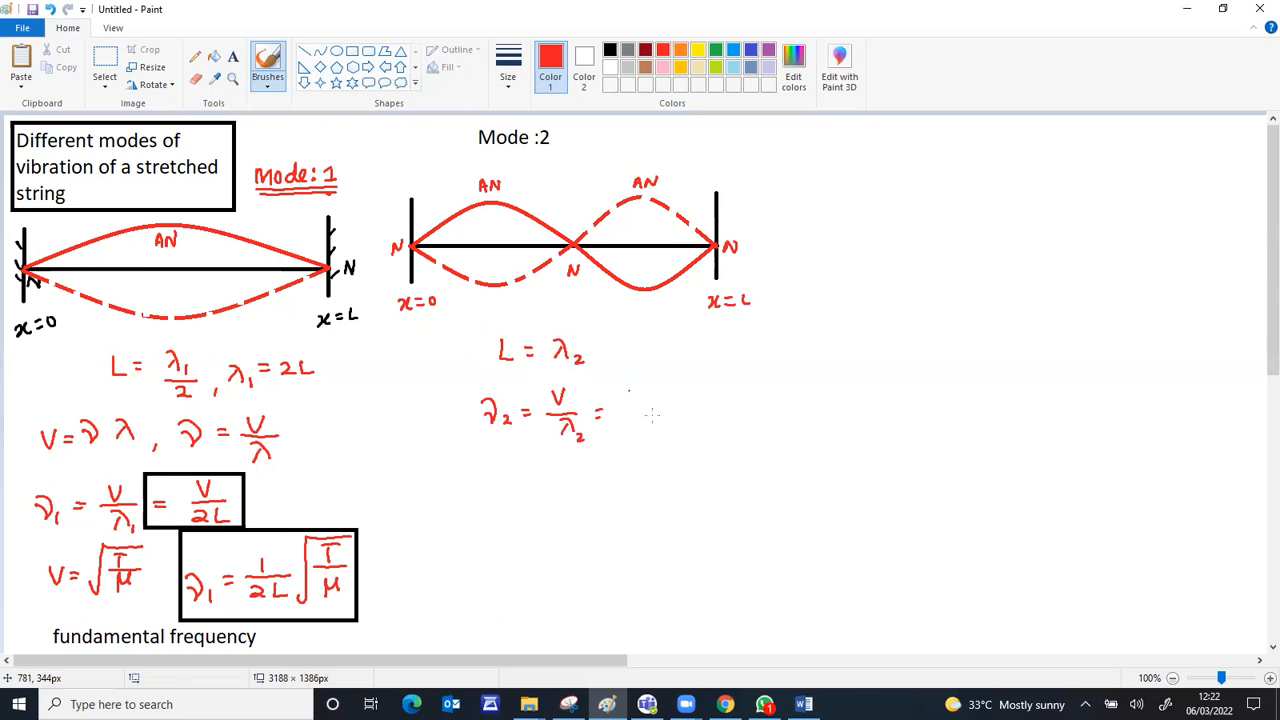
{"action": "left_click_drag", "start_coordinate": [624, 396], "coordinate": [650, 436]}
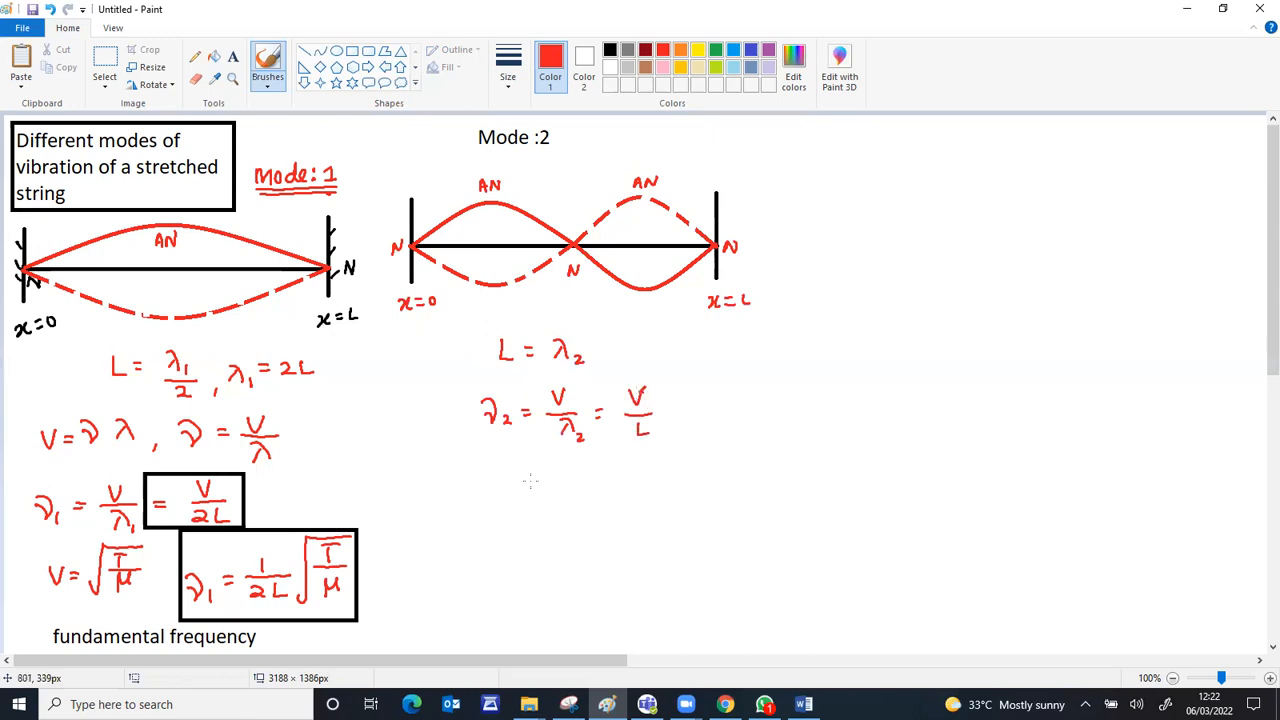
Continue with 2(v/2L) and conclude ν₂ = 2ν₁ as the mode 2 frequency.
{"action": "left_click_drag", "start_coordinate": [524, 480], "coordinate": [544, 482]}
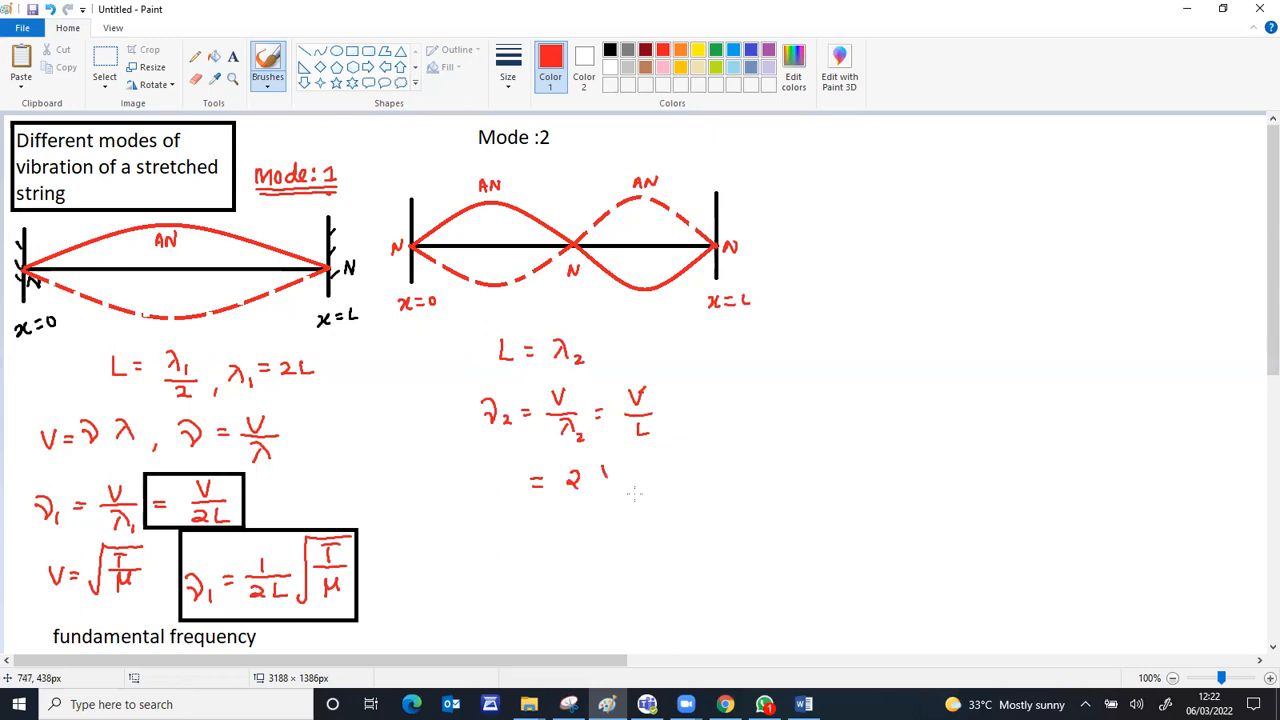
{"action": "left_click_drag", "start_coordinate": [610, 470], "coordinate": [610, 516]}
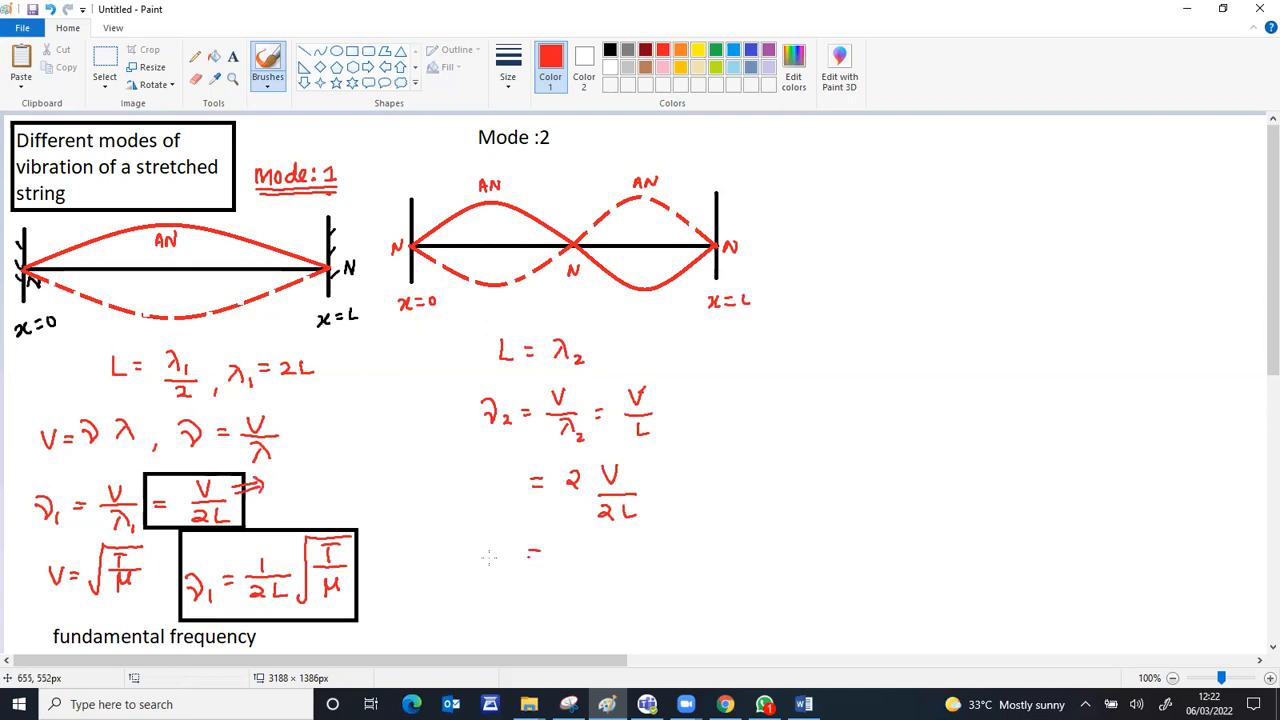
{"action": "left_click", "coordinate": [576, 556]}
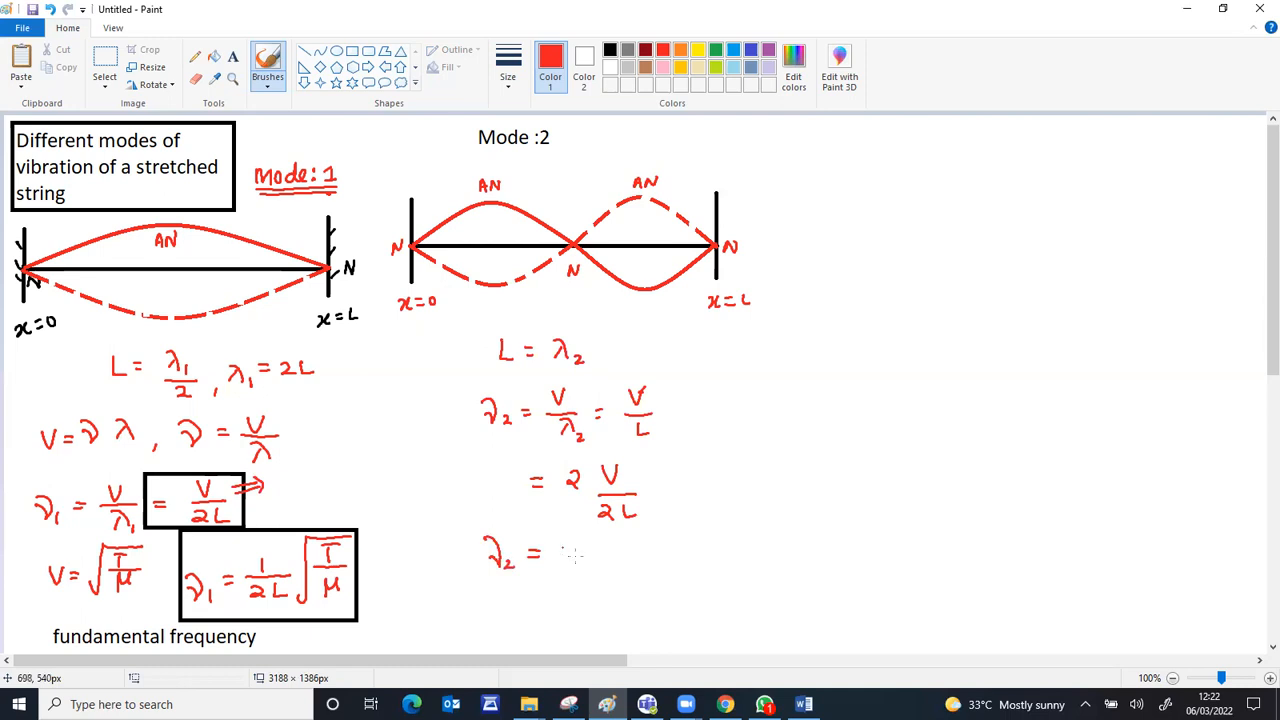
{"action": "left_click_drag", "start_coordinate": [552, 552], "coordinate": [600, 548]}
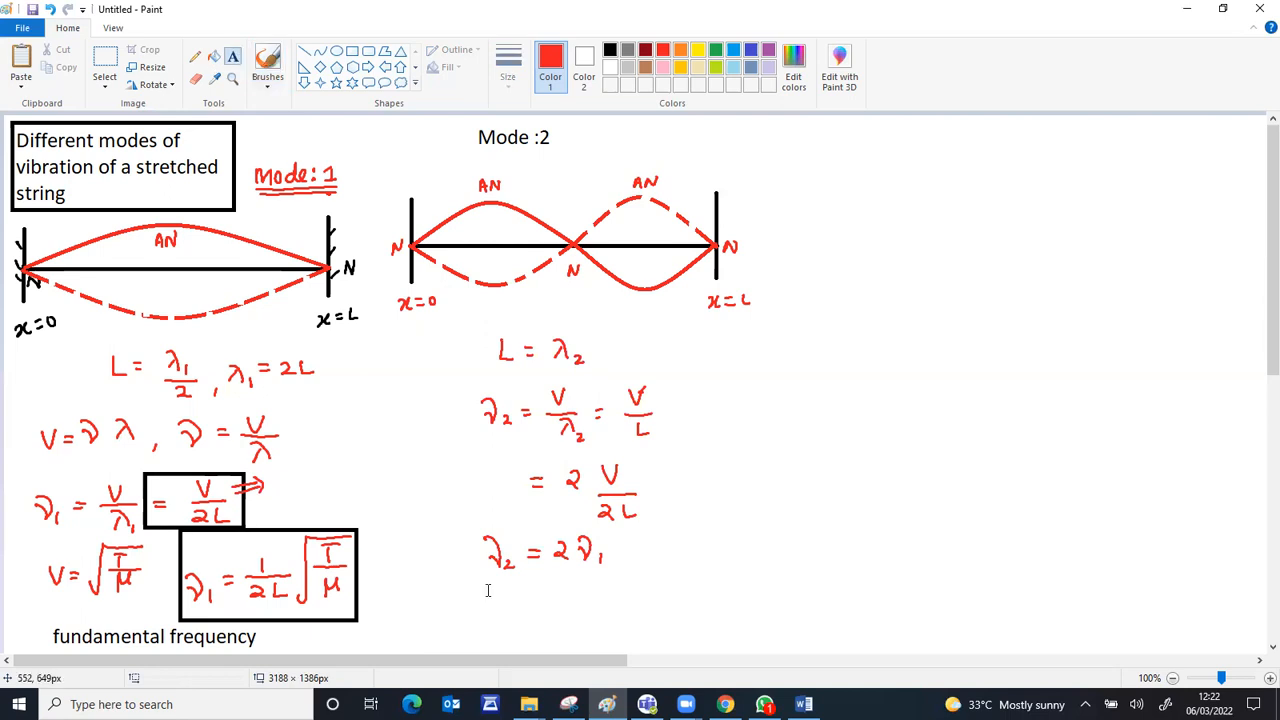
{"action": "left_click", "coordinate": [488, 590]}
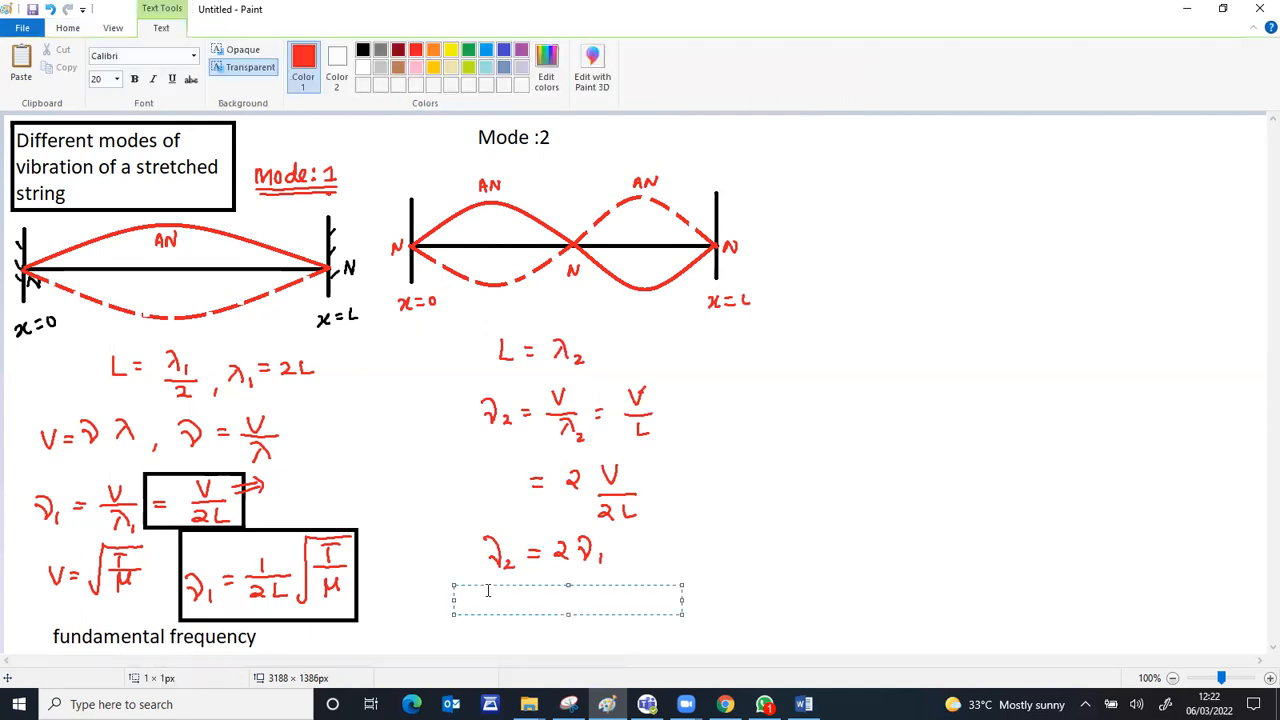
Type the label "second harmonic" beneath ν₂ = 2ν₁.
{"action": "type", "text": "second"}
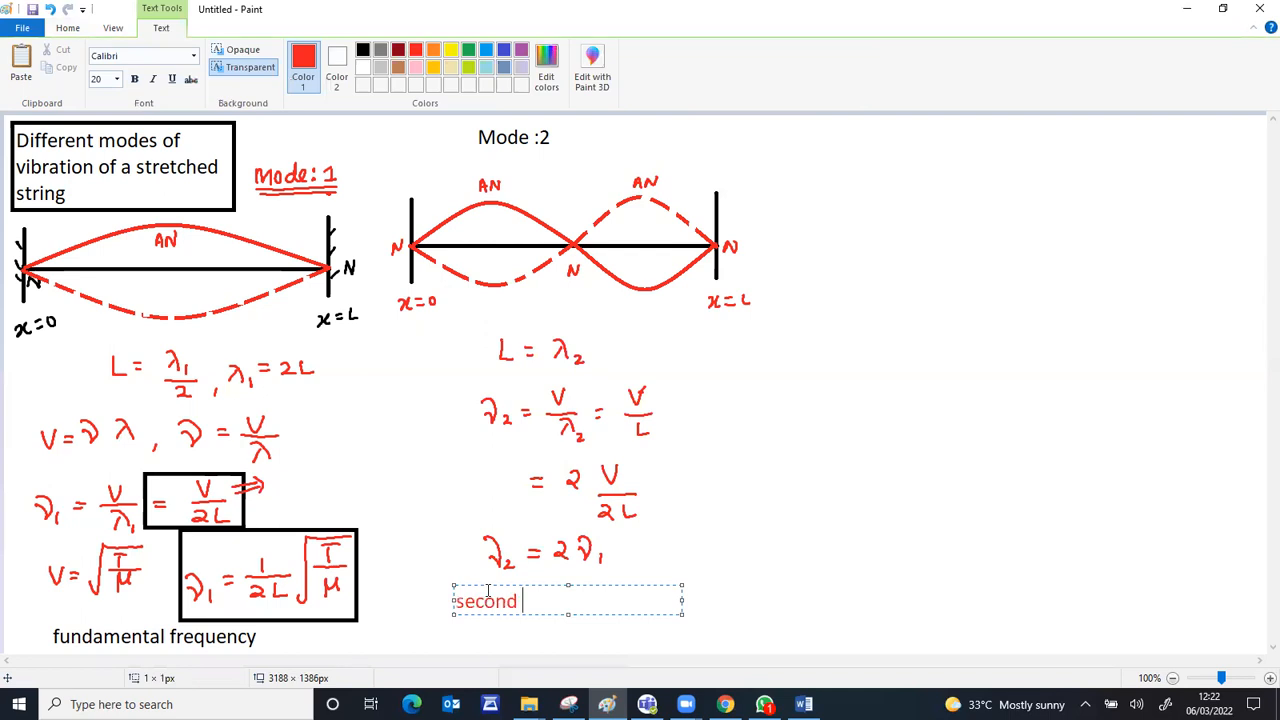
{"action": "type", "text": "ha"}
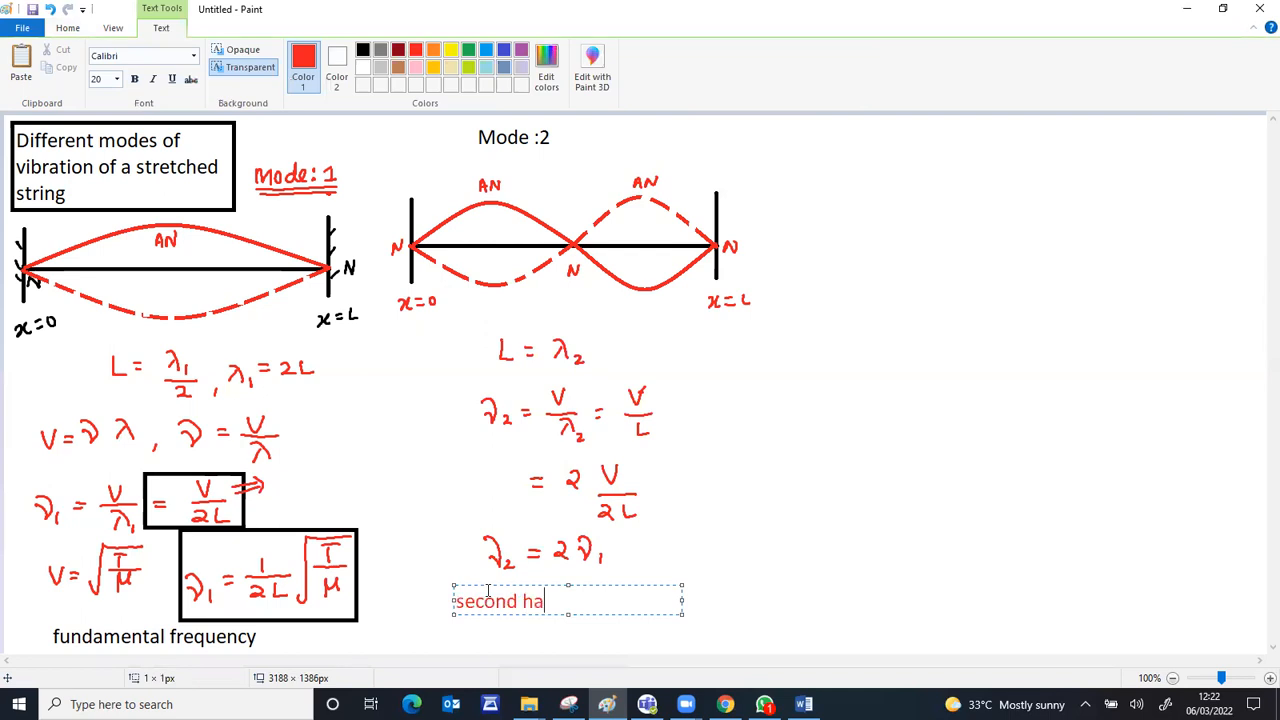
{"action": "type", "text": "rmoni"}
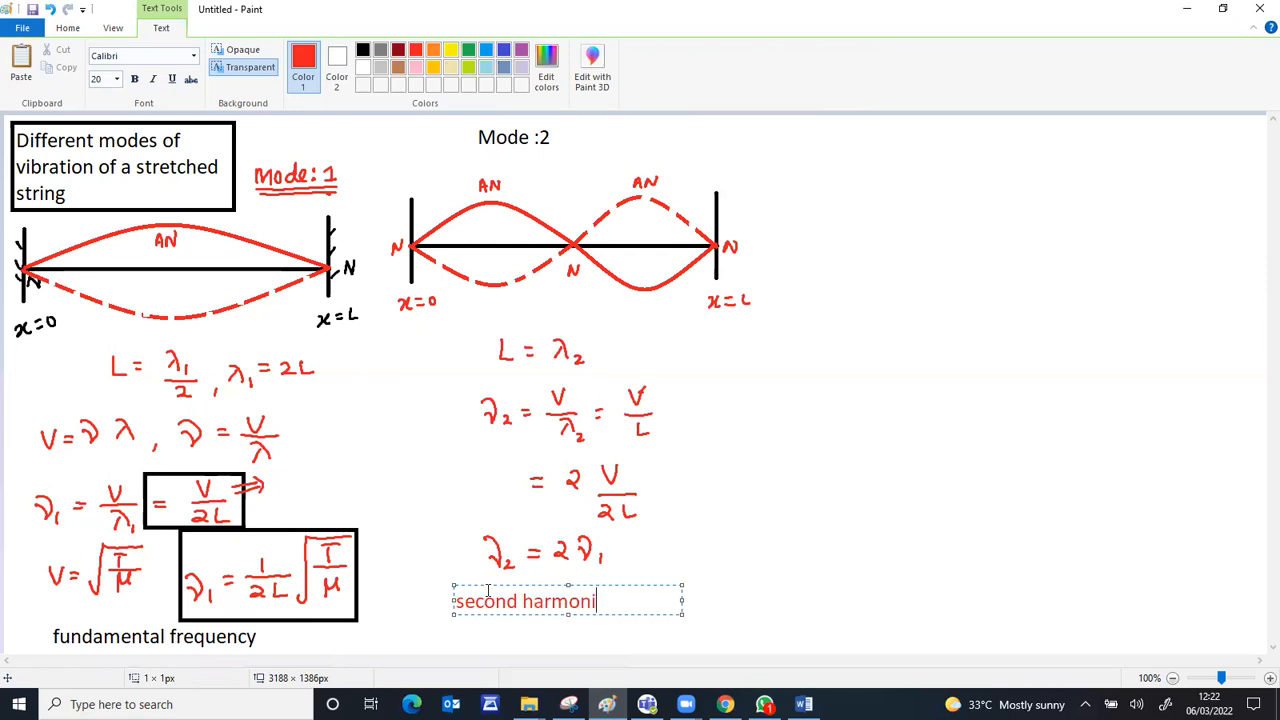
{"action": "type", "text": "c"}
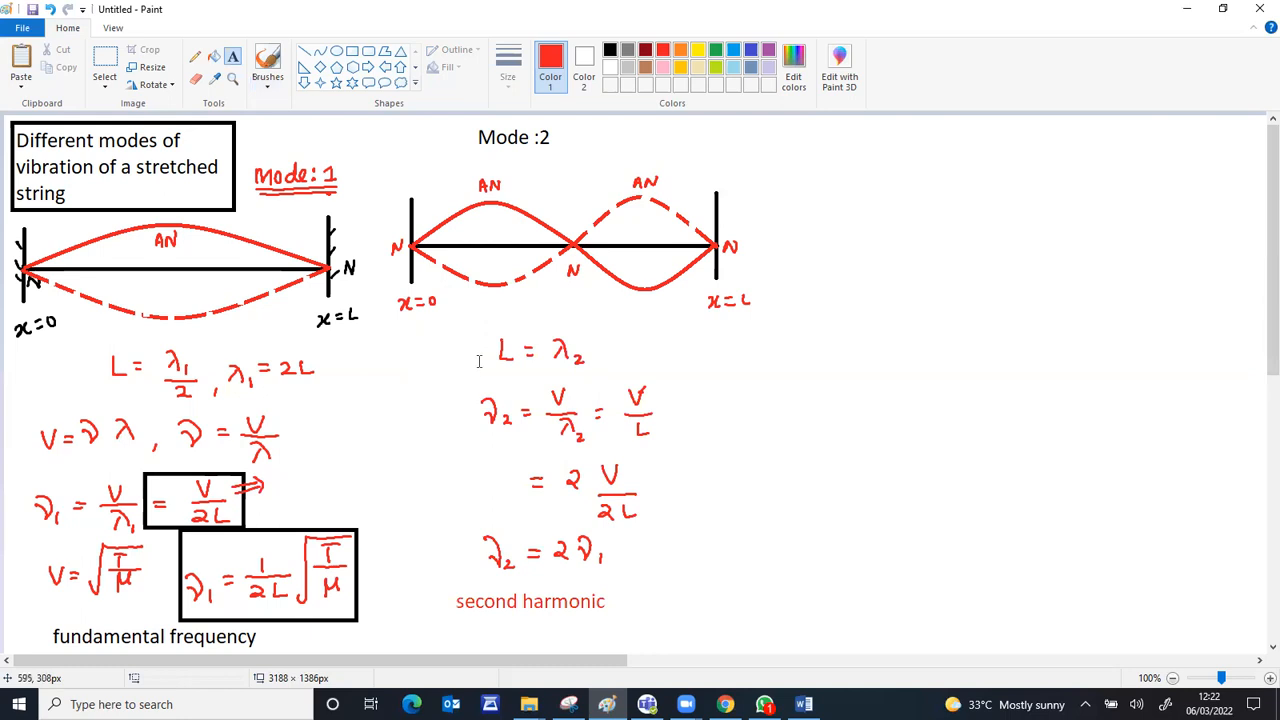
Type a "Mode : 3" heading at the top right of the canvas.
{"action": "left_click_drag", "start_coordinate": [782, 124], "coordinate": [1010, 152]}
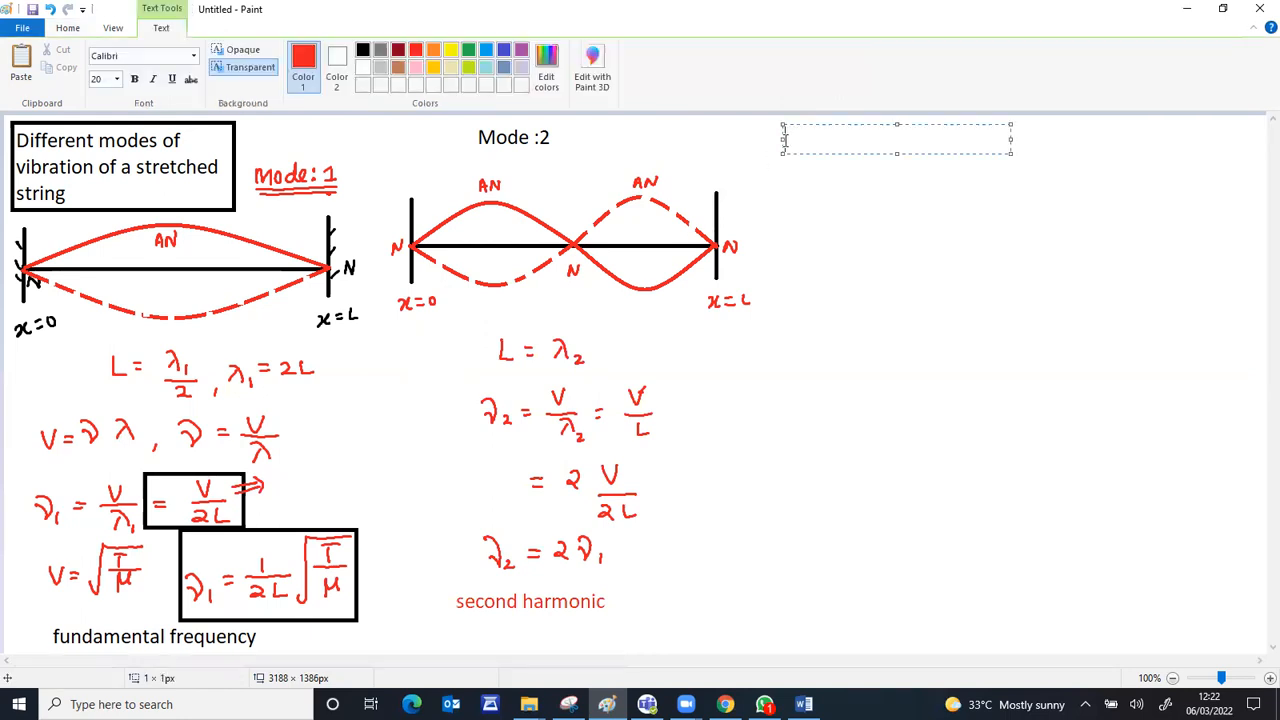
{"action": "type", "text": "Mode"}
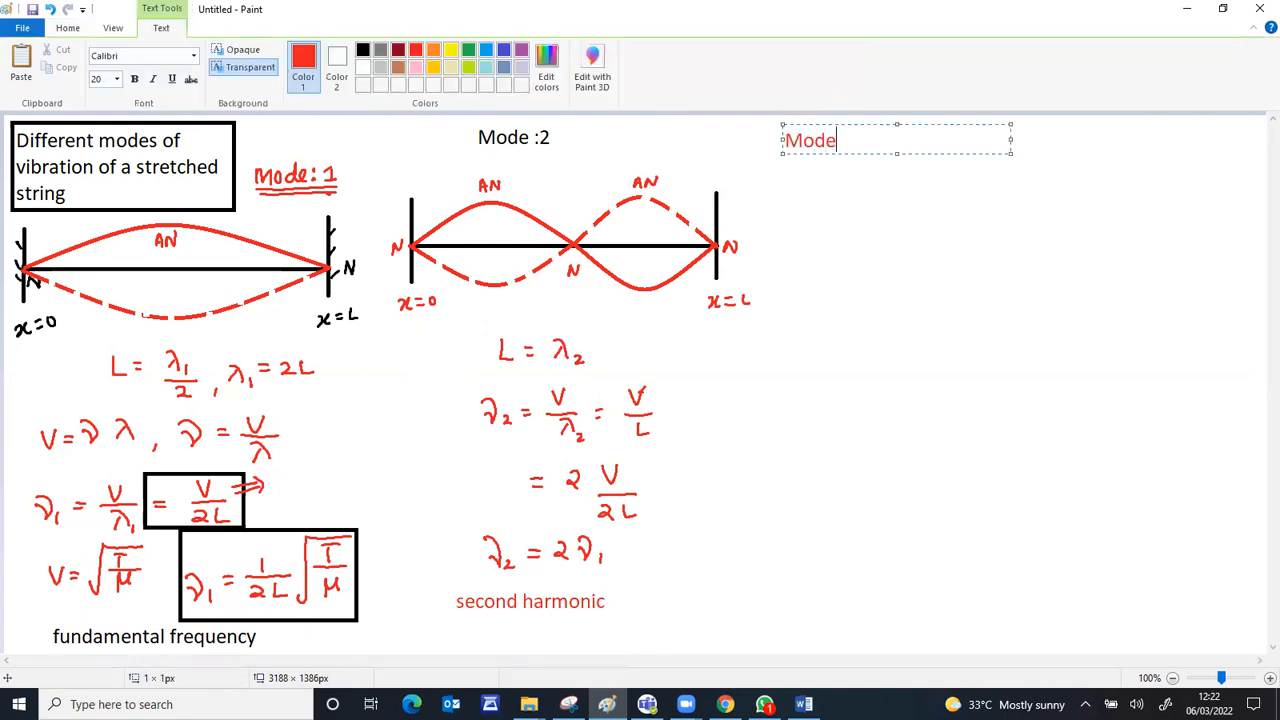
{"action": "type", "text": ":"}
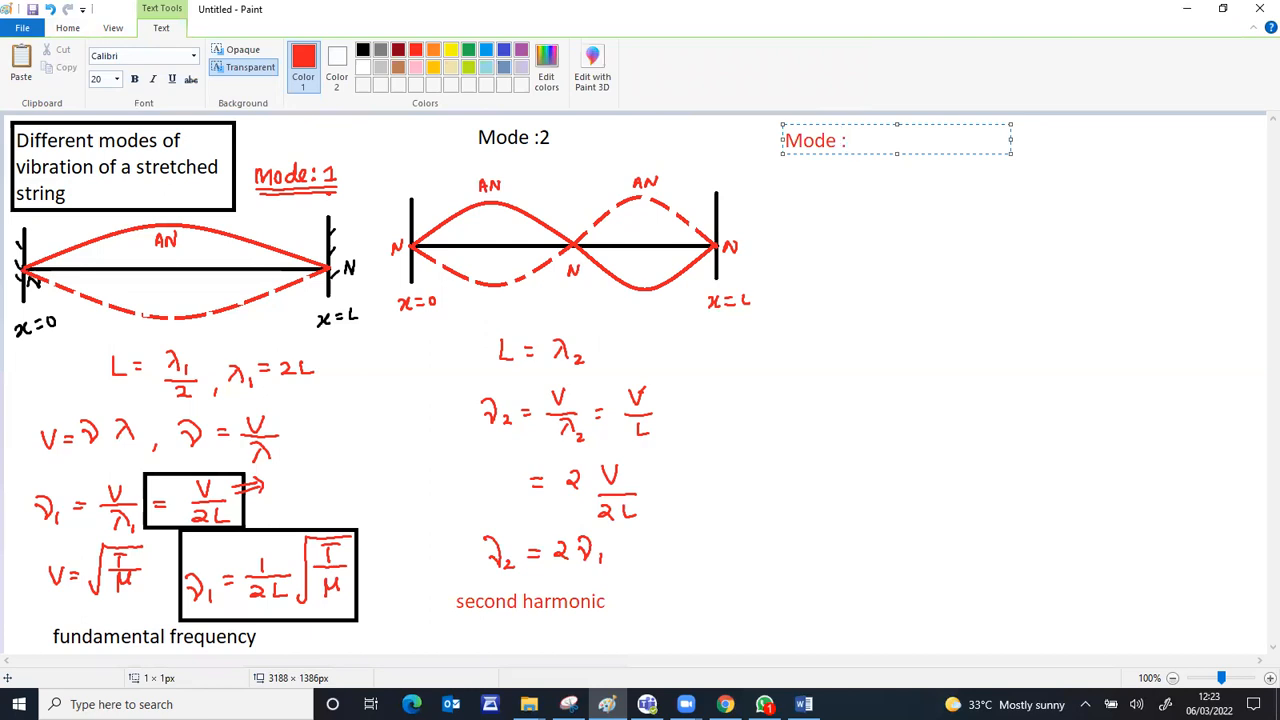
{"action": "type", "text": "3"}
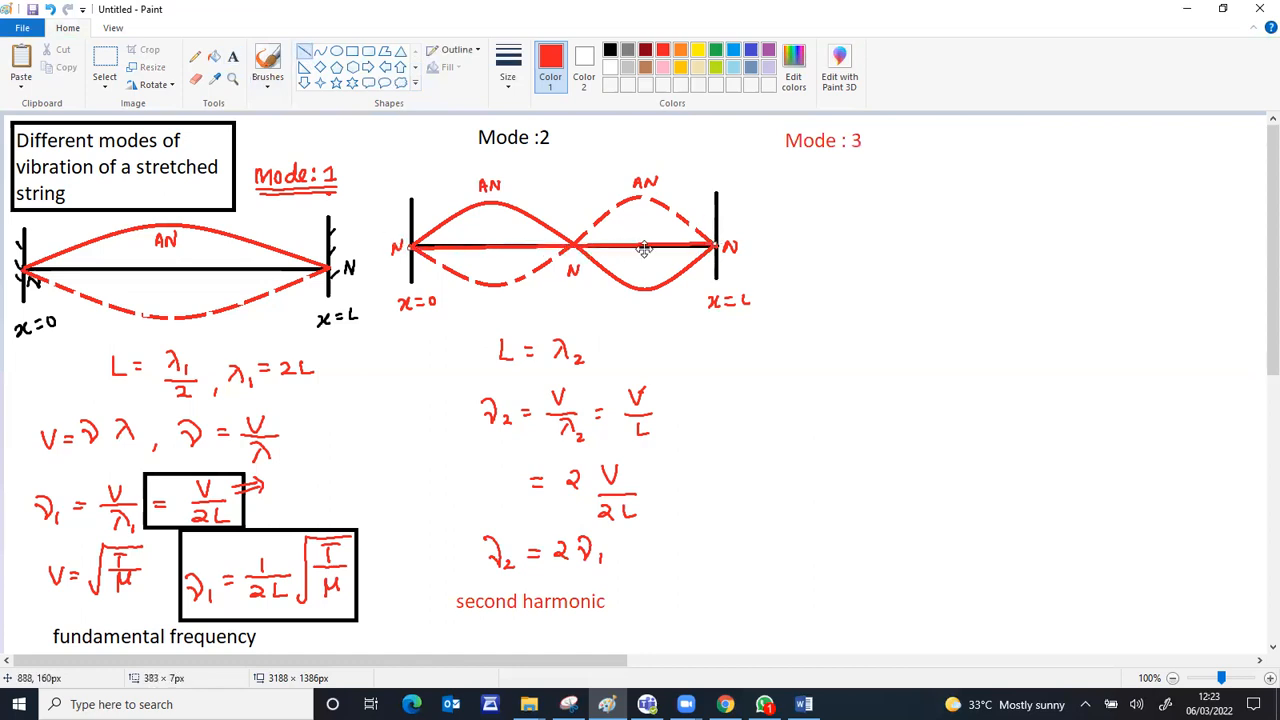
Draw the Mode 3 string with a vertical fixed left end and begin the first loop of its shape.
{"action": "left_click_drag", "start_coordinate": [770, 240], "coordinate": [1078, 236]}
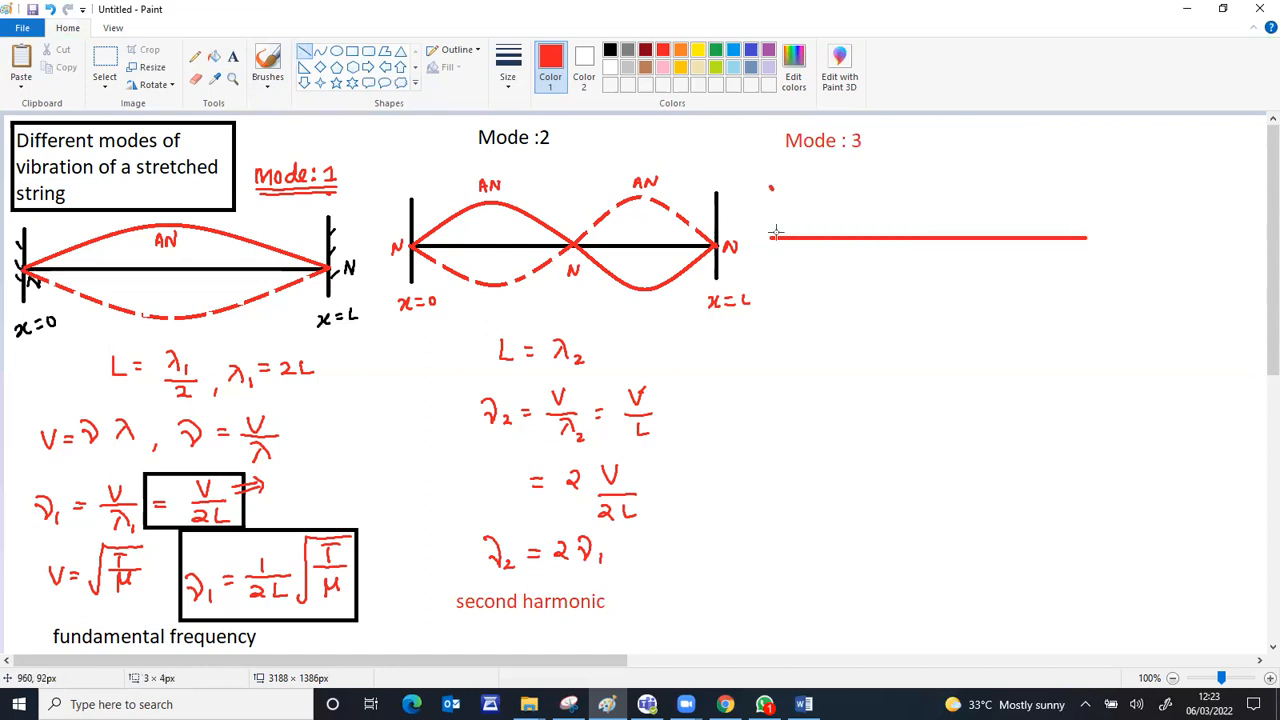
{"action": "left_click_drag", "start_coordinate": [772, 188], "coordinate": [772, 280]}
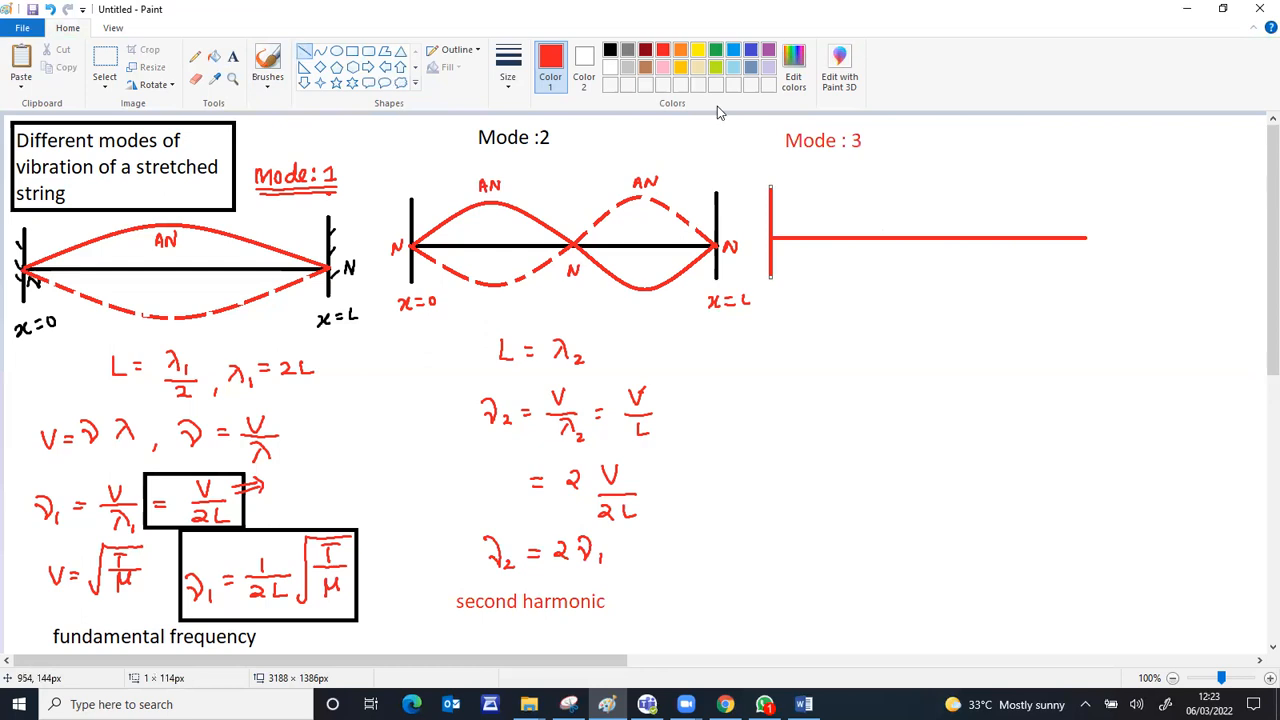
{"action": "mouse_move", "coordinate": [636, 64]}
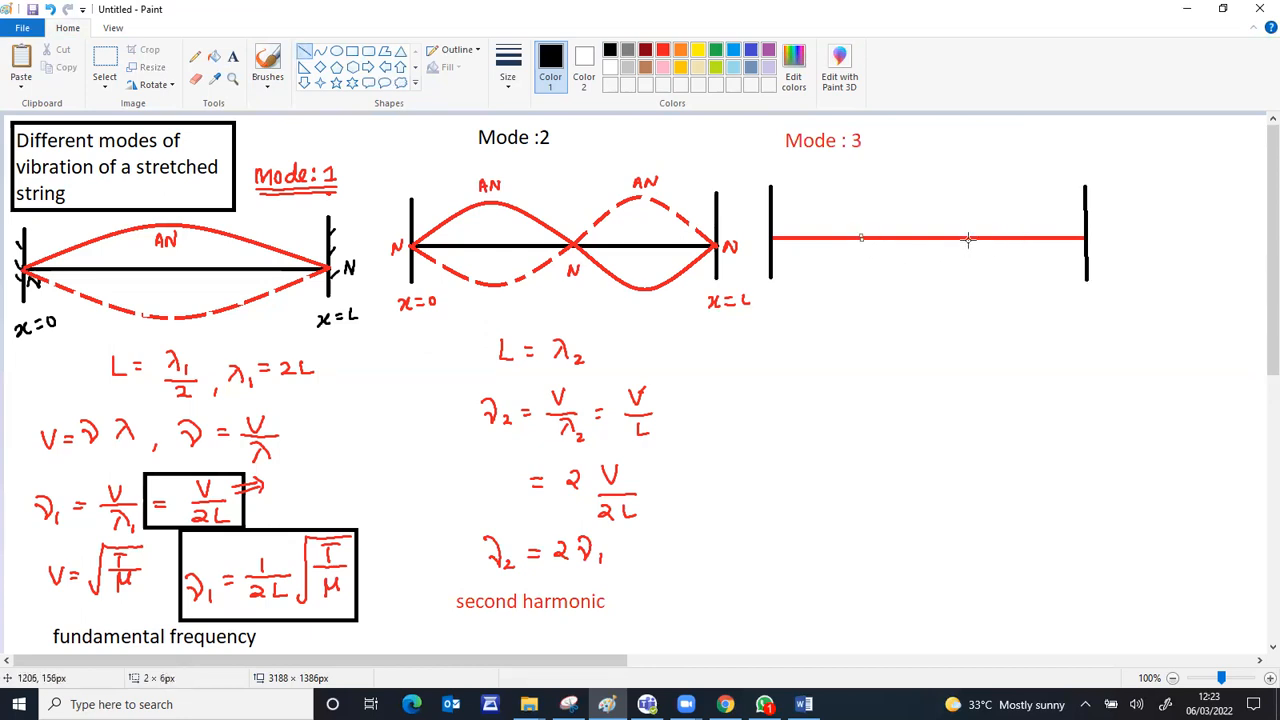
{"action": "mouse_move", "coordinate": [978, 236]}
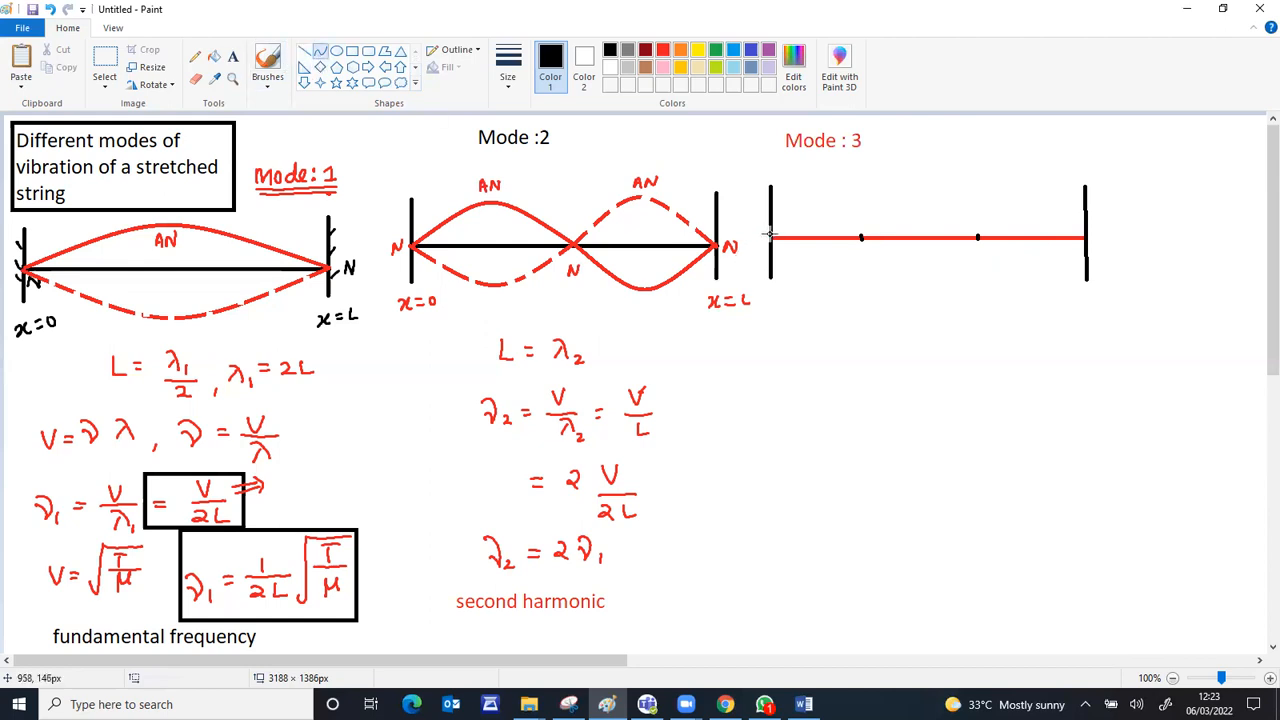
{"action": "left_click_drag", "start_coordinate": [770, 236], "coordinate": [862, 236]}
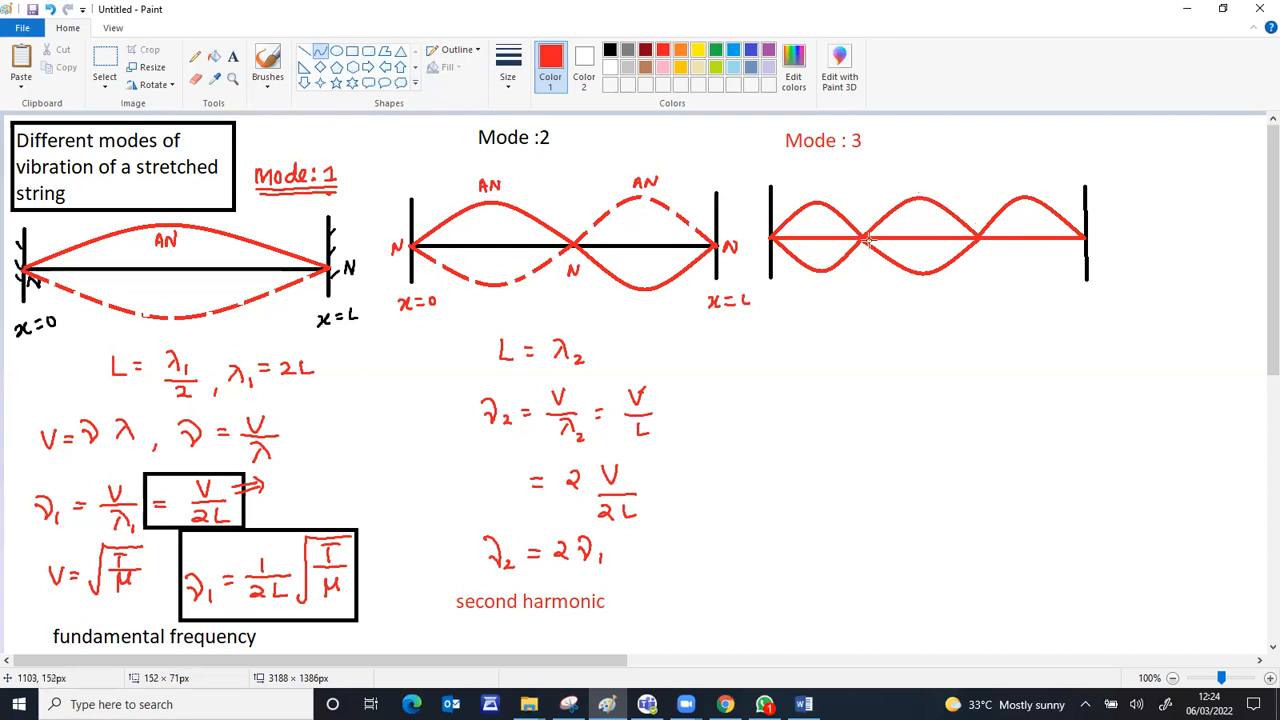
{"action": "mouse_move", "coordinate": [790, 250]}
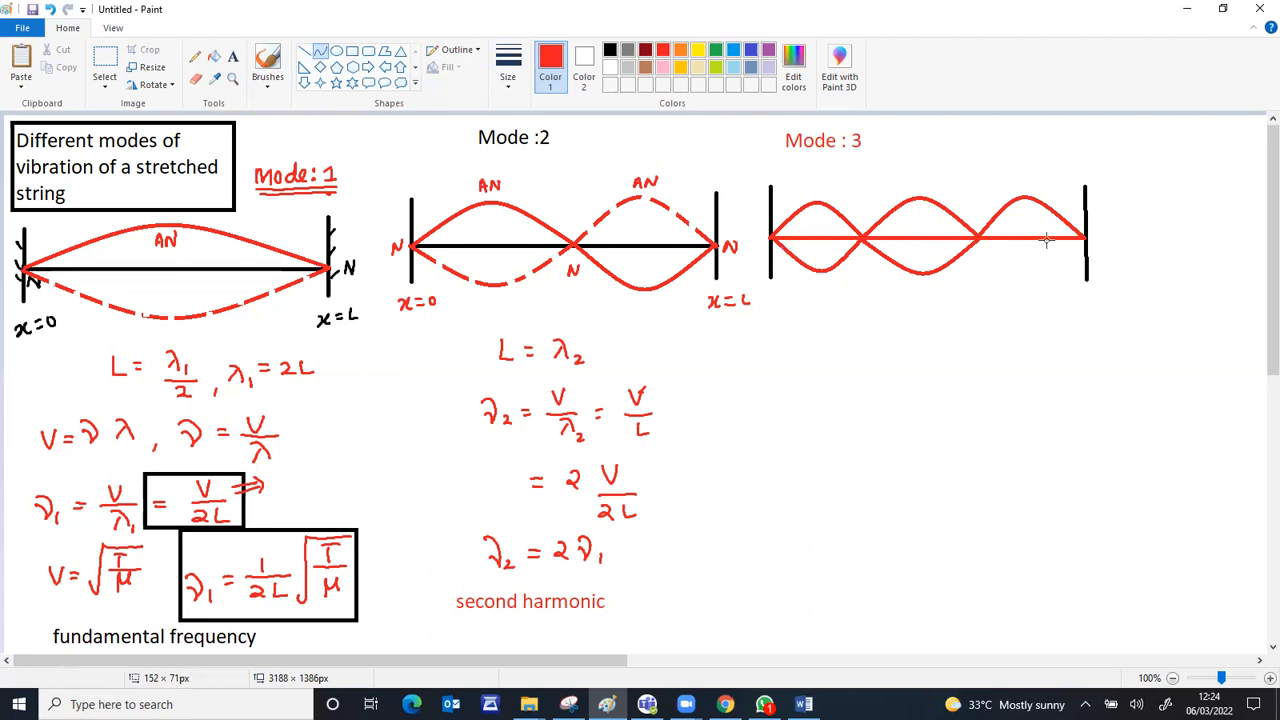
Select a section of the lower Mode 3 curves to break them into dashes.
{"action": "left_click_drag", "start_coordinate": [858, 184], "coordinate": [980, 242]}
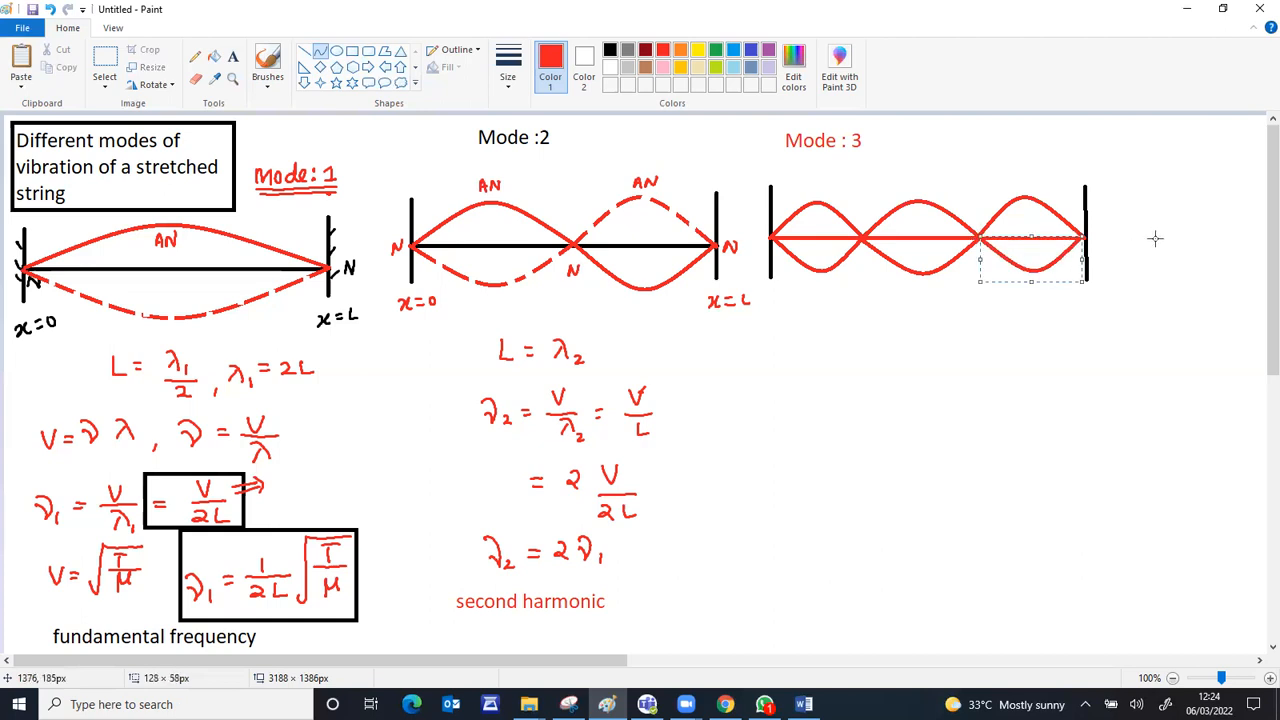
{"action": "left_click", "coordinate": [268, 62]}
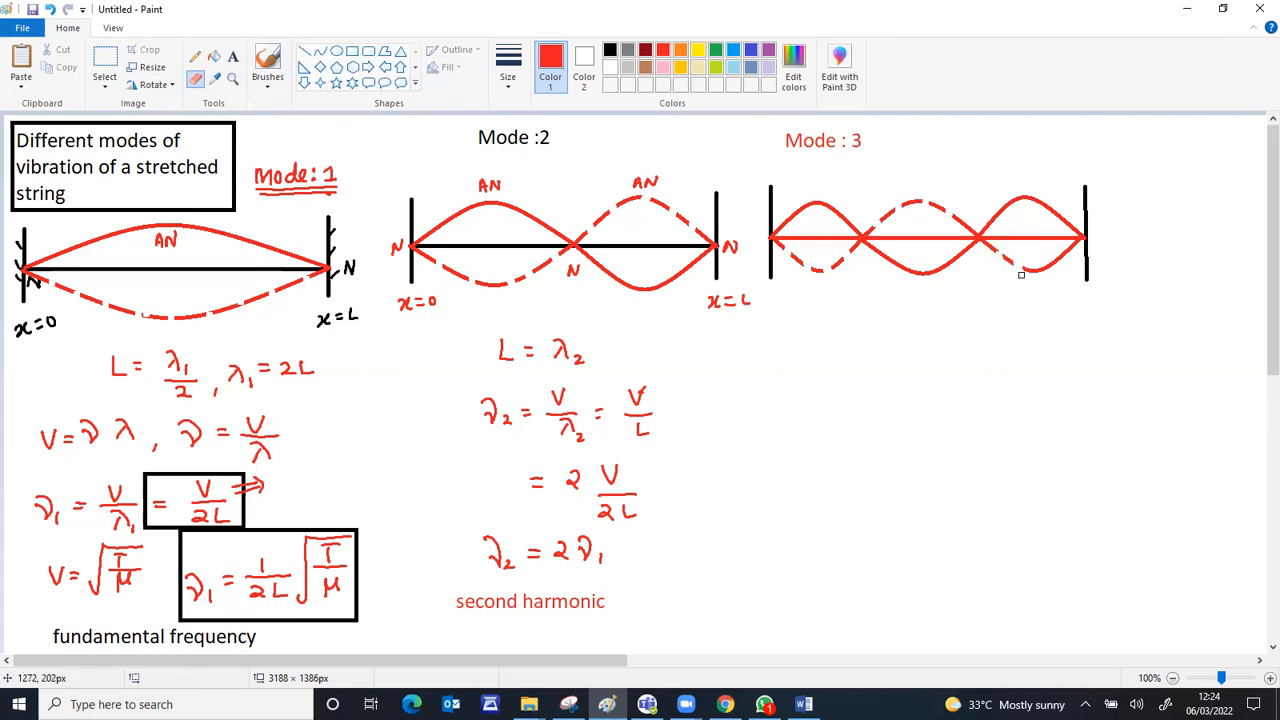
{"action": "mouse_move", "coordinate": [724, 528]}
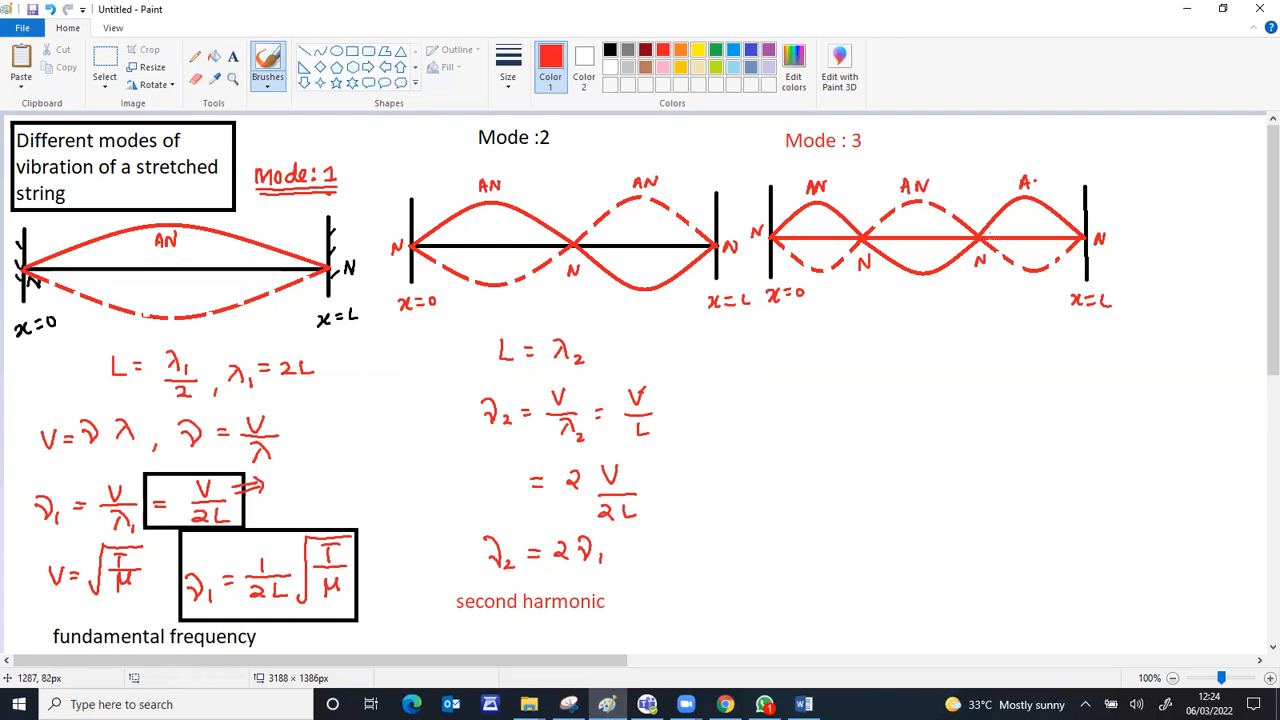
{"action": "mouse_move", "coordinate": [832, 348]}
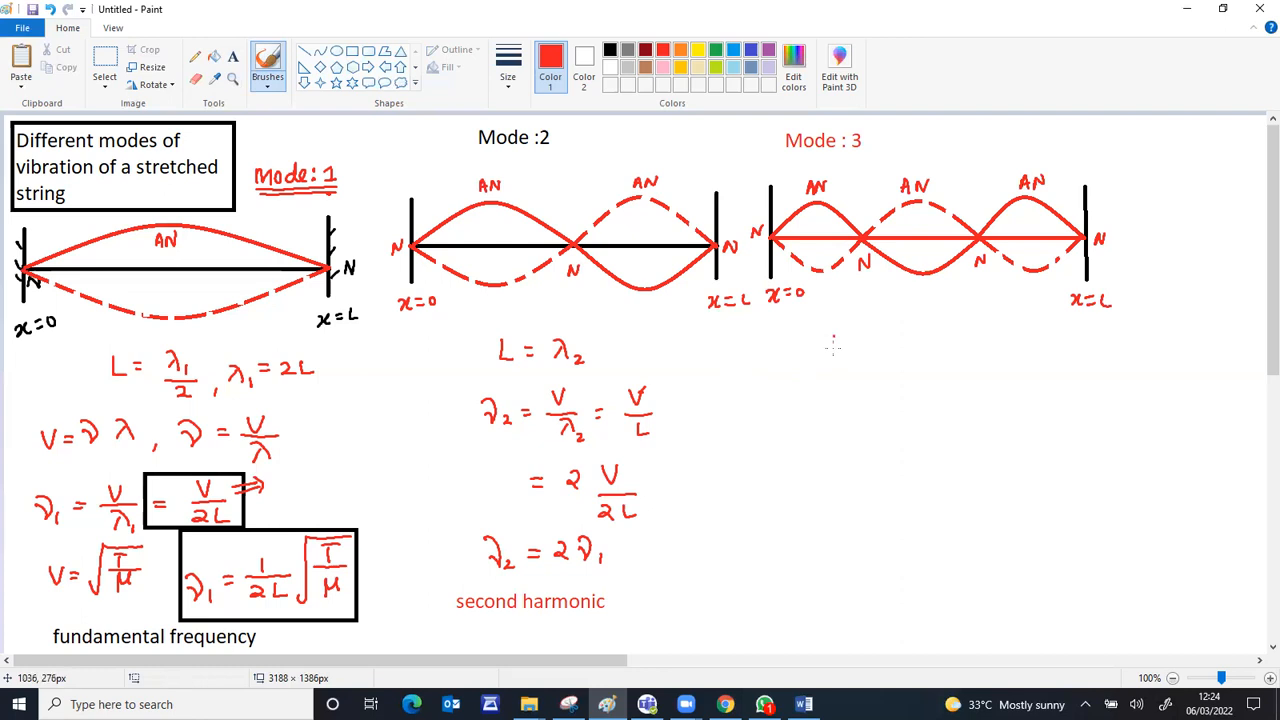
Handwrite L = 3λ₃/2 and λ₃ = 2L/3 under the Mode 3 diagram.
{"action": "left_click_drag", "start_coordinate": [836, 344], "coordinate": [864, 344]}
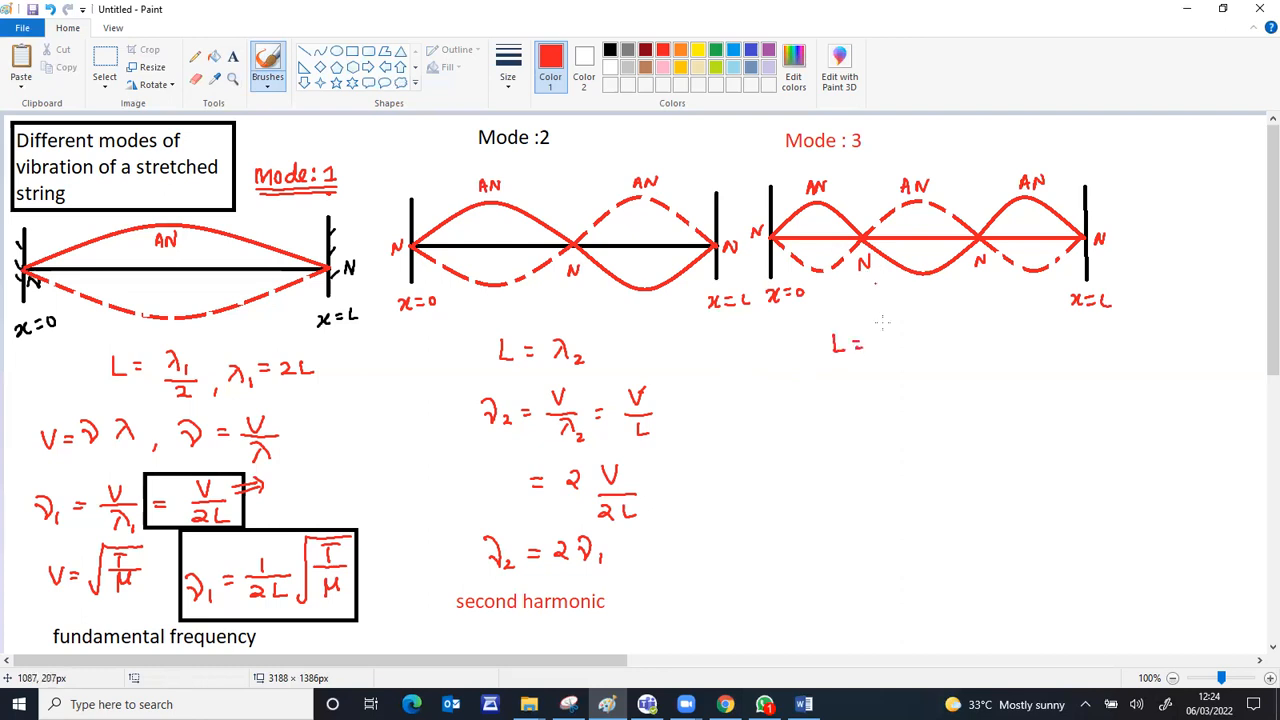
{"action": "left_click", "coordinate": [878, 340]}
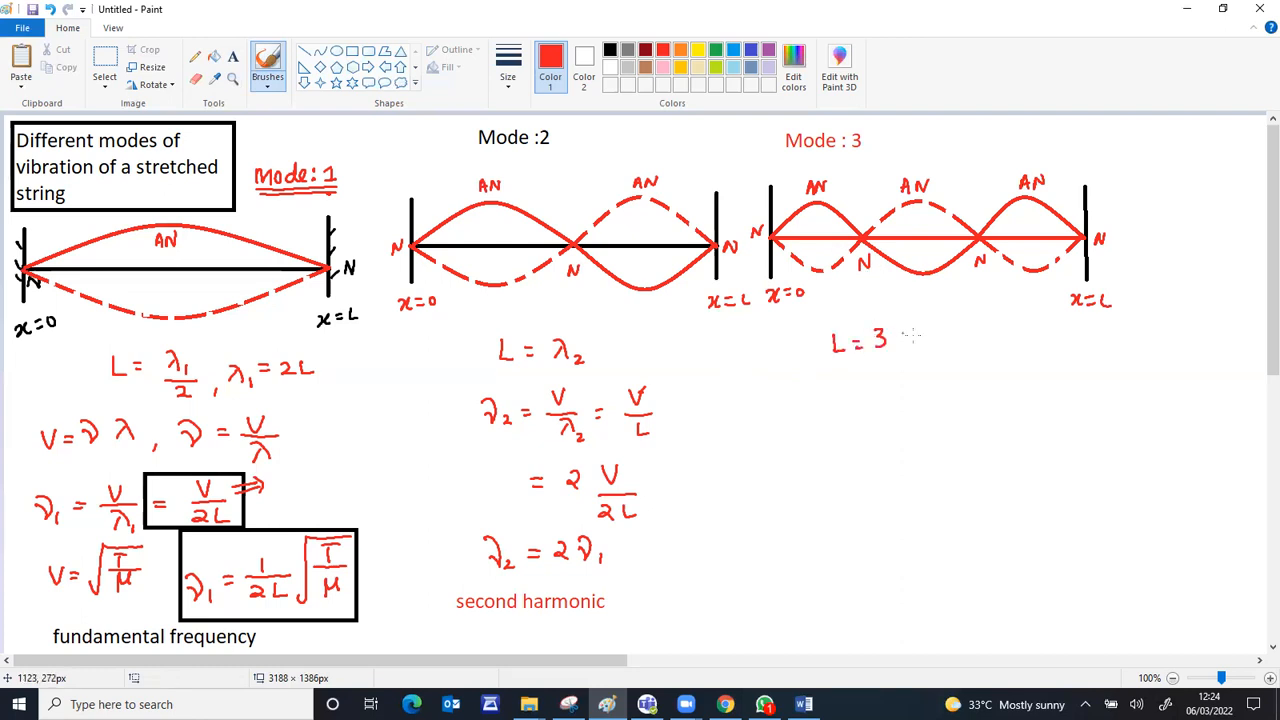
{"action": "left_click_drag", "start_coordinate": [904, 330], "coordinate": [916, 370]}
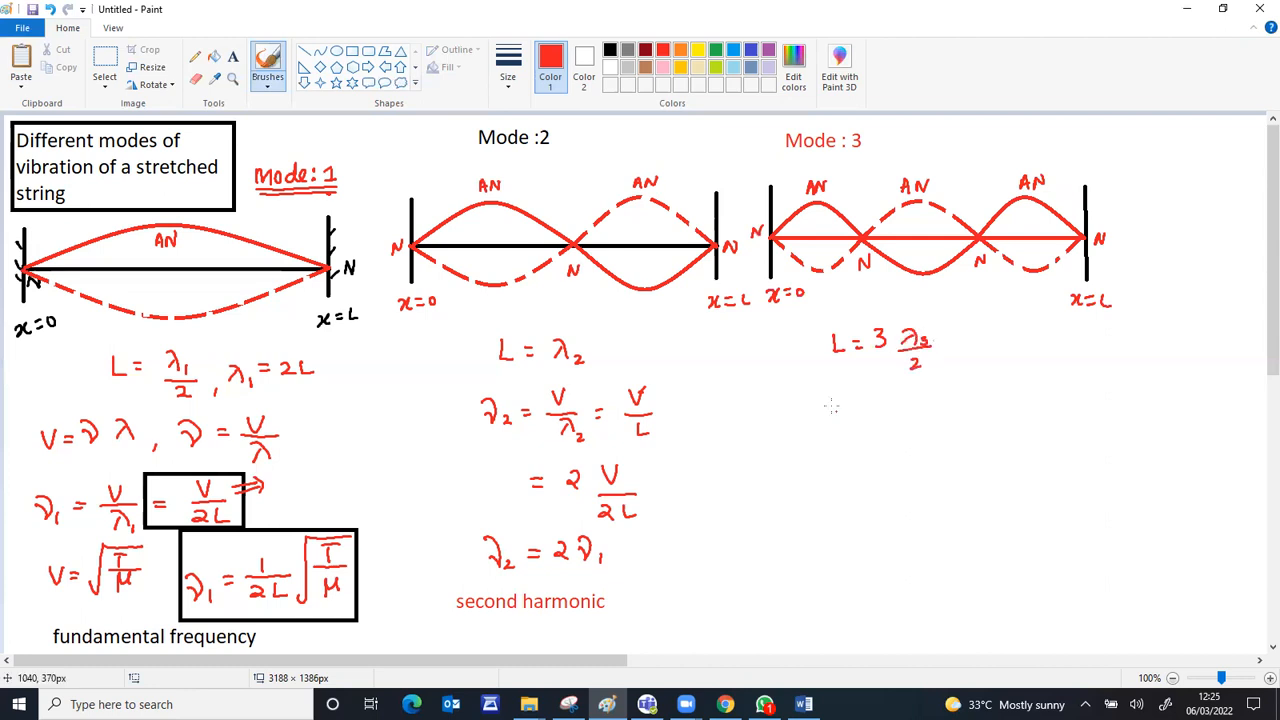
{"action": "left_click_drag", "start_coordinate": [980, 340], "coordinate": [976, 360]}
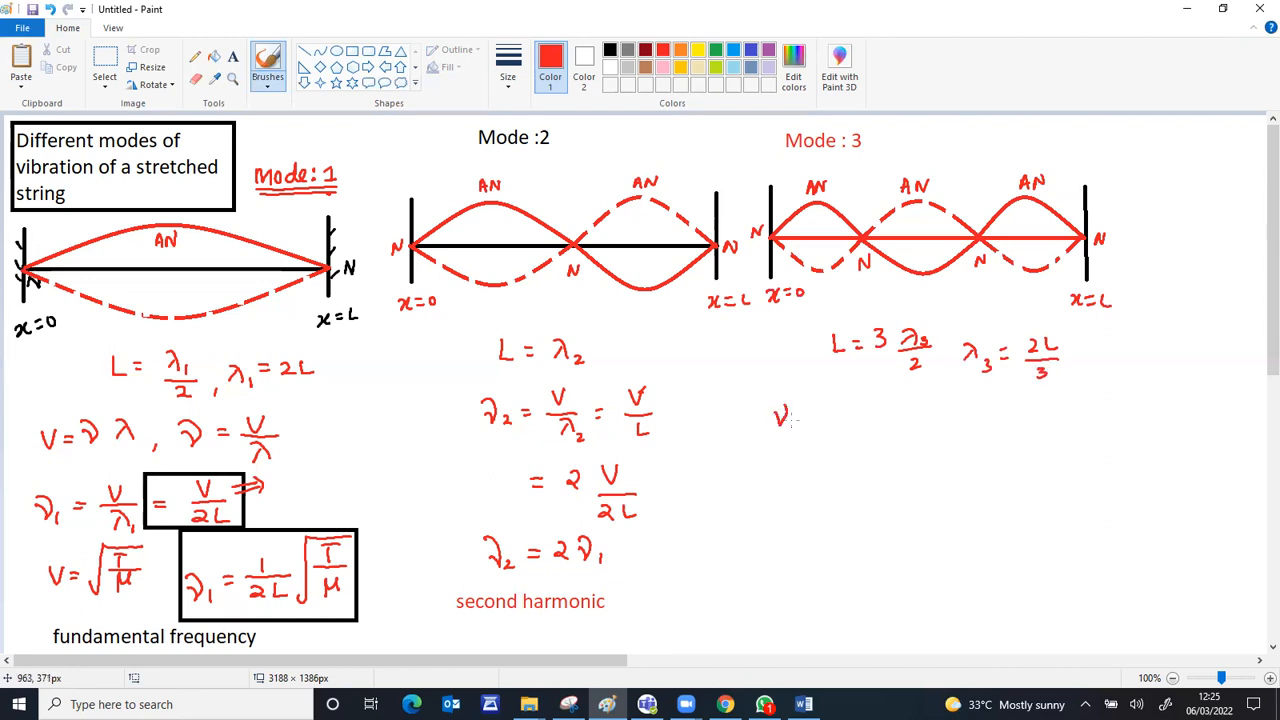
Write the Mode 3 frequency expression concluding ν₃ = 3ν₁ and place a text box beside it.
{"action": "left_click_drag", "start_coordinate": [778, 420], "coordinate": [820, 414]}
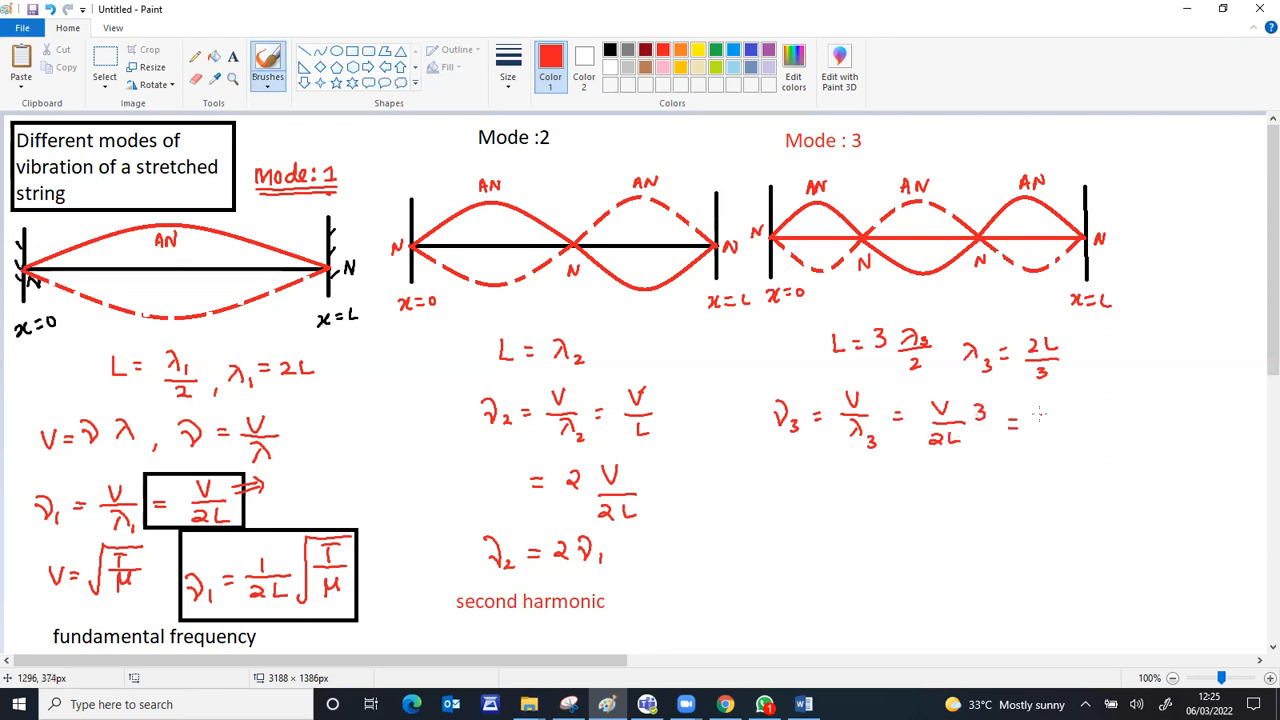
{"action": "left_click_drag", "start_coordinate": [1030, 420], "coordinate": [1080, 444]}
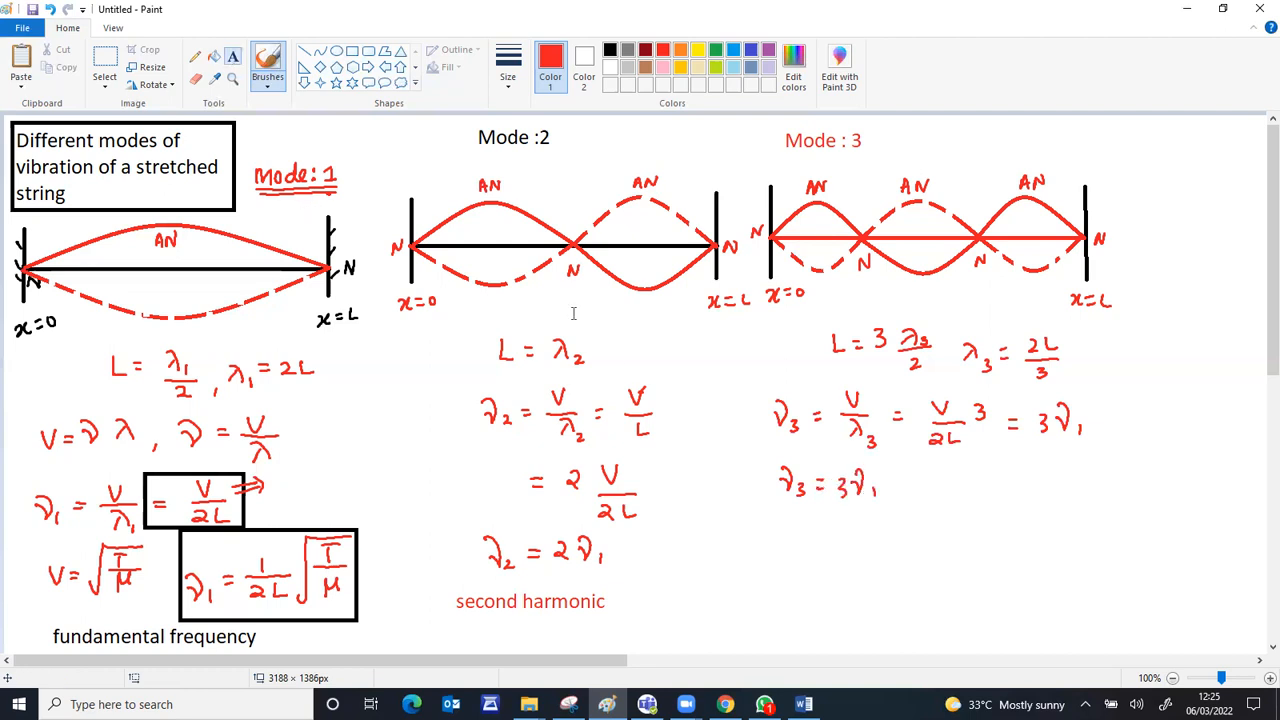
{"action": "left_click", "coordinate": [1008, 482]}
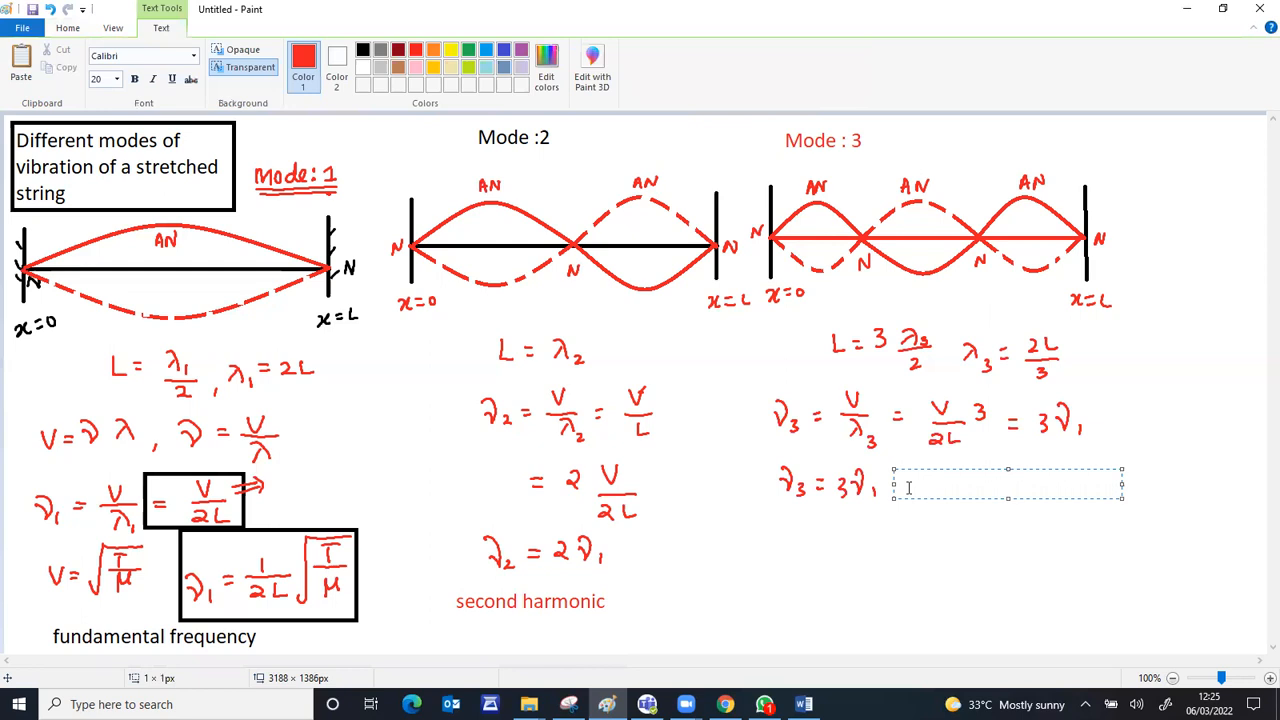
Type the "third harmonic" label beside ν₃ = 3ν₁ and commit it.
{"action": "type", "text": "third har"}
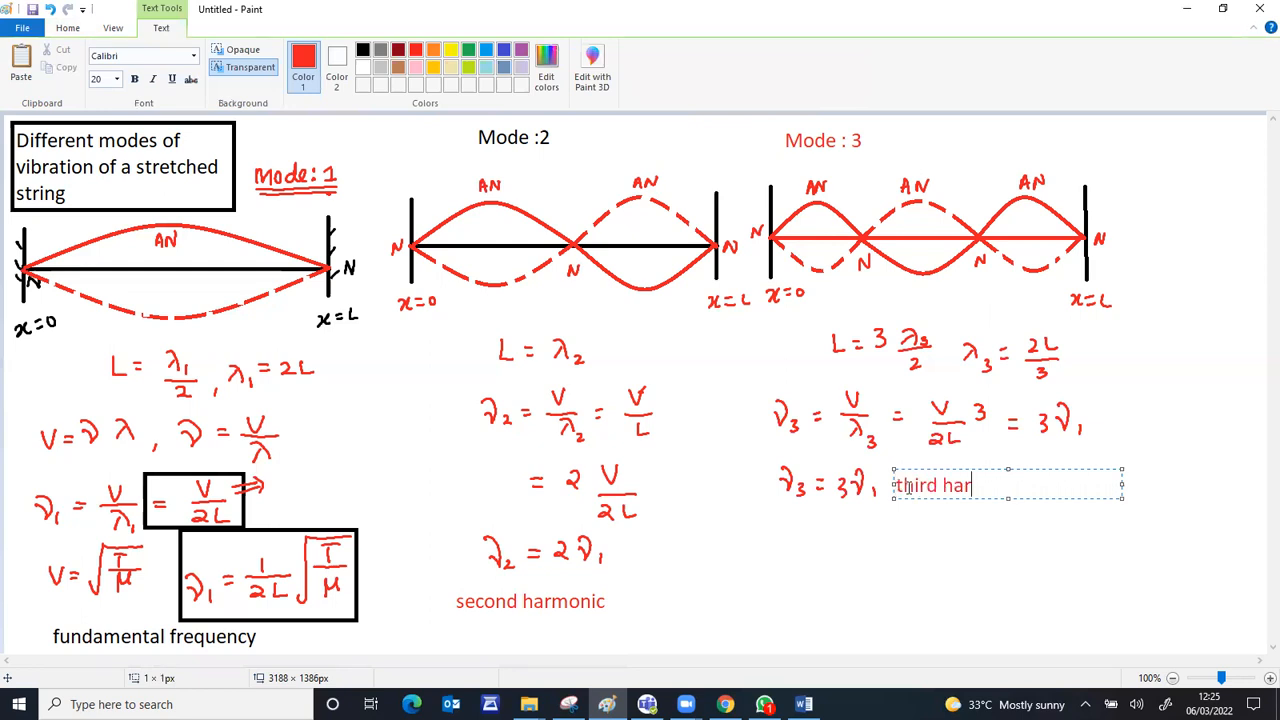
{"action": "type", "text": "monic"}
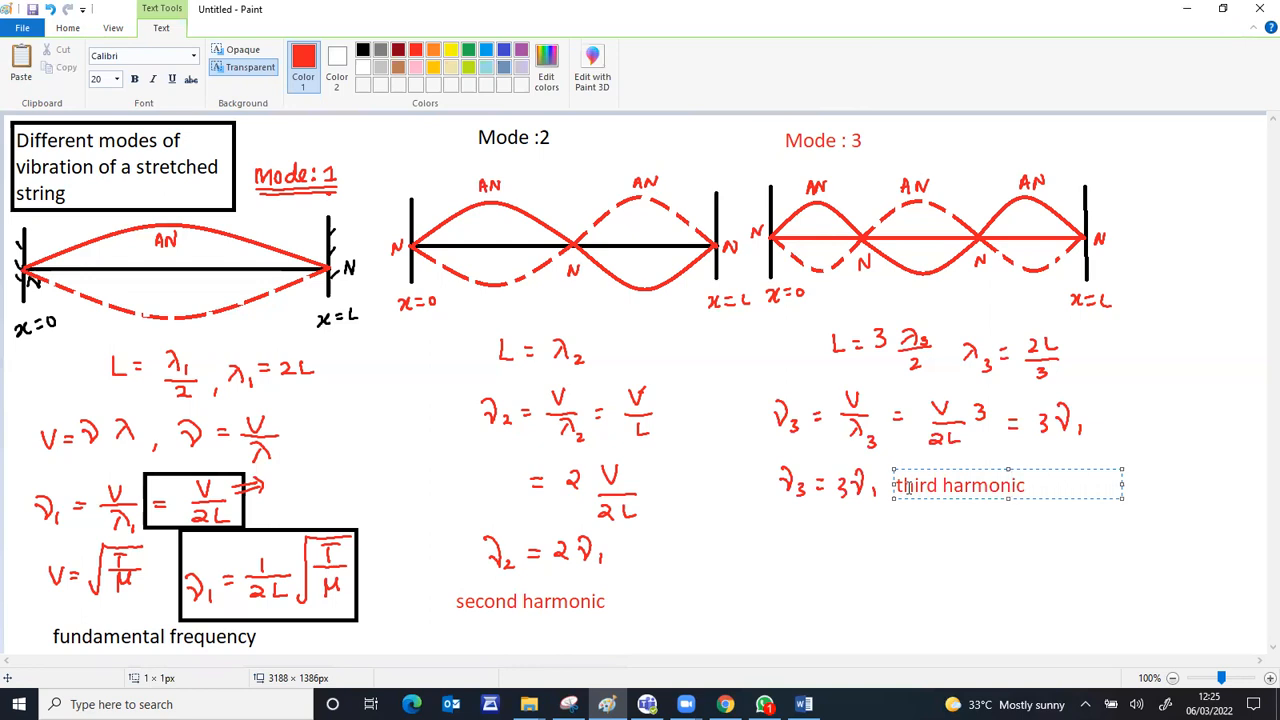
{"action": "left_click", "coordinate": [778, 366]}
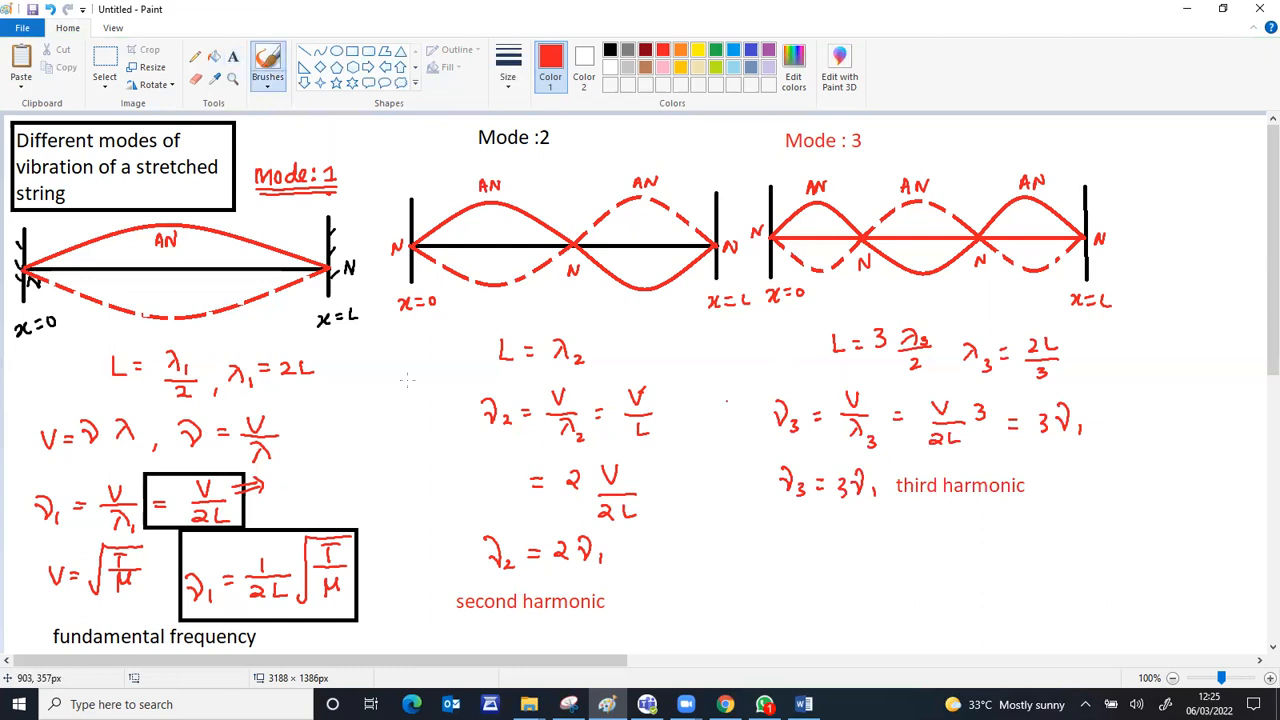
{"action": "mouse_move", "coordinate": [802, 558]}
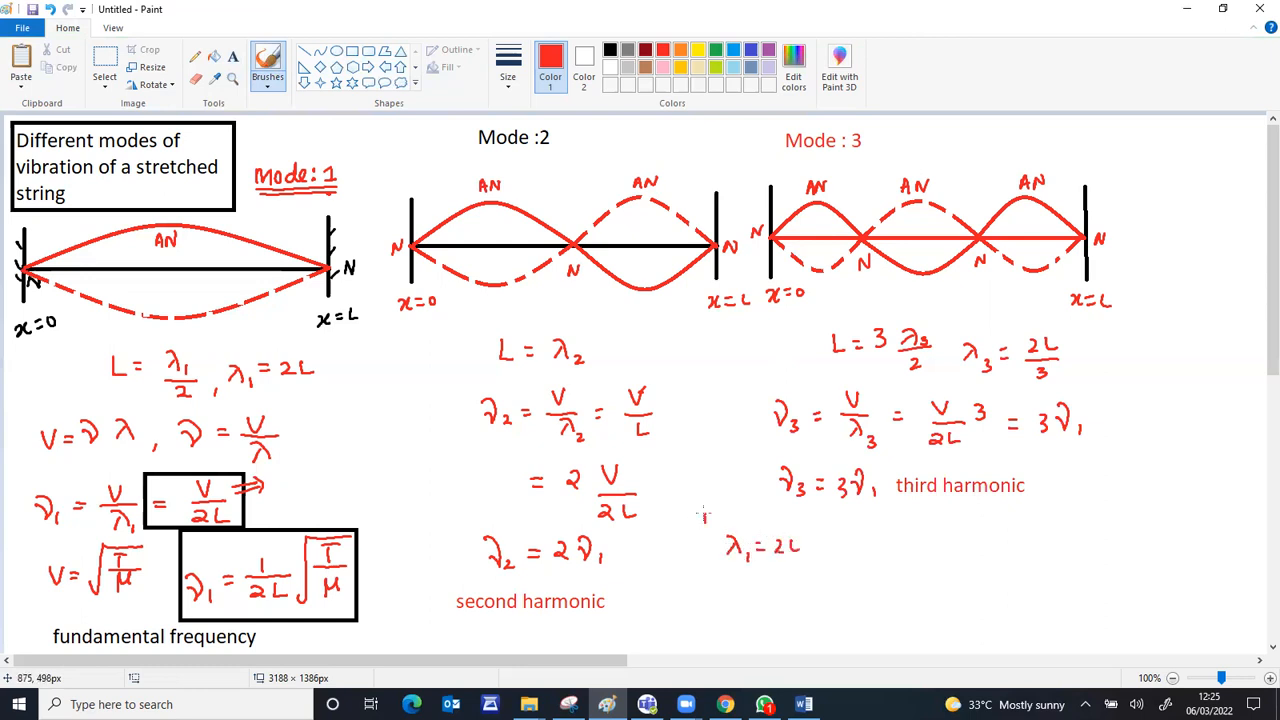
Write the nth mode wavelength list λ₁ = 2L/1, λ₂ = 2L/2, λ₃ = 2L/3.
{"action": "left_click", "coordinate": [712, 516]}
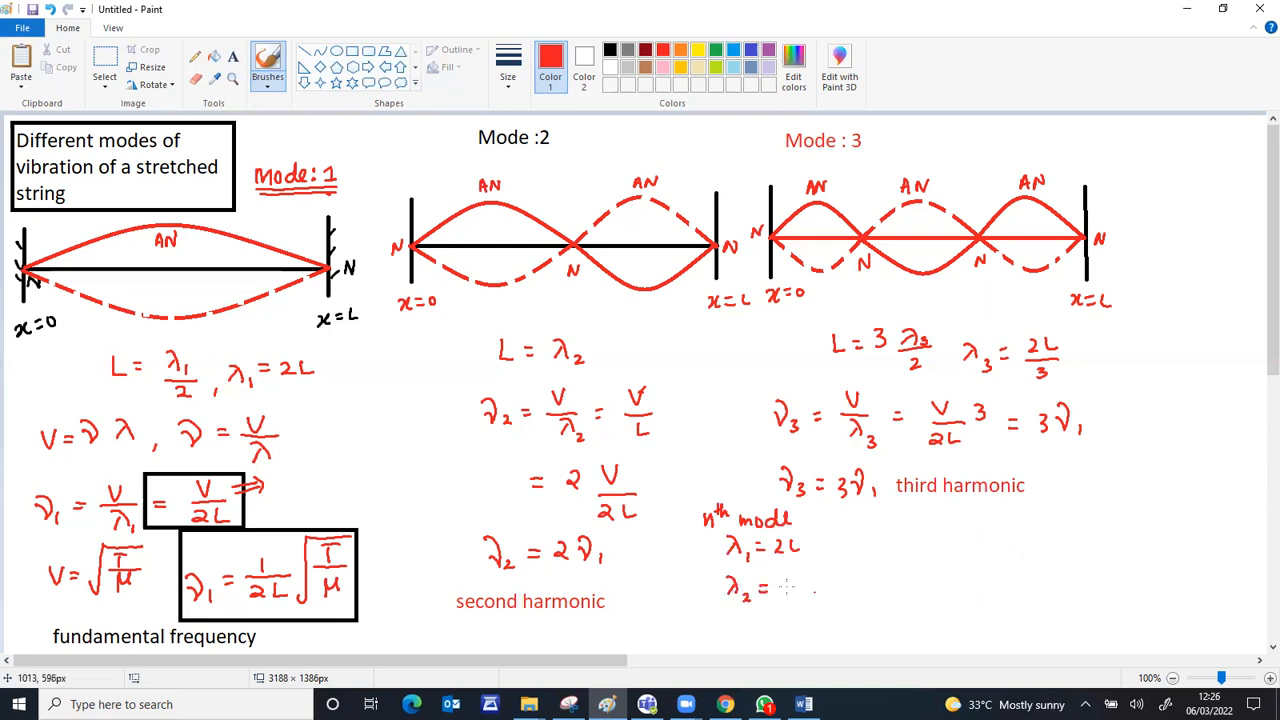
{"action": "left_click", "coordinate": [792, 584]}
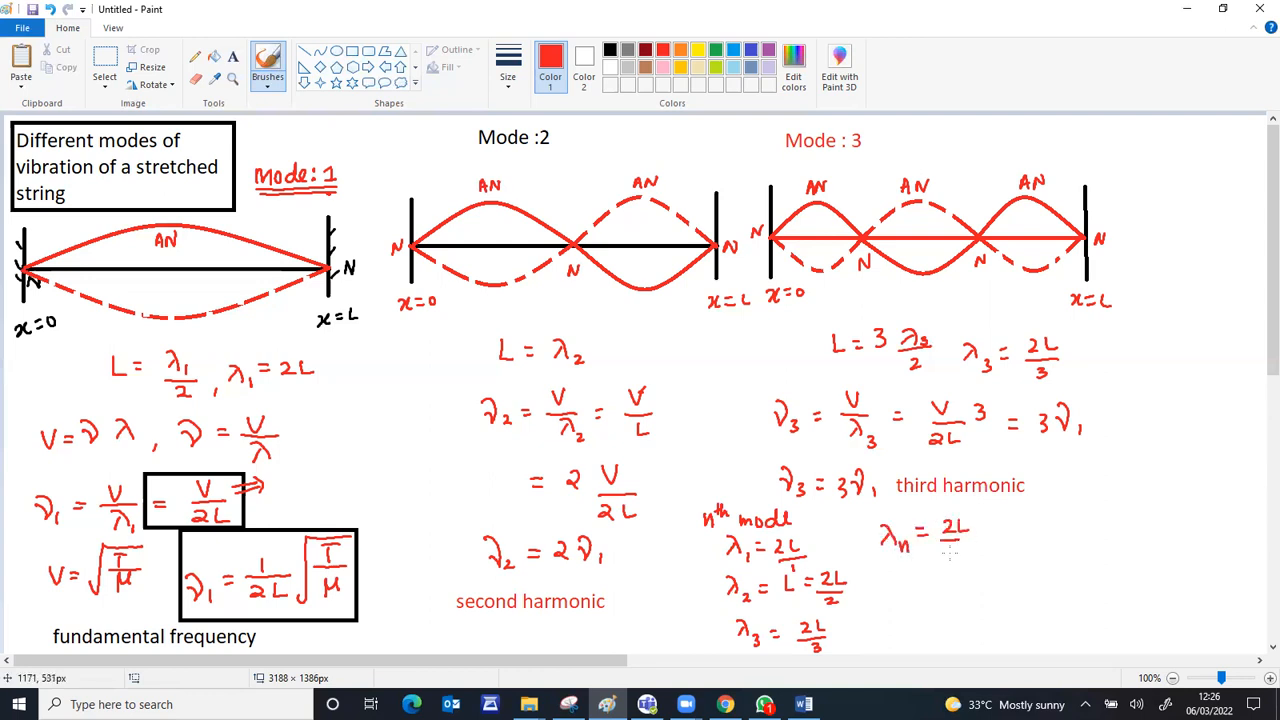
Write λₙ = 2L/n, νₙ = (n/2L)√(T/μ) and the ratio ν₁:ν₂:ν₃ = 1:2:3.
{"action": "left_click", "coordinate": [952, 556]}
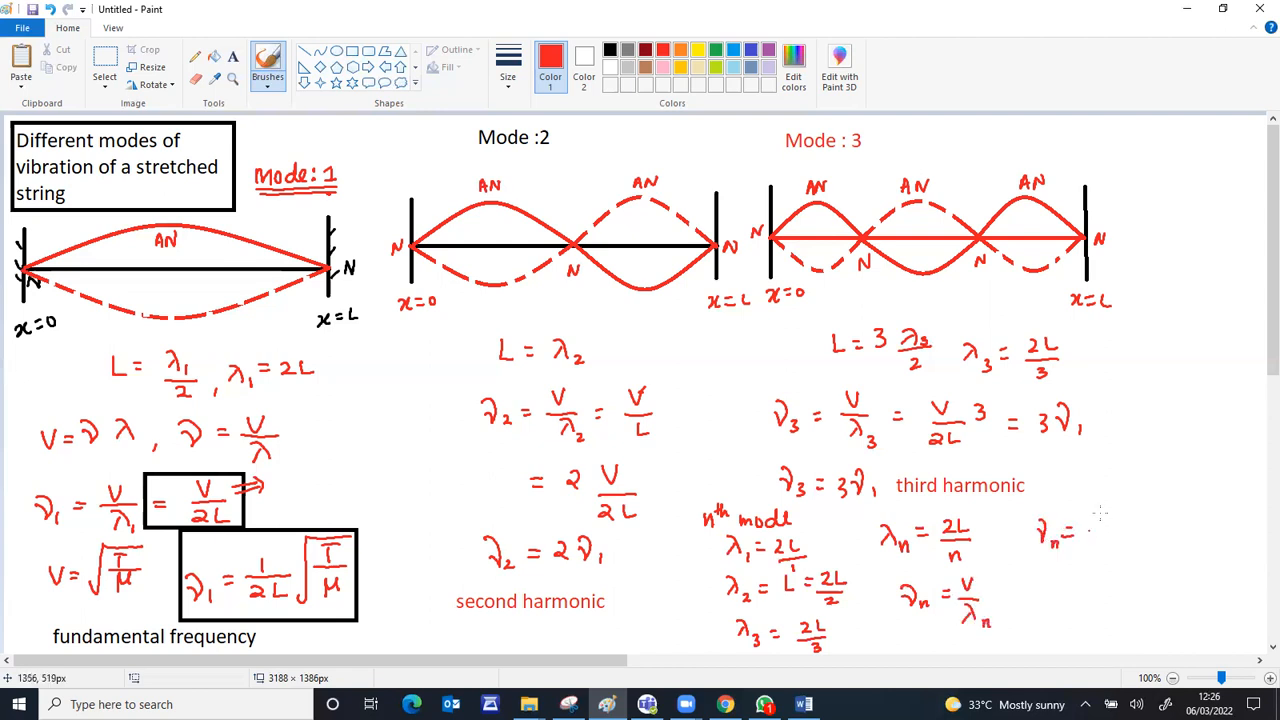
{"action": "left_click", "coordinate": [1104, 520]}
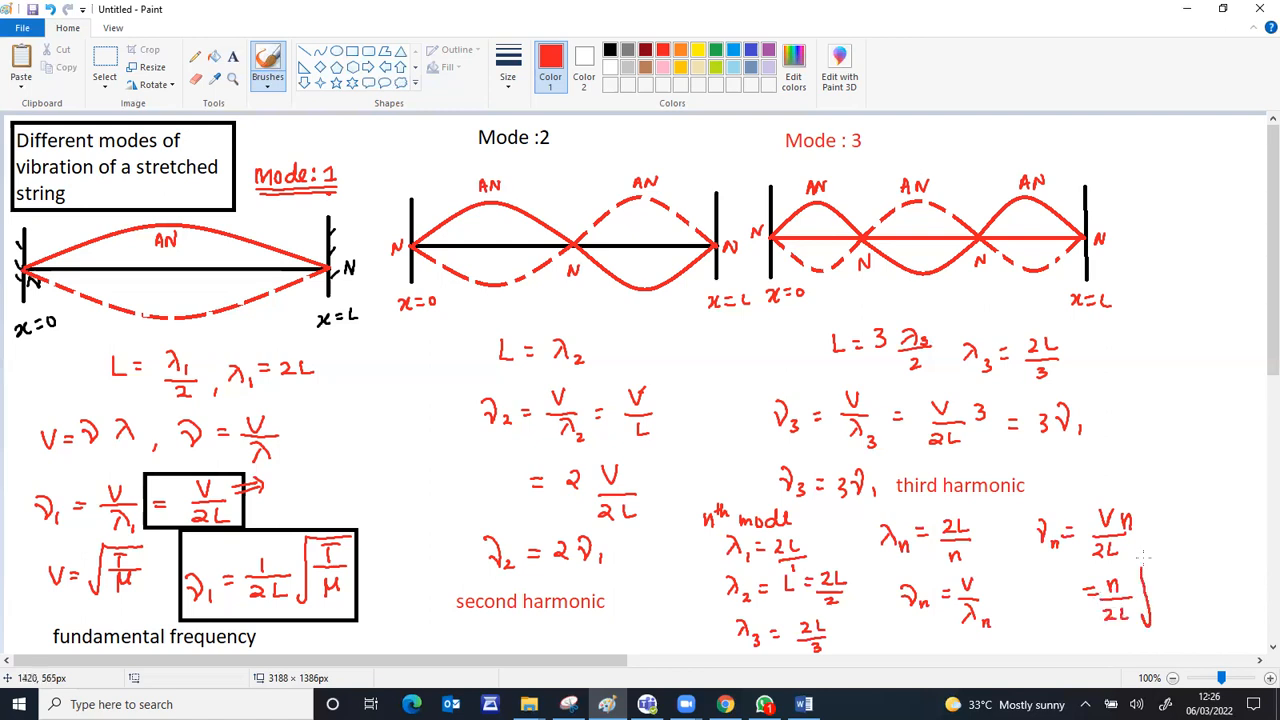
{"action": "left_click_drag", "start_coordinate": [1140, 556], "coordinate": [1200, 548]}
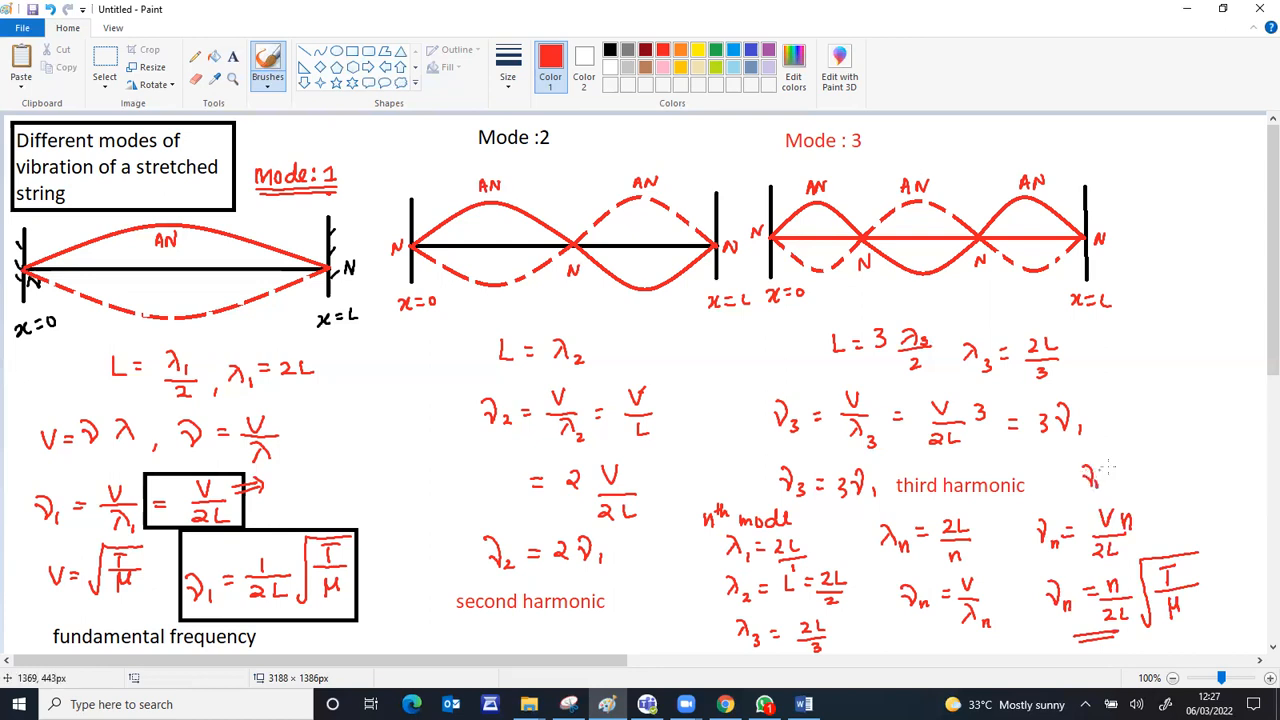
{"action": "left_click_drag", "start_coordinate": [1084, 476], "coordinate": [1144, 486]}
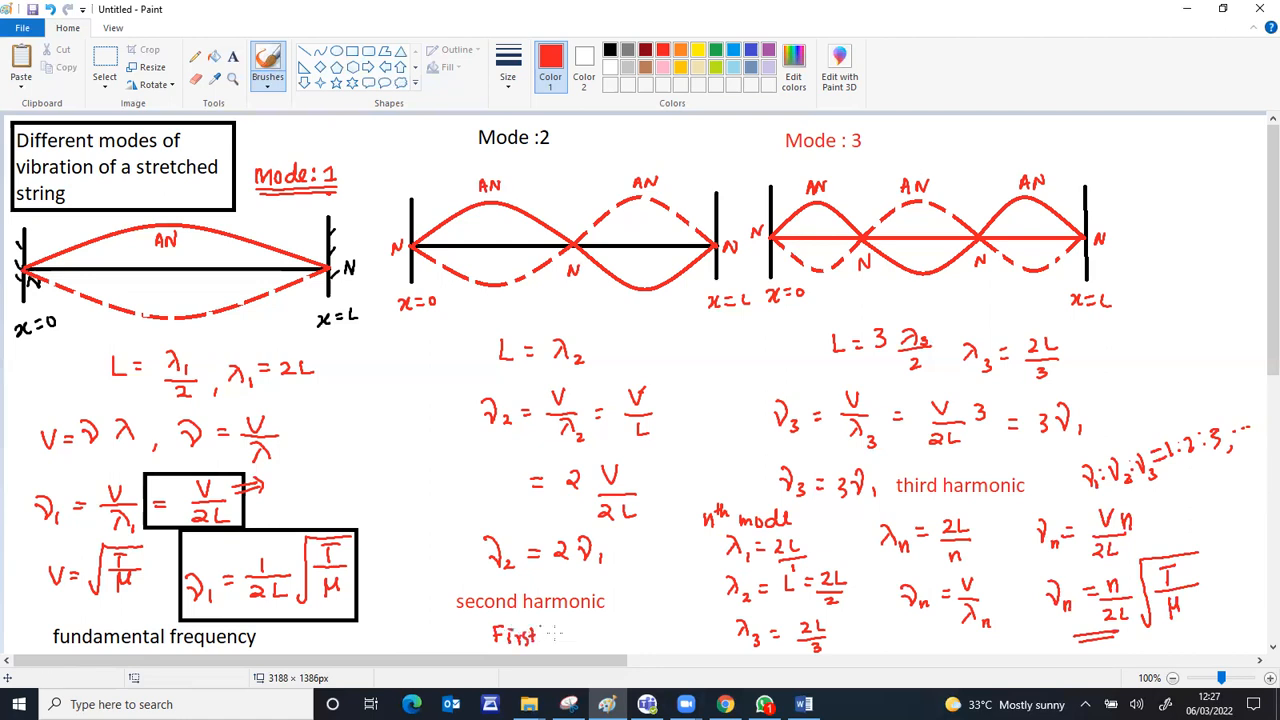
Label 'First overtone' under second harmonic and 'second overtone' under third harmonic.
{"action": "type", "text": "overtone"}
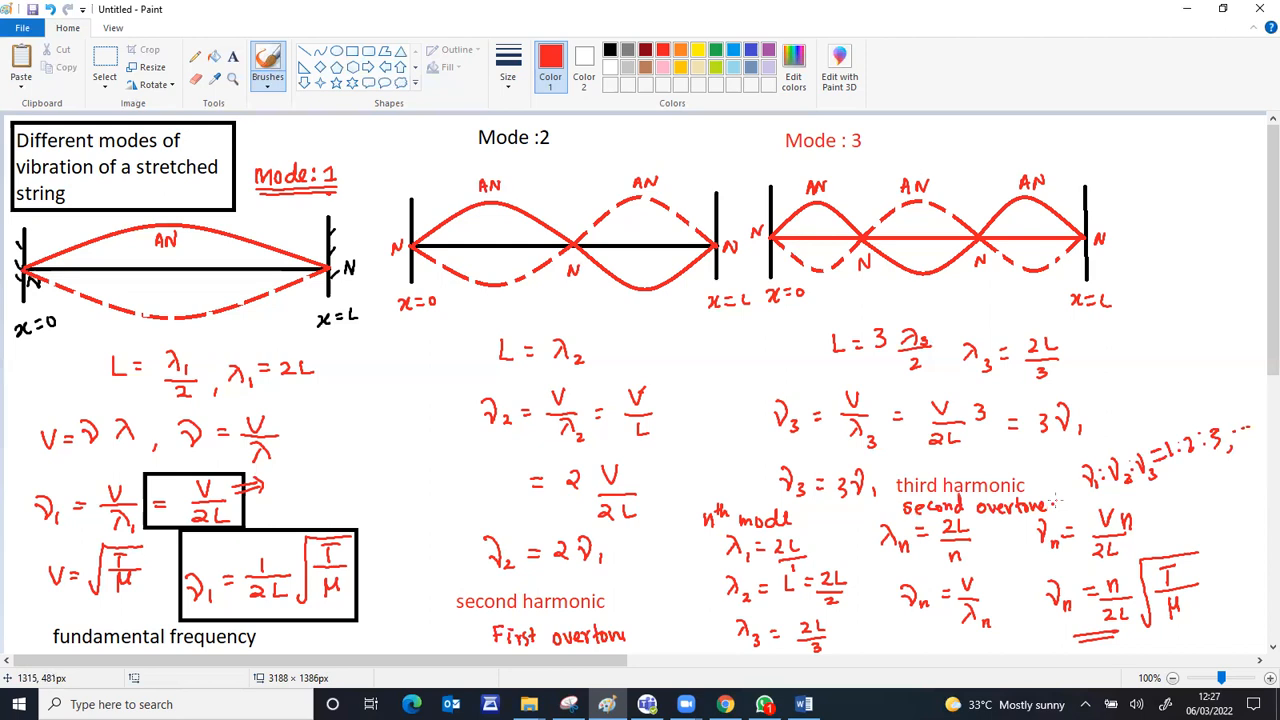
{"action": "mouse_move", "coordinate": [804, 174]}
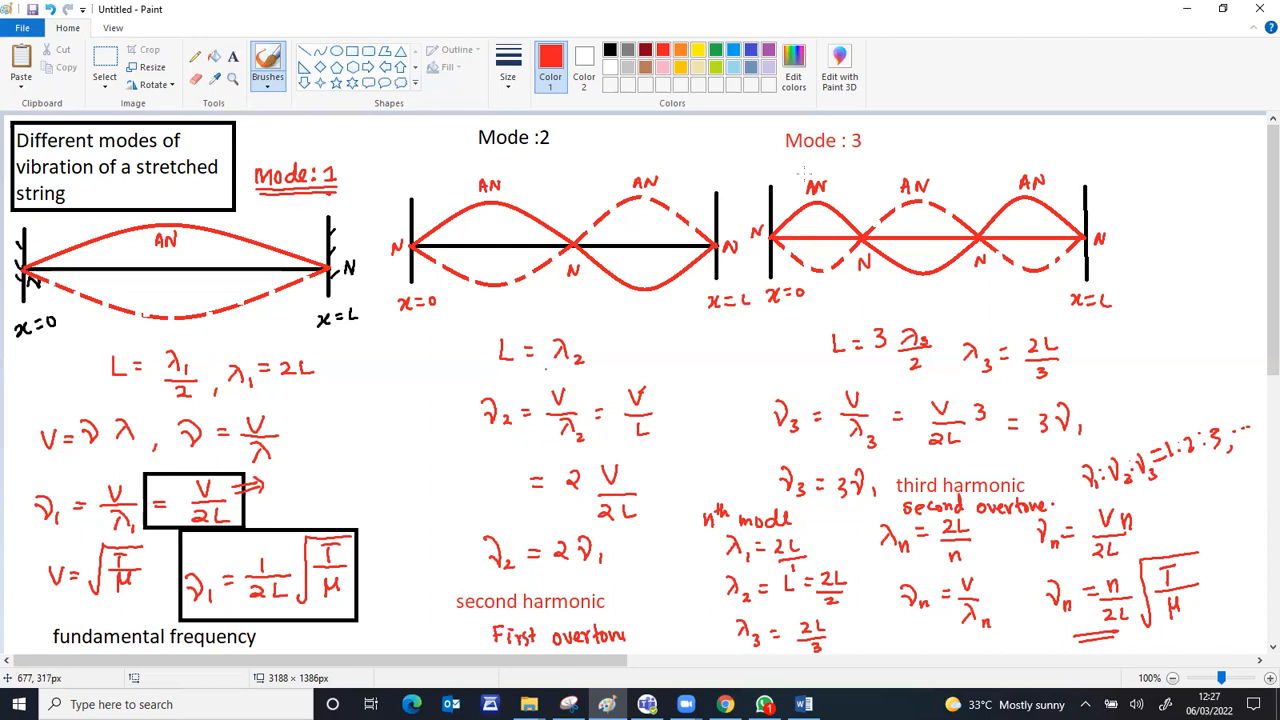